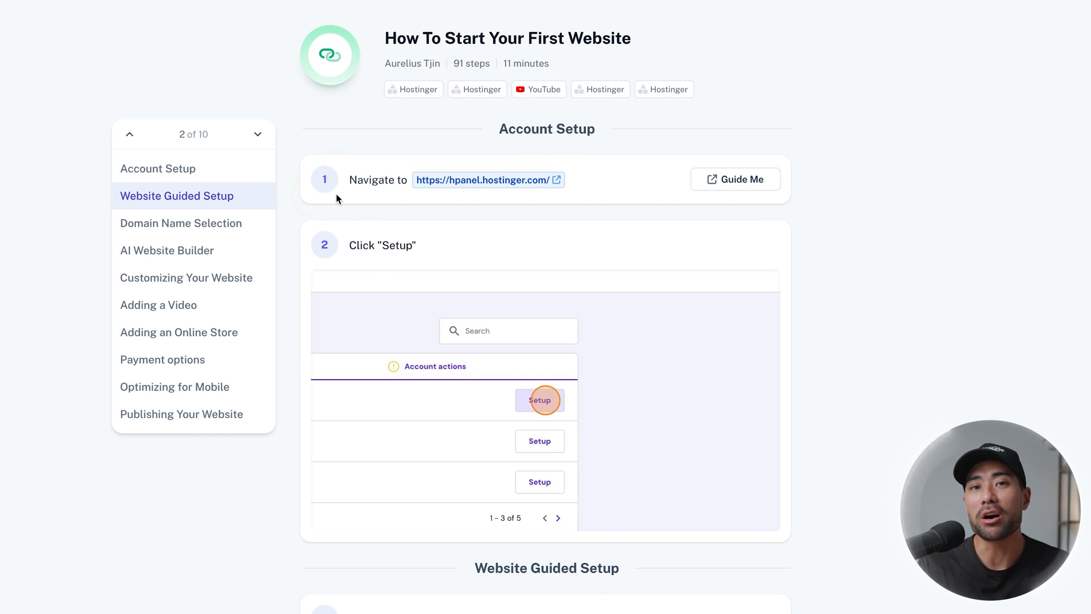
{"action": "mouse_move", "coordinate": [358, 195]}
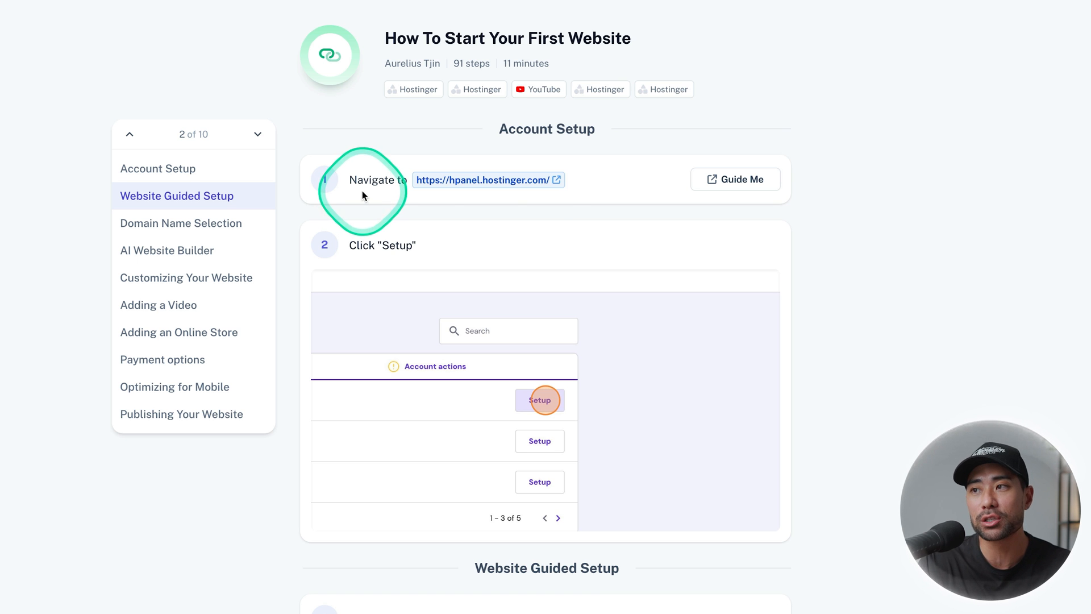
- Browse the Scribe homepage and sign up with Get Scribe Free to reach onboarding
{"action": "scroll", "scroll_direction": "down", "scroll_amount": 3}
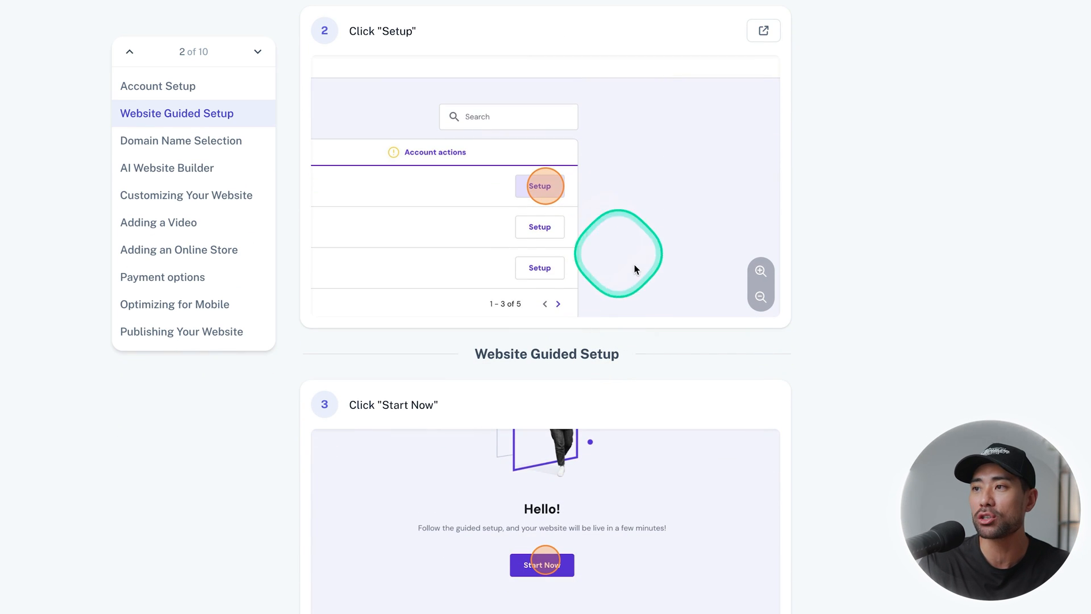
{"action": "scroll", "scroll_direction": "down", "scroll_amount": 3}
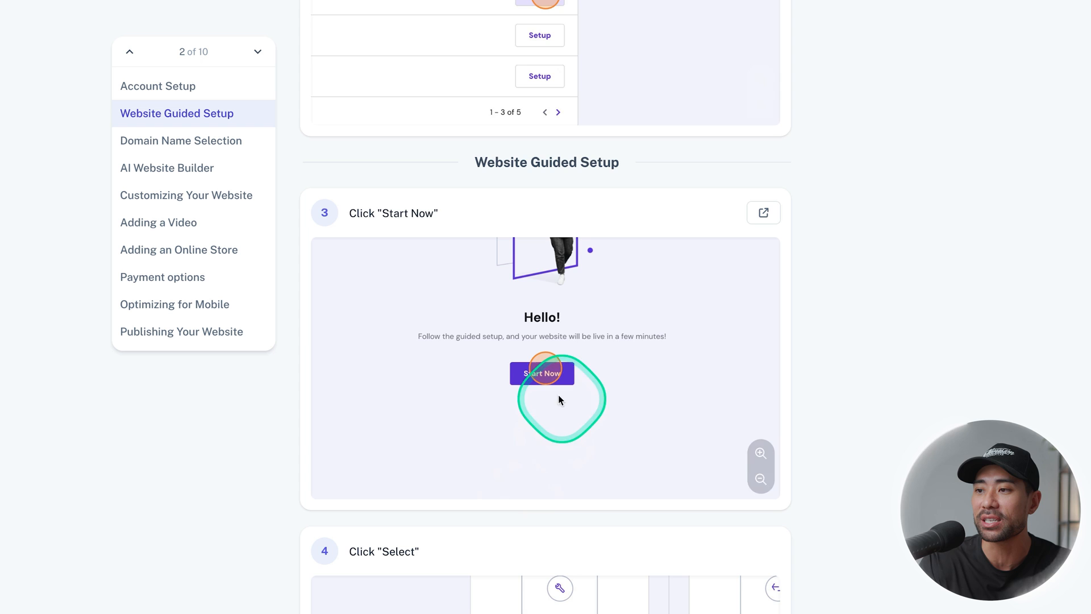
{"action": "scroll", "scroll_direction": "down", "scroll_amount": 3}
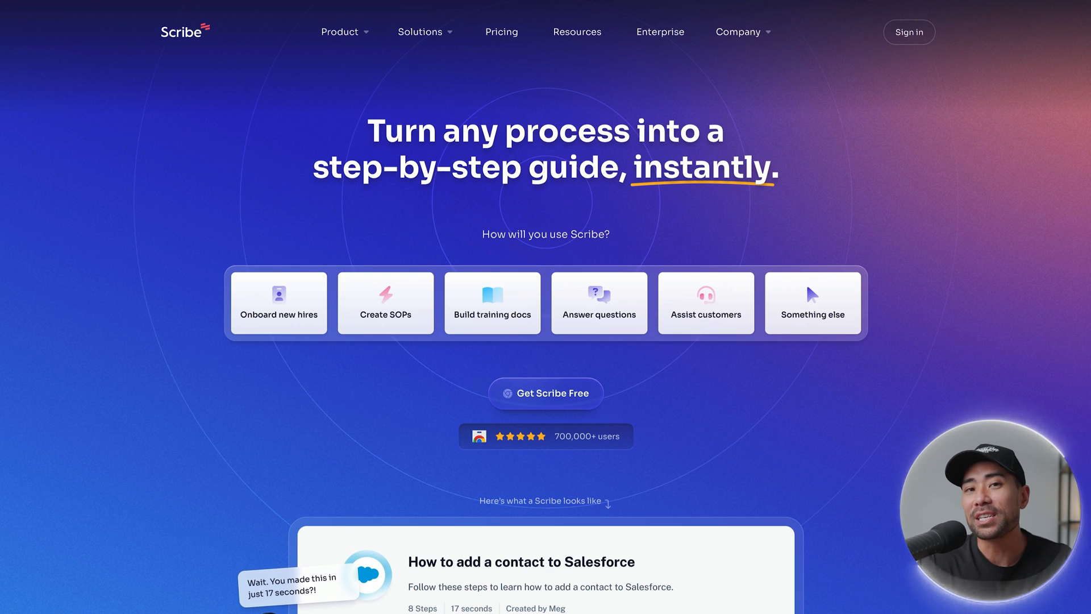
{"action": "key", "text": "ctrl+plus"}
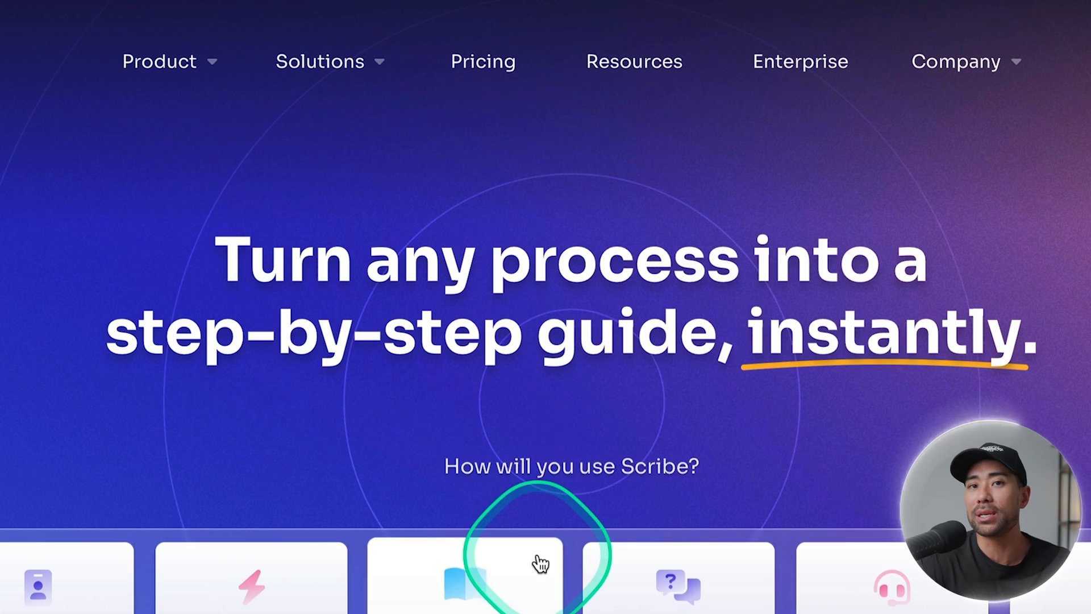
{"action": "scroll", "scroll_direction": "down", "scroll_amount": 3}
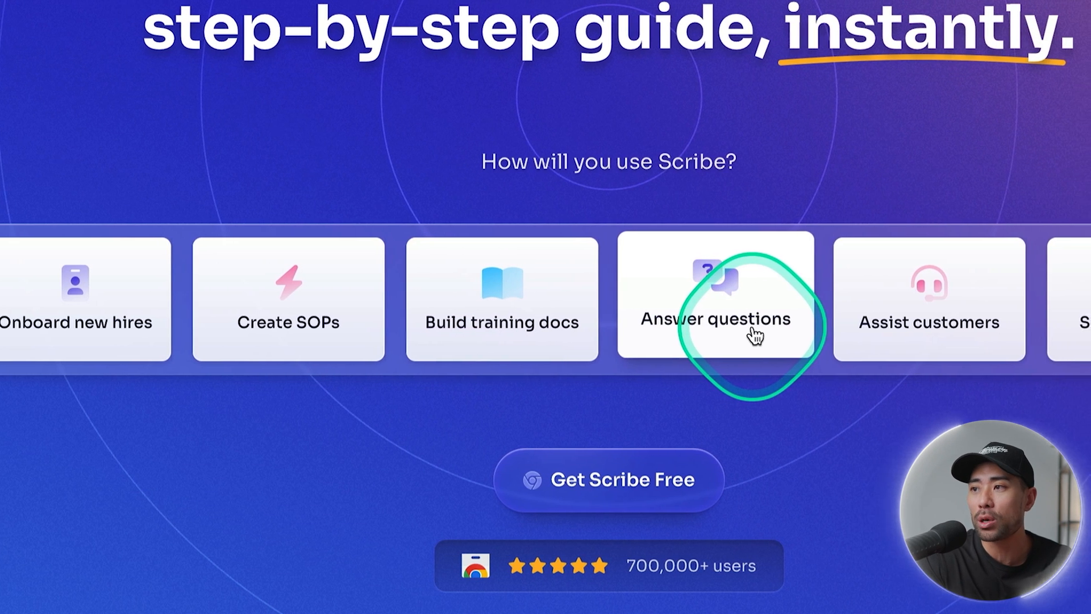
{"action": "scroll", "scroll_direction": "right", "scroll_amount": 3}
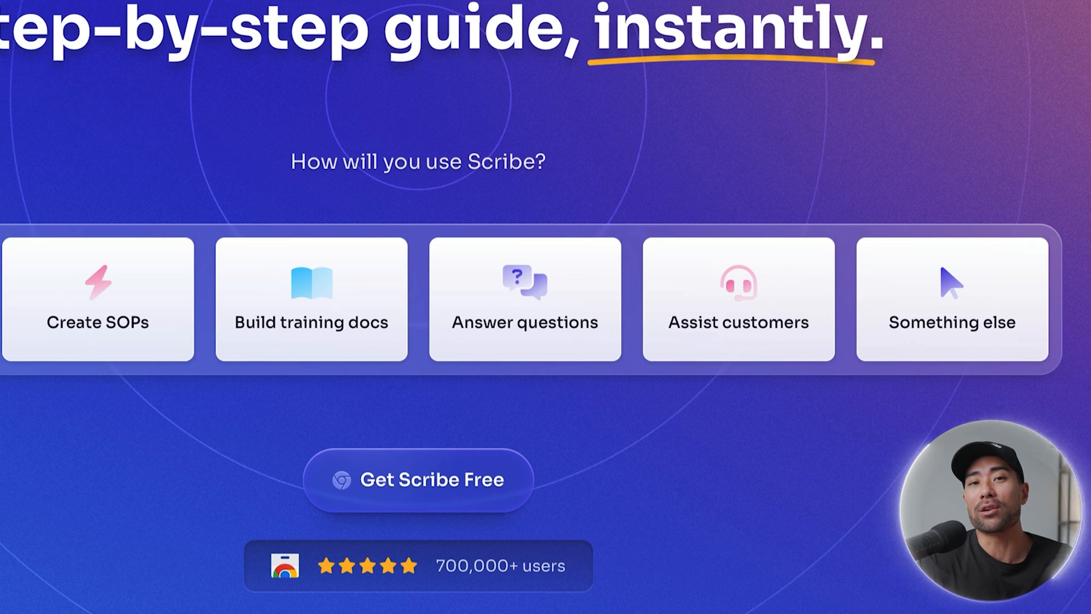
{"action": "scroll", "scroll_direction": "down", "scroll_amount": 3}
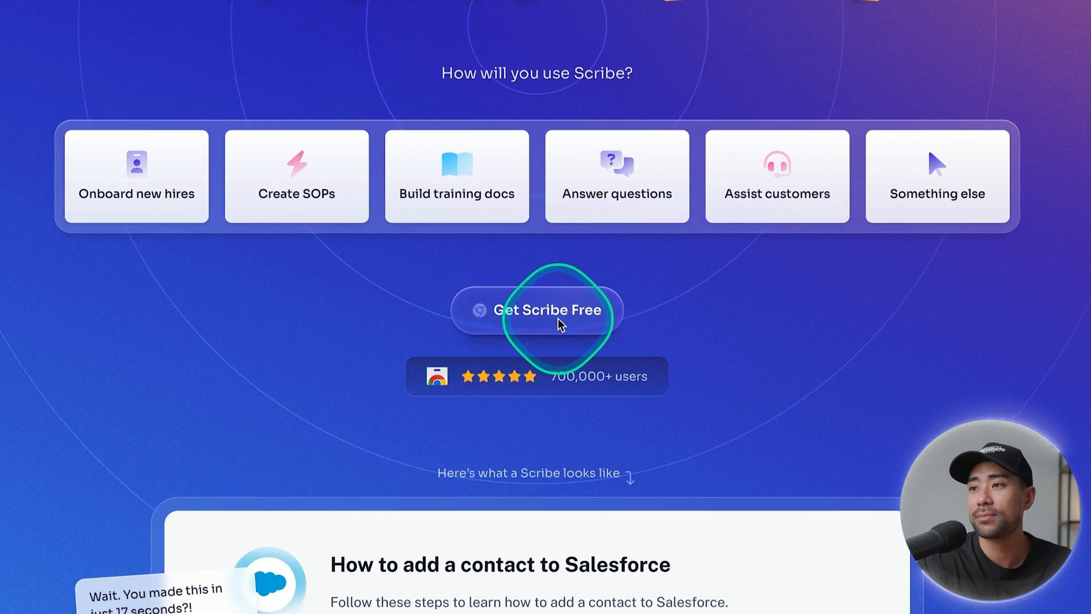
{"action": "left_click", "coordinate": [537, 310]}
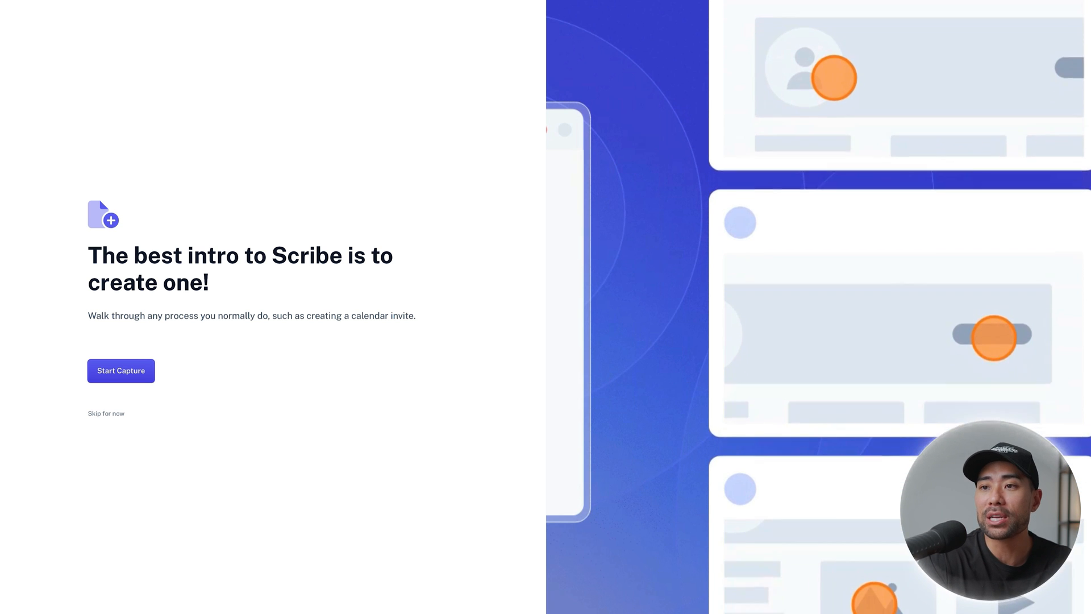
- View the Scribe extension's Chrome Web Store page and show the installed extensions list
{"action": "left_click", "coordinate": [120, 370]}
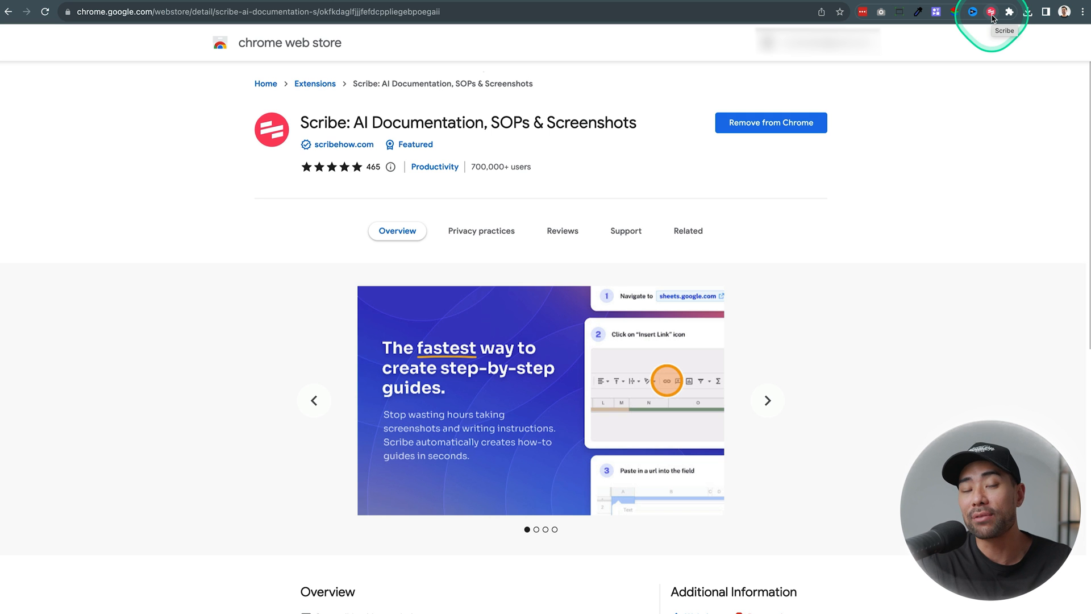
{"action": "mouse_move", "coordinate": [1004, 19]}
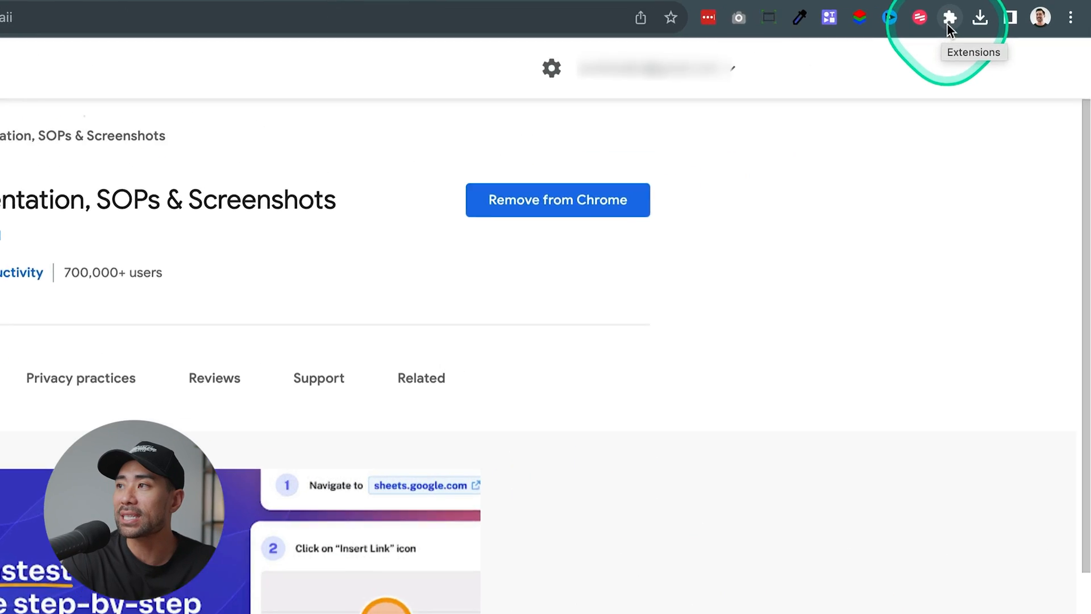
{"action": "left_click", "coordinate": [950, 17]}
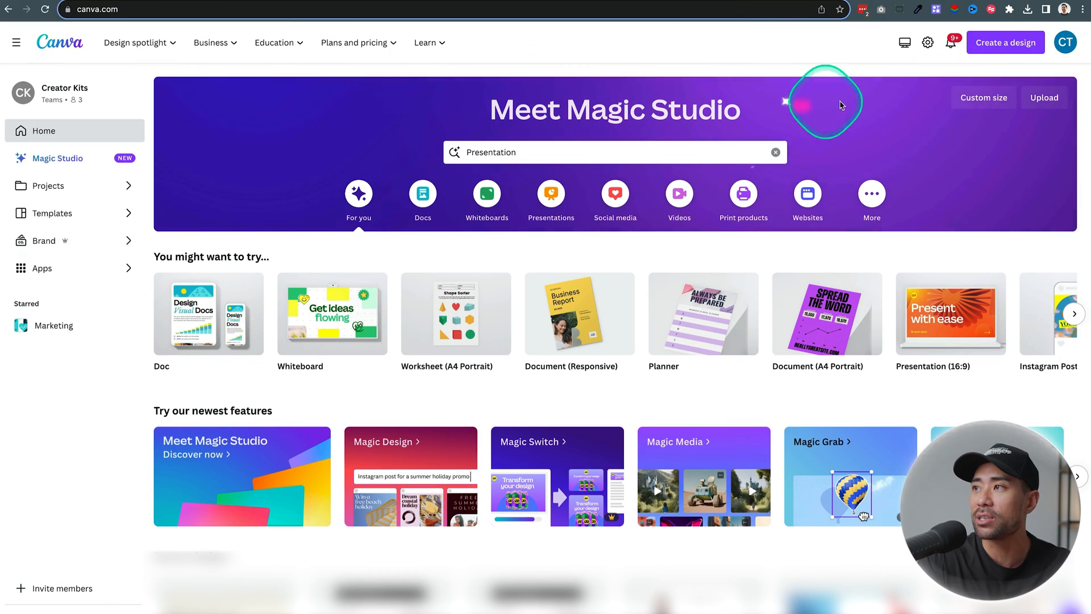
{"action": "mouse_move", "coordinate": [914, 98]}
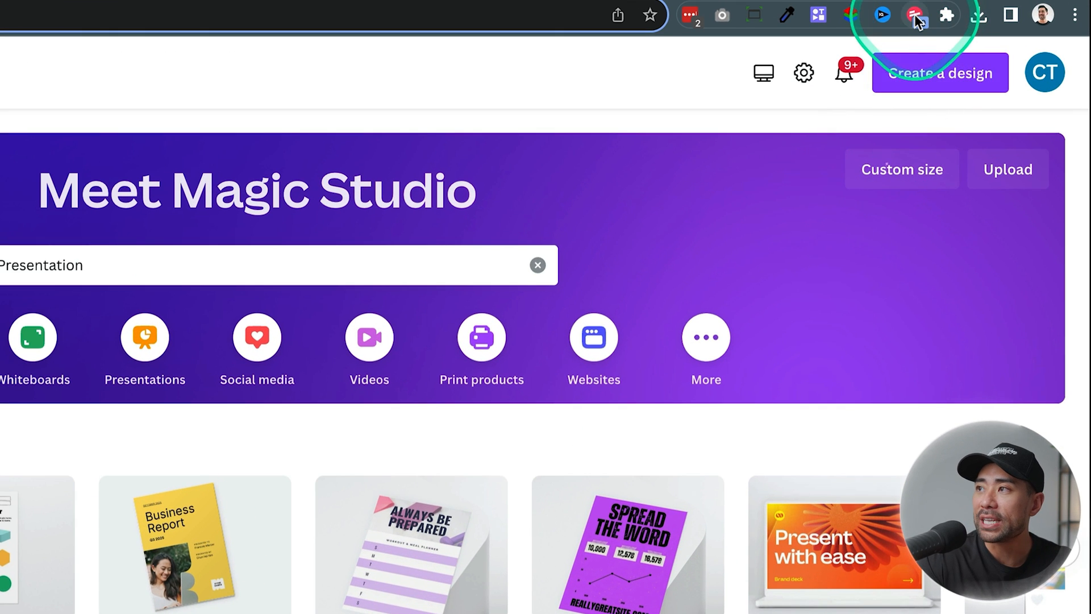
- Start a Scribe capture from the toolbar icon over Canva's home dashboard
{"action": "left_click", "coordinate": [913, 15]}
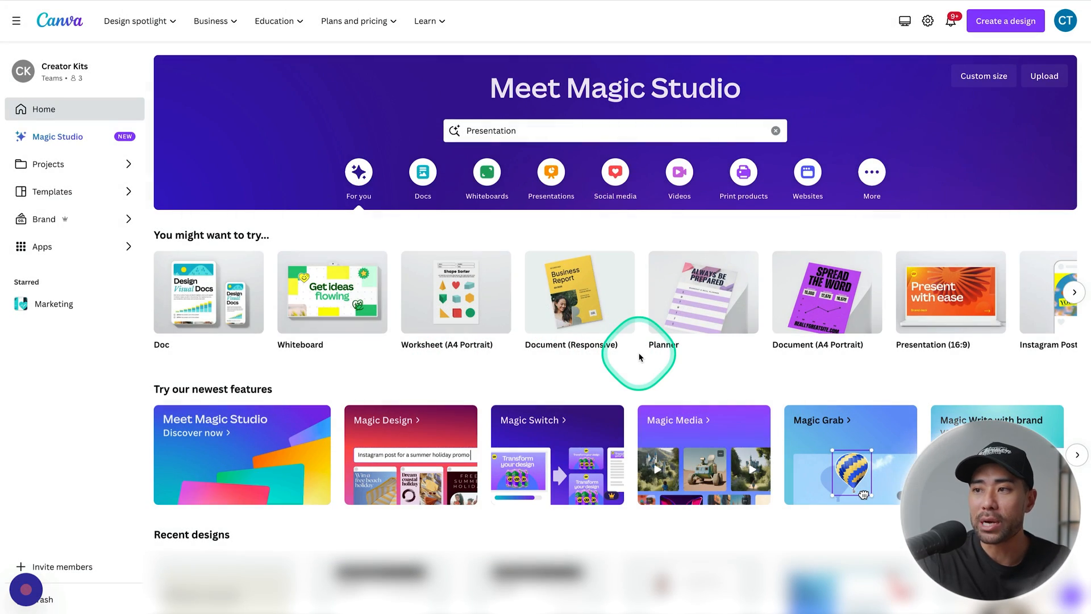
{"action": "scroll", "scroll_direction": "down", "scroll_amount": 3}
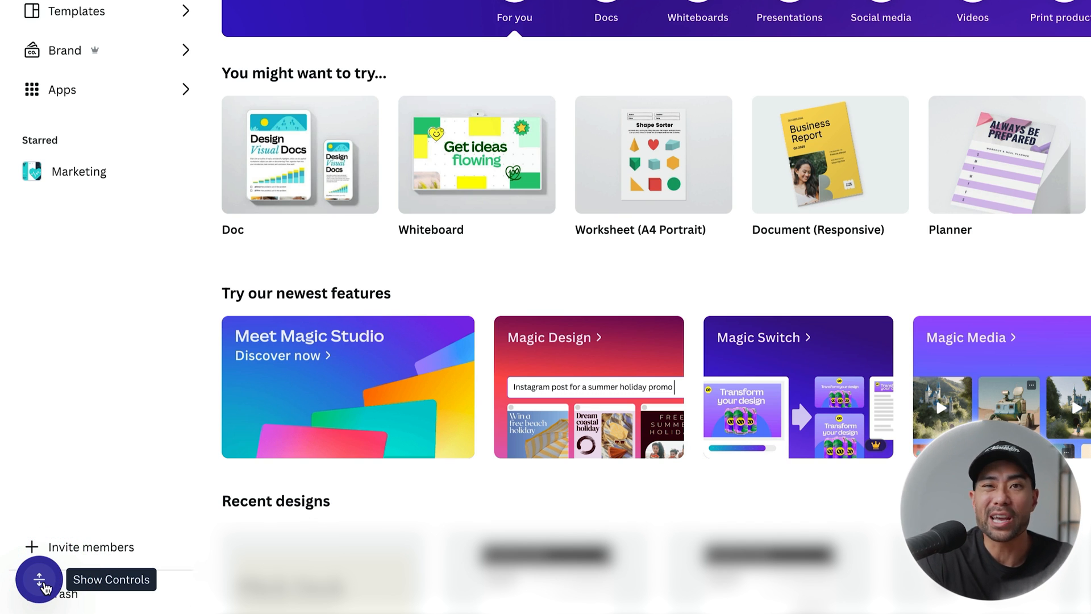
- Expand the Scribe widget's recording controls and review the Smart Blur privacy toggles
{"action": "left_click", "coordinate": [39, 579]}
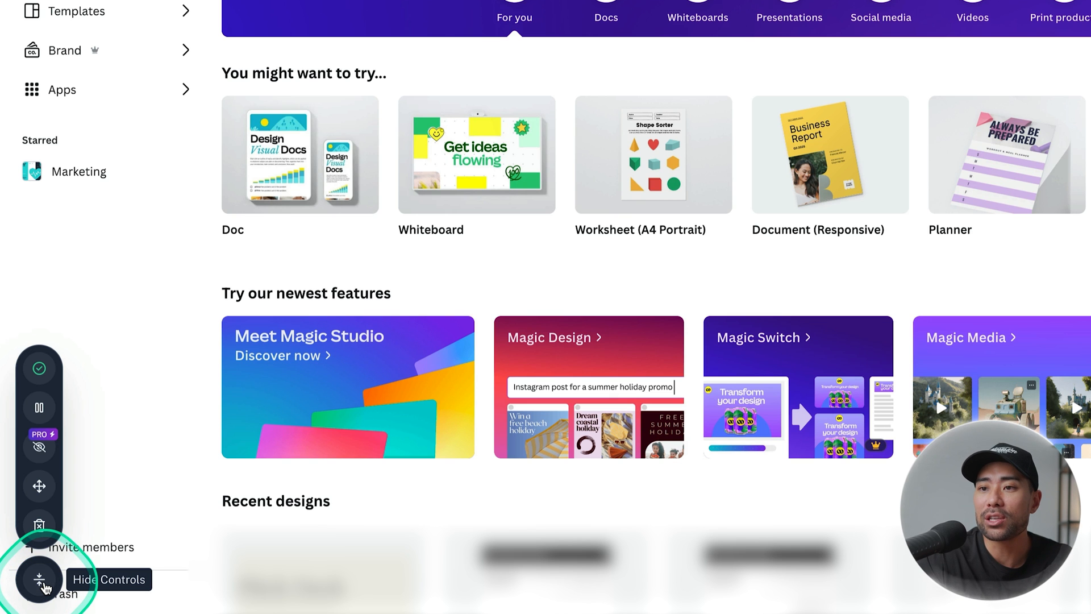
{"action": "mouse_move", "coordinate": [38, 408]}
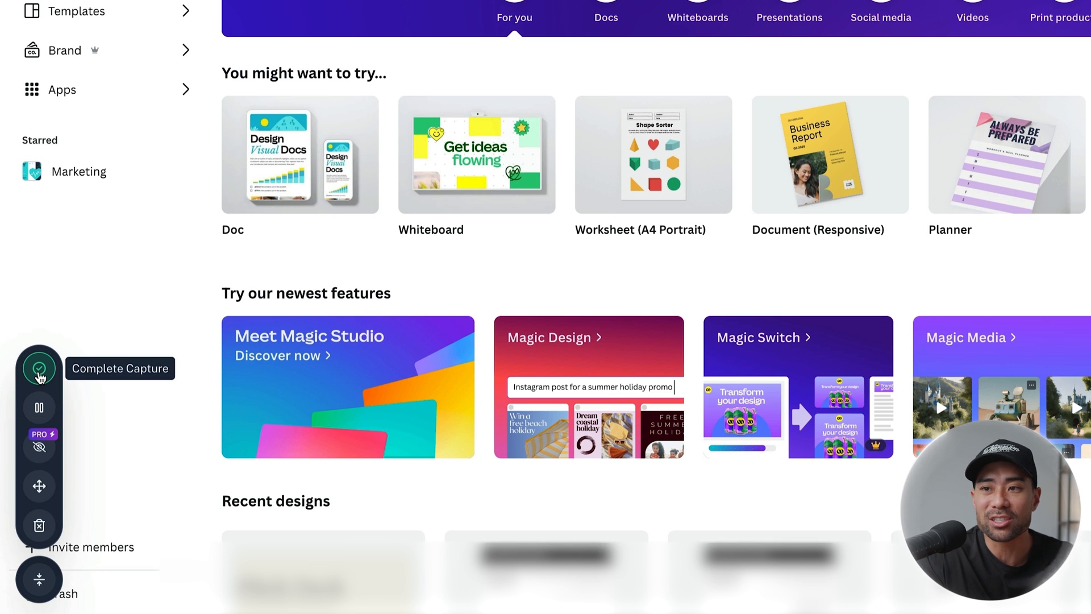
{"action": "mouse_move", "coordinate": [39, 447]}
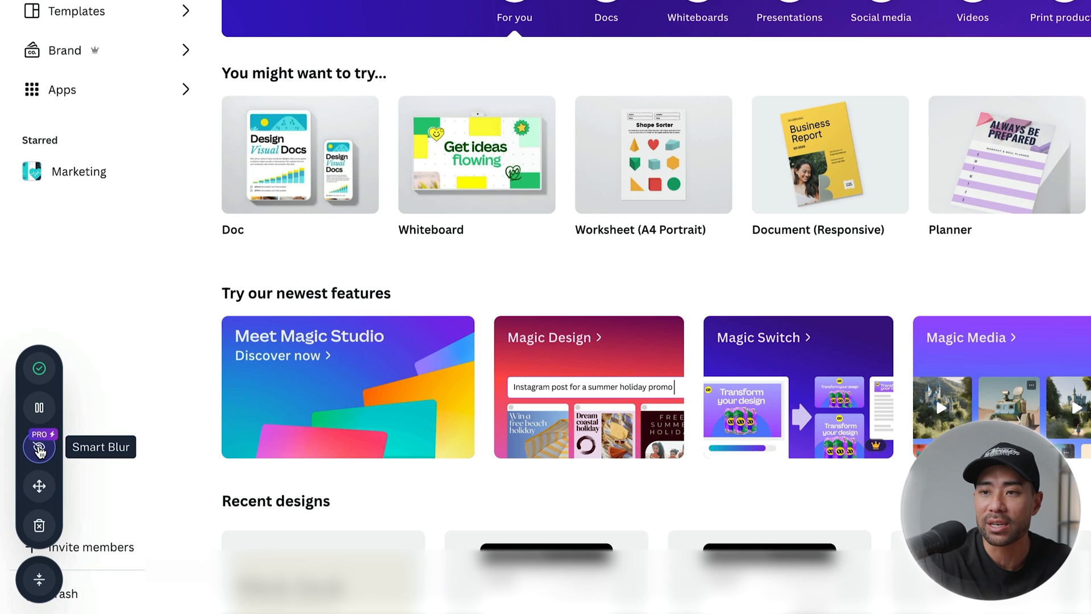
{"action": "left_click", "coordinate": [38, 446]}
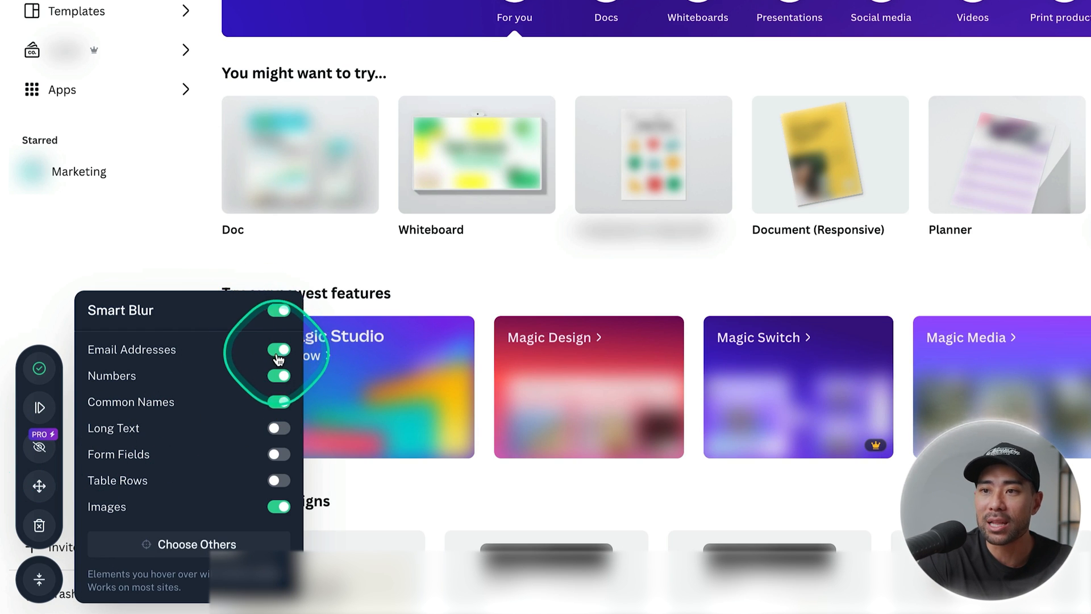
{"action": "mouse_move", "coordinate": [249, 479]}
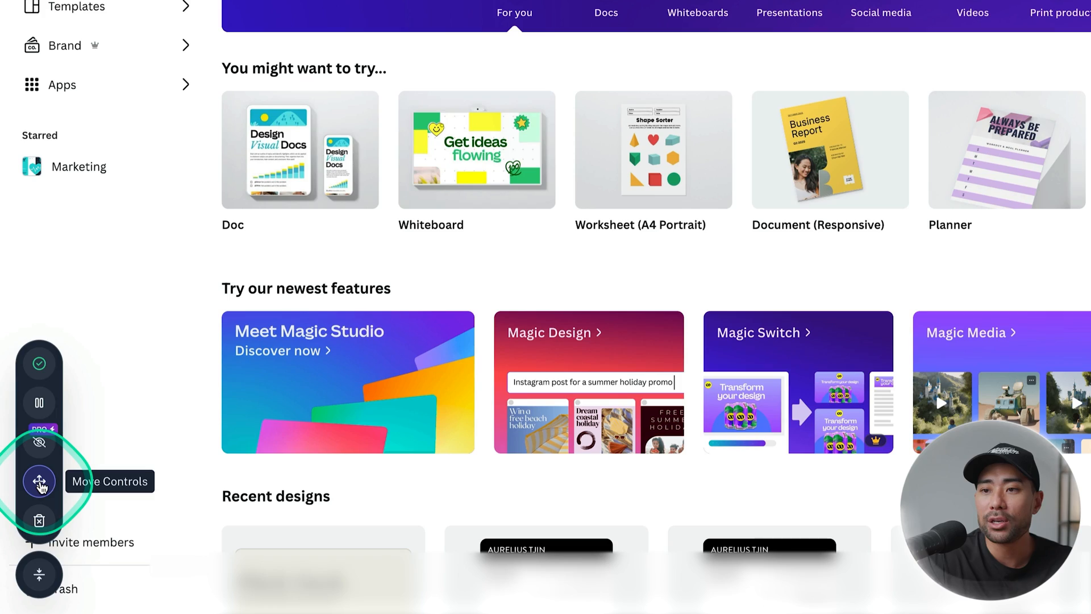
{"action": "mouse_move", "coordinate": [39, 520]}
{"action": "type", "text": "Presenta"}
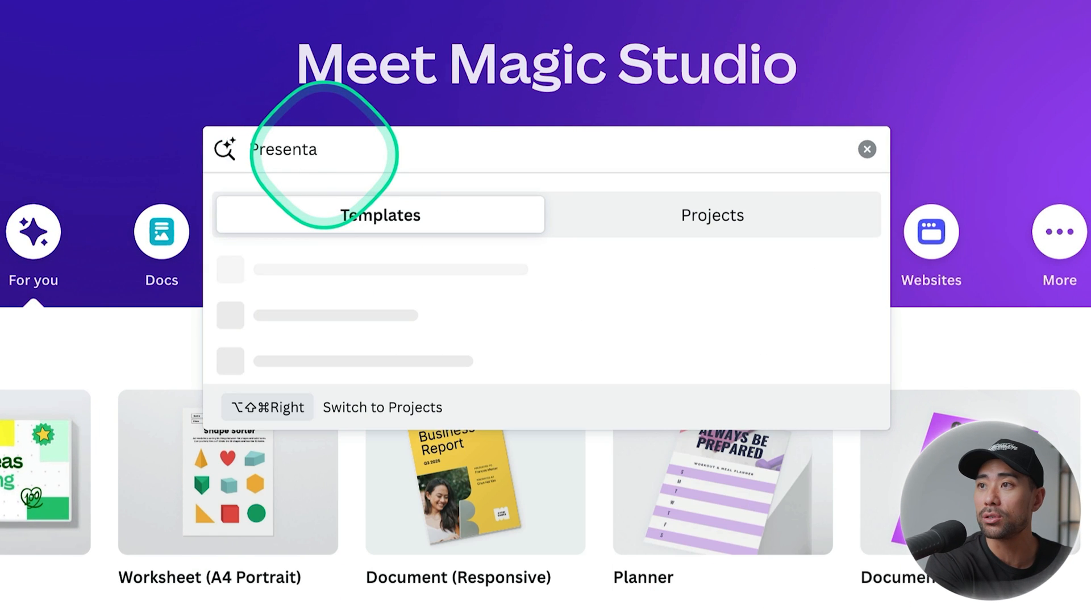
- Search Canva for 'Presentation' and create a new blank presentation
{"action": "type", "text": "tion"}
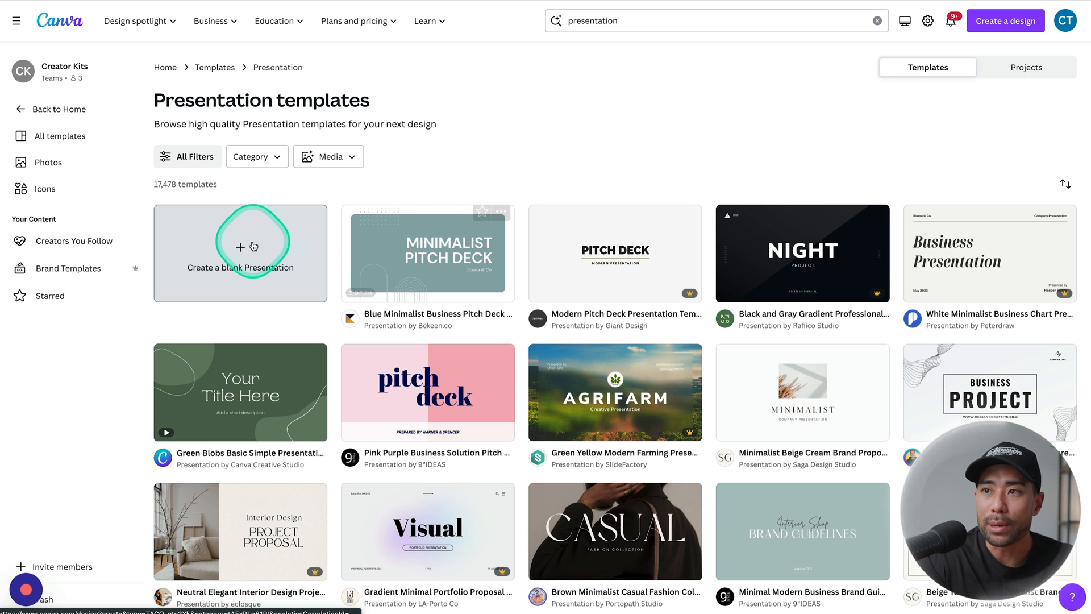
{"action": "left_click", "coordinate": [239, 252]}
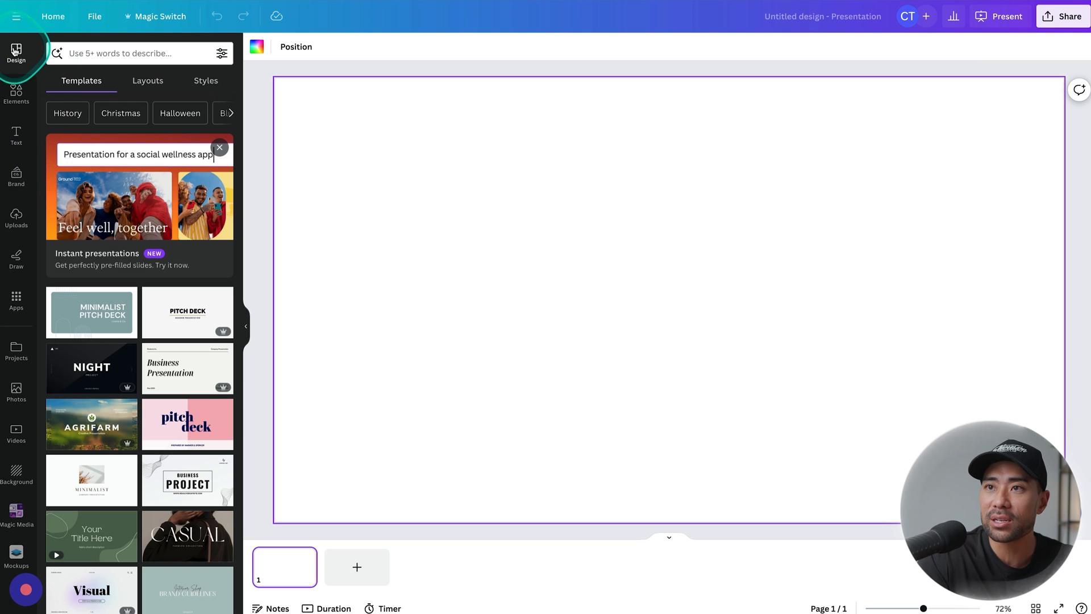
{"action": "mouse_move", "coordinate": [81, 80]}
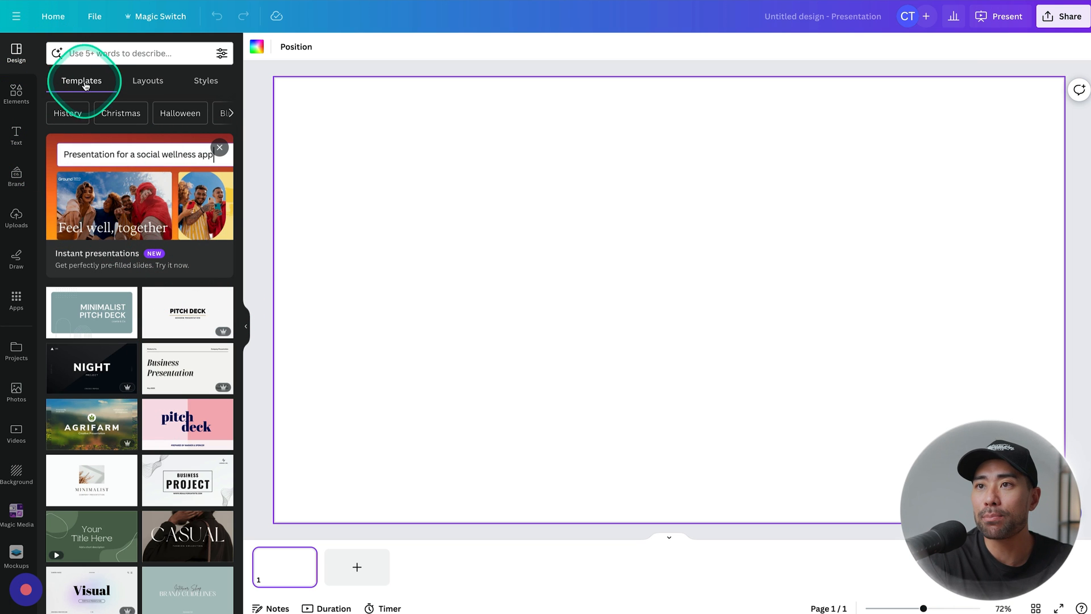
- Apply all 10 pages of the Social Media Marketing template to the presentation
{"action": "scroll", "scroll_direction": "down", "scroll_amount": 3}
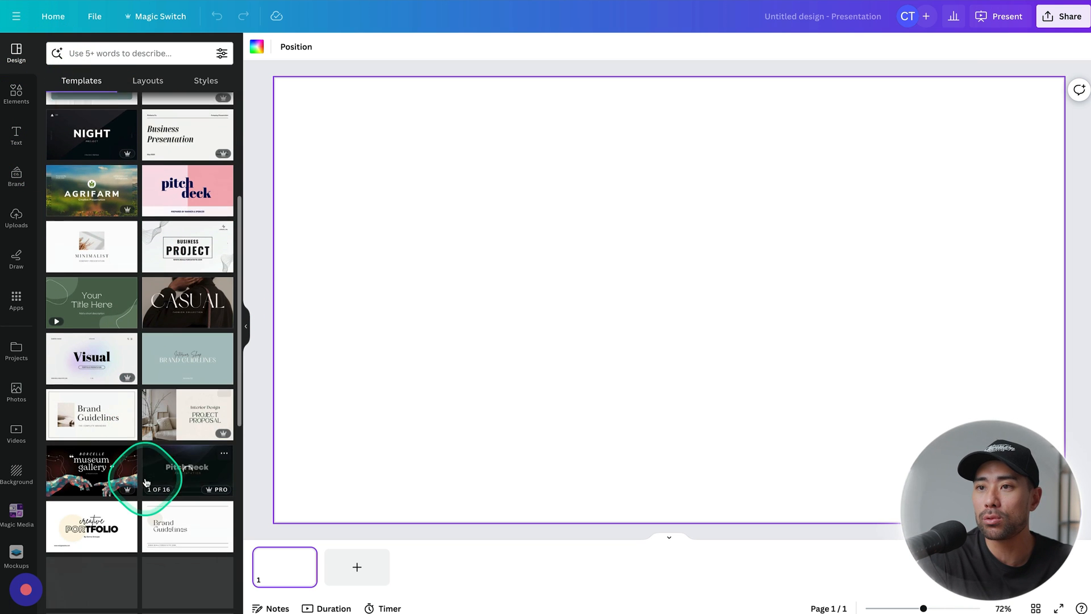
{"action": "scroll", "scroll_direction": "down", "scroll_amount": 3}
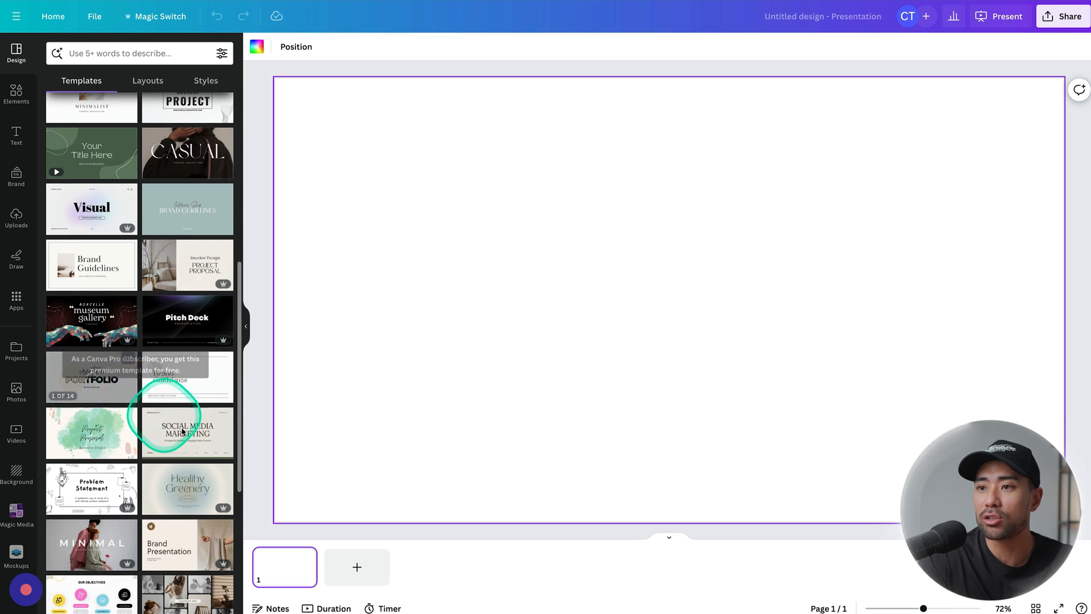
{"action": "left_click", "coordinate": [186, 432]}
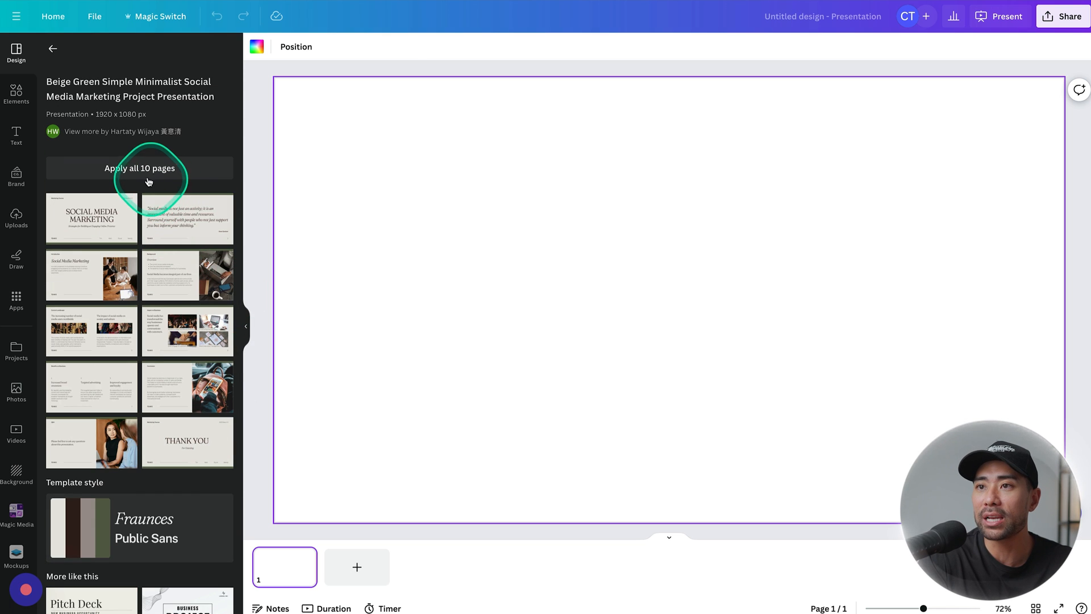
{"action": "left_click", "coordinate": [139, 168]}
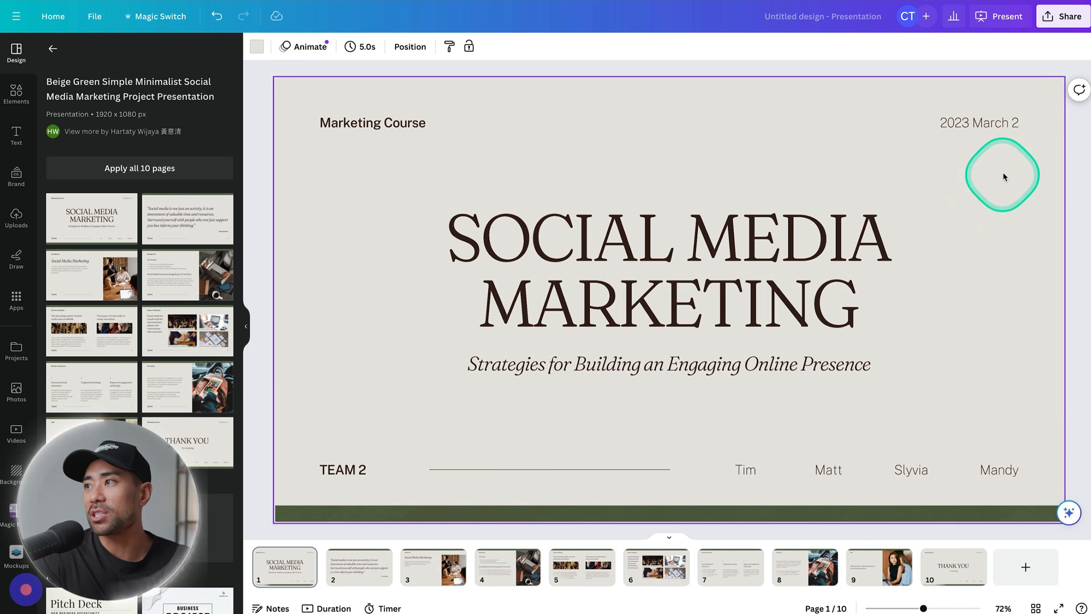
- Choose Share > Download as PDF Standard, then bring back the Scribe capture controls
{"action": "left_click", "coordinate": [1062, 16]}
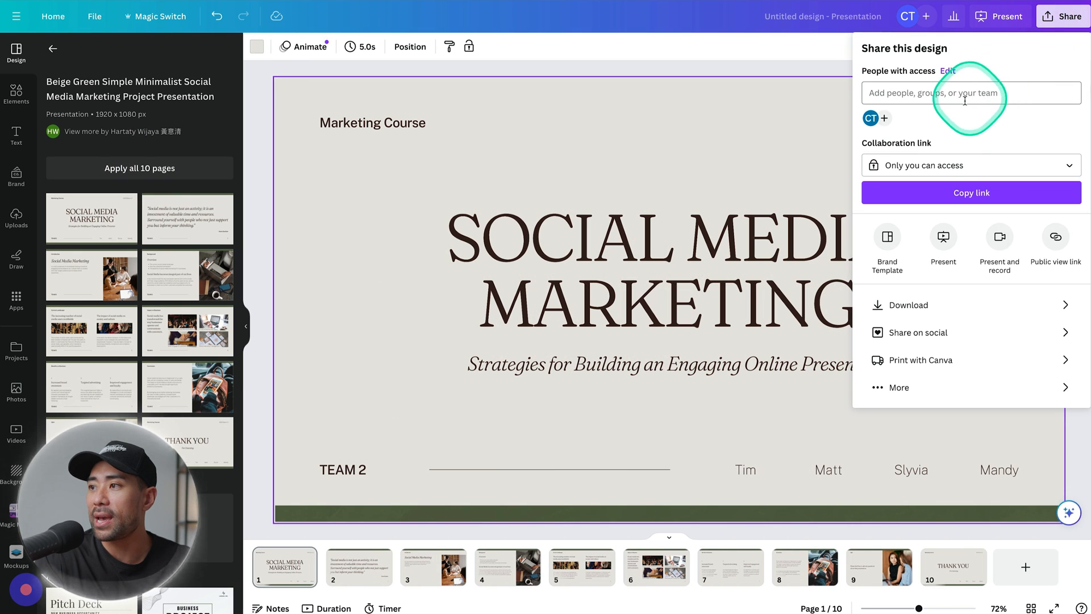
{"action": "left_click", "coordinate": [908, 305]}
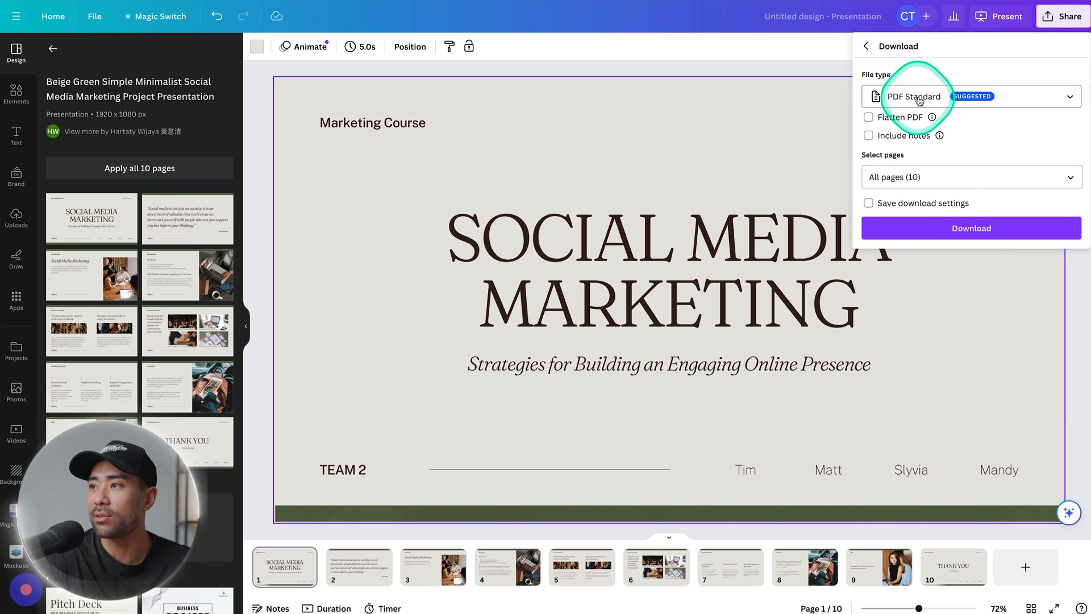
{"action": "left_click", "coordinate": [970, 227]}
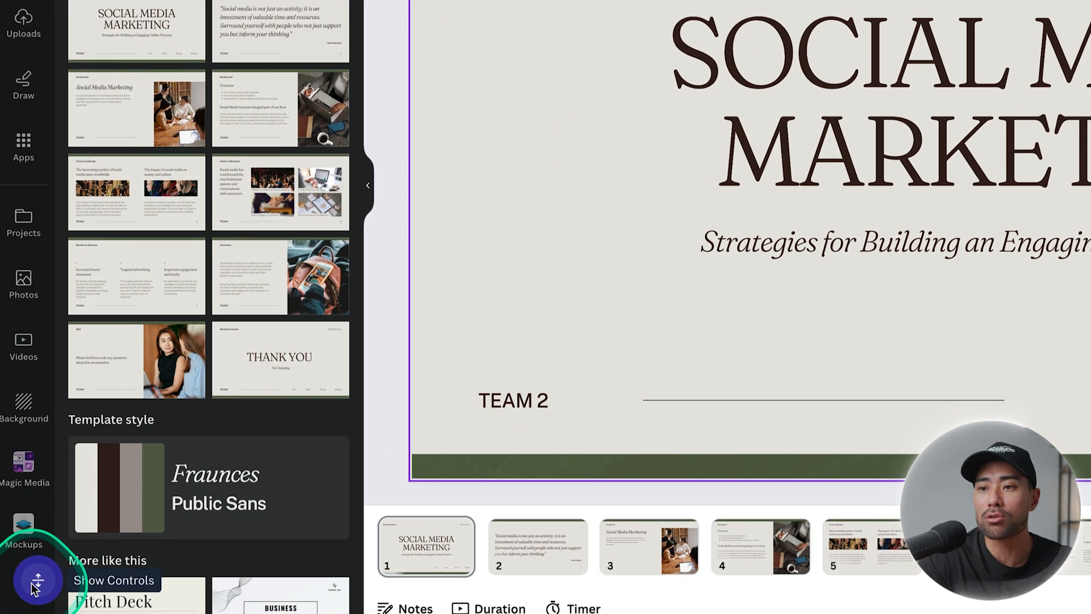
{"action": "left_click", "coordinate": [38, 581]}
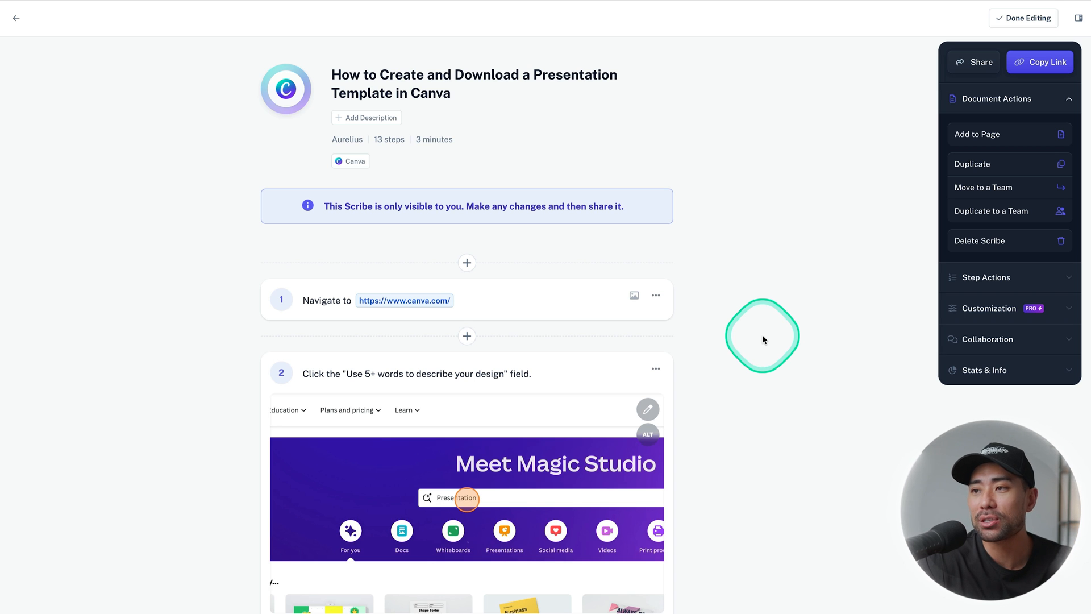
- Edit step 2 so it reads 'Click the search field.' instead of the long quoted field name
{"action": "scroll", "scroll_direction": "down", "scroll_amount": 3}
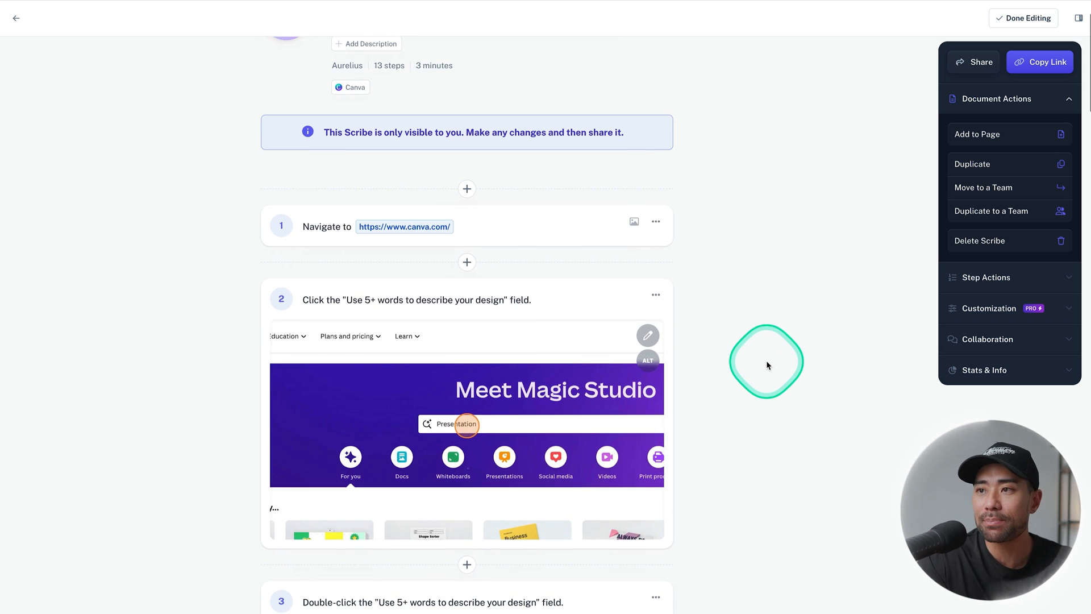
{"action": "mouse_move", "coordinate": [511, 305]}
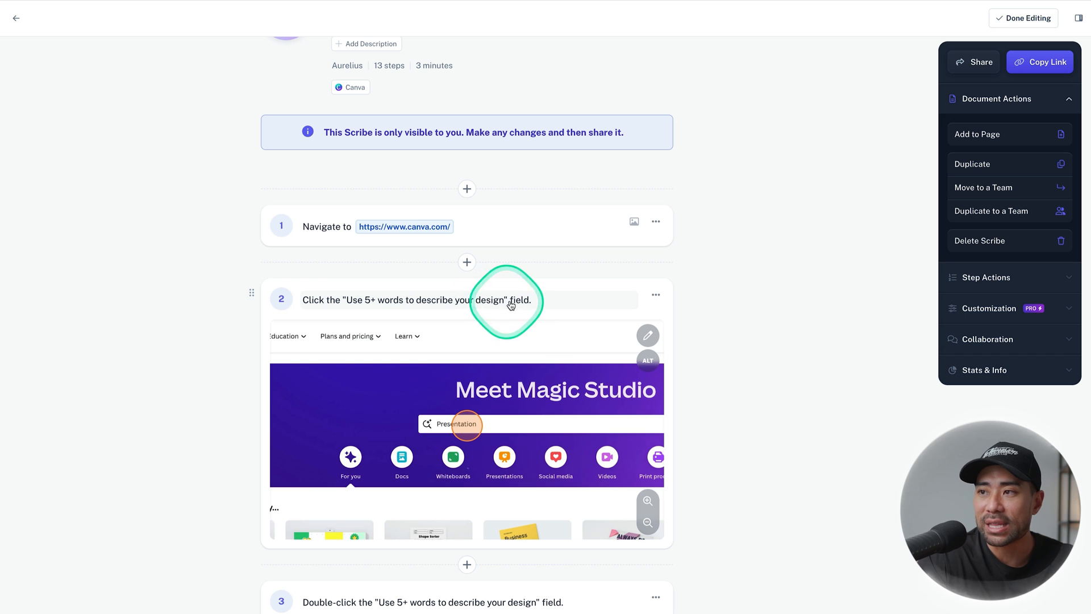
{"action": "mouse_move", "coordinate": [459, 291]}
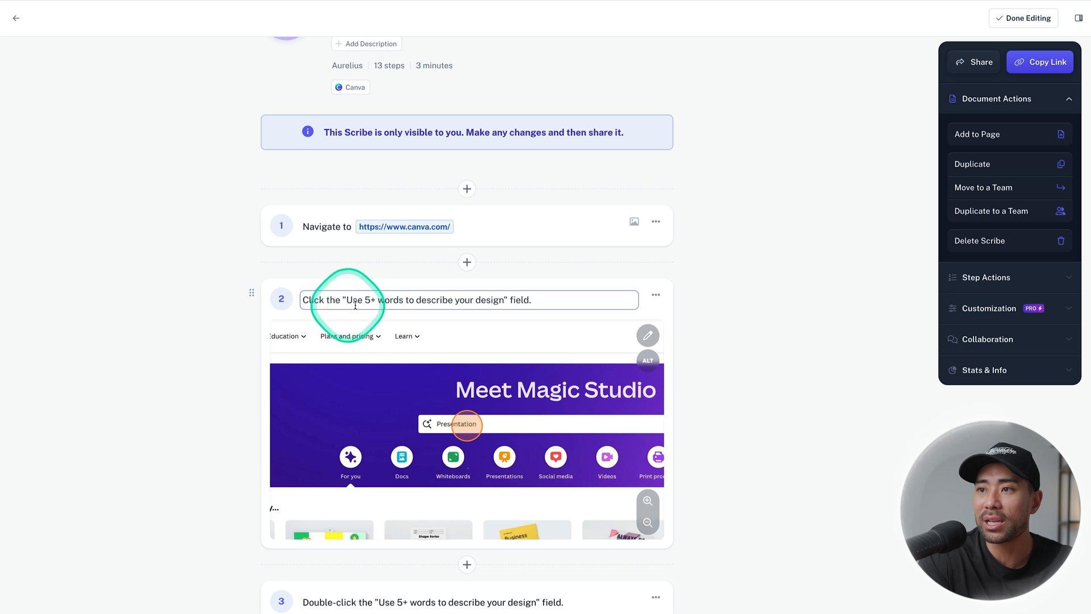
{"action": "left_click", "coordinate": [355, 299]}
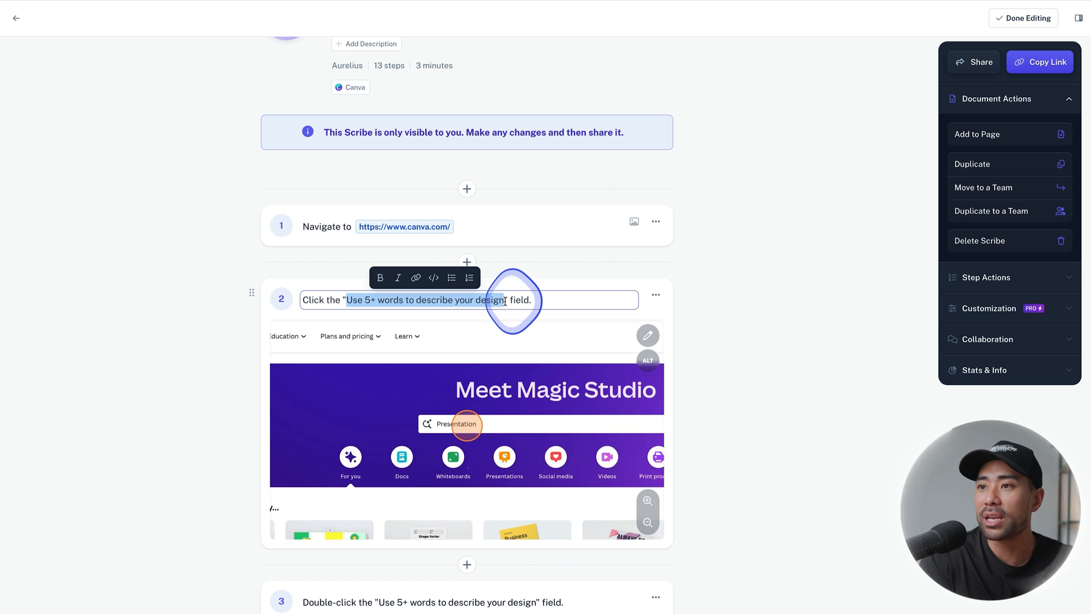
{"action": "key", "text": "Delete"}
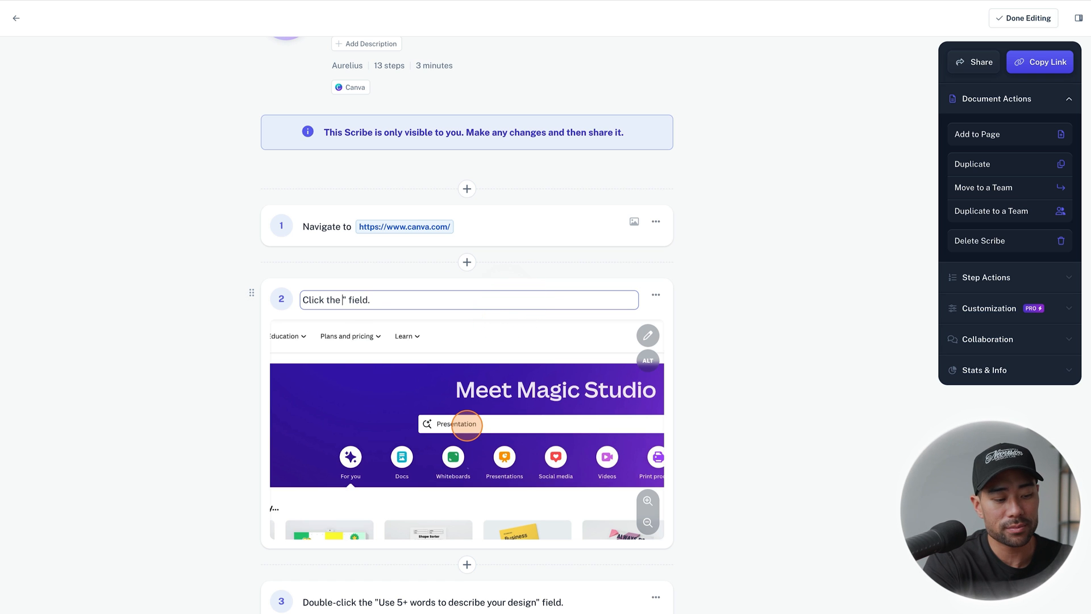
{"action": "type", "text": "search"}
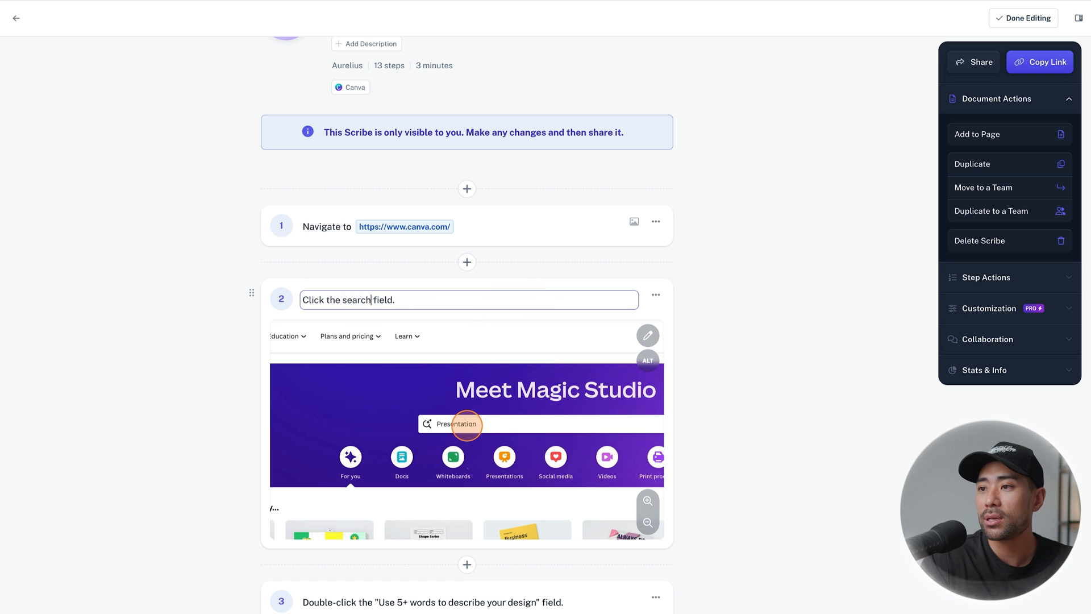
{"action": "mouse_move", "coordinate": [761, 356]}
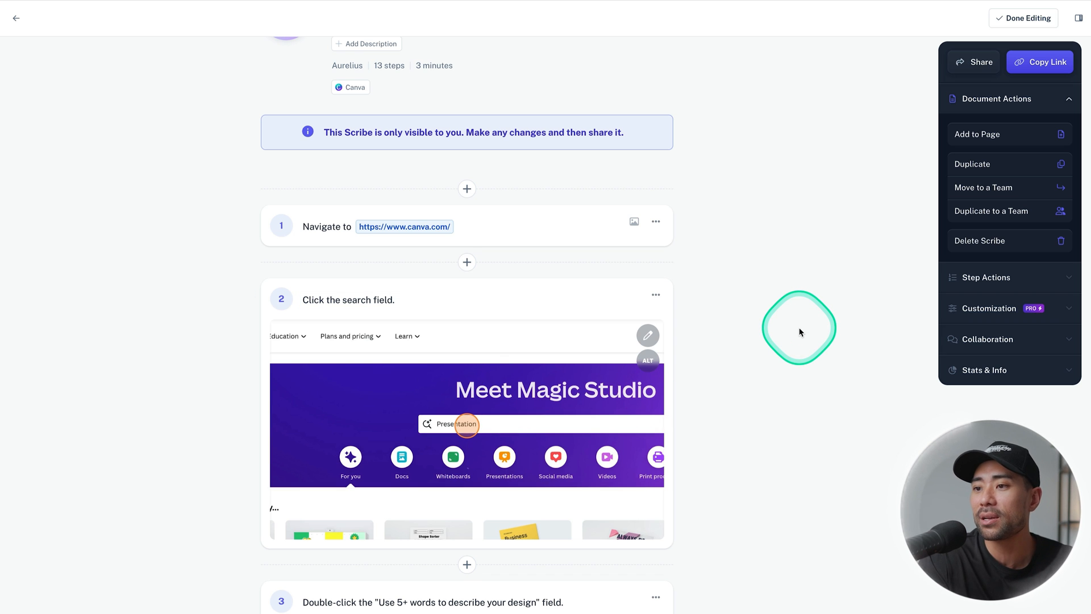
{"action": "scroll", "scroll_direction": "down", "scroll_amount": 3}
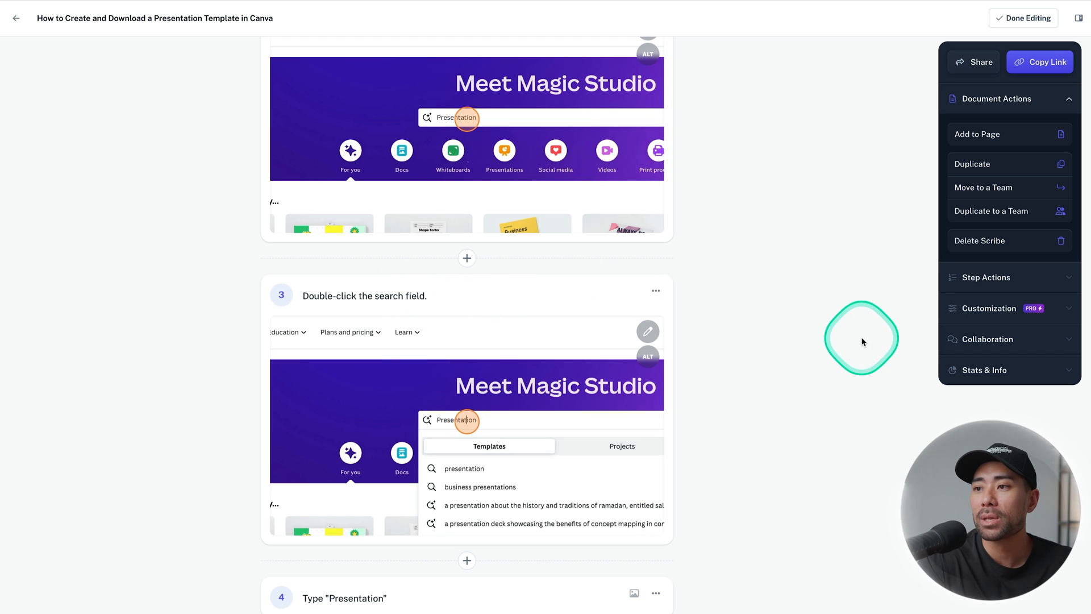
{"action": "scroll", "scroll_direction": "down", "scroll_amount": 3}
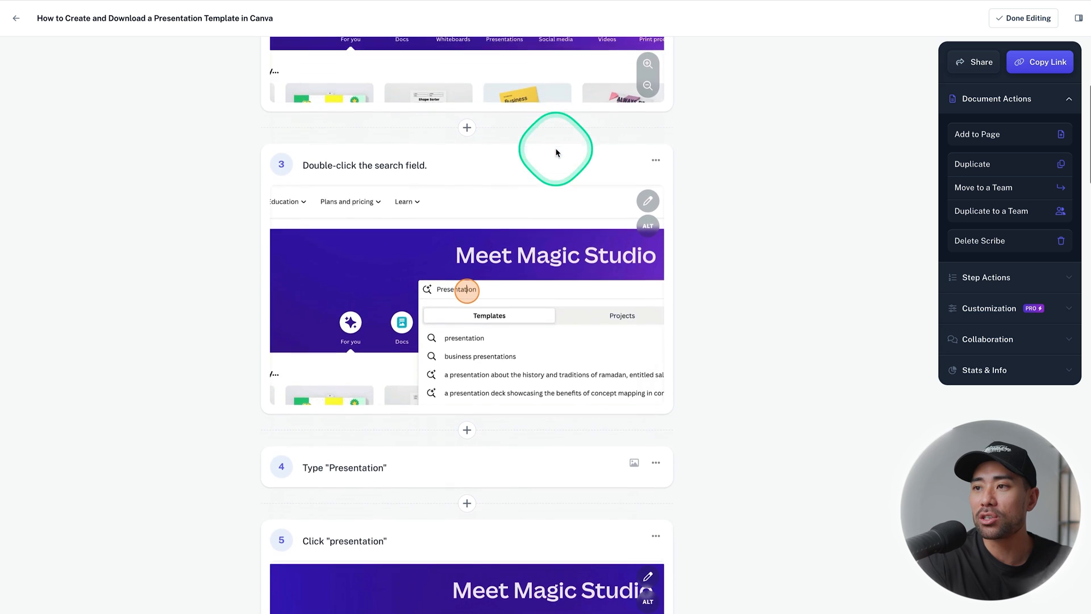
{"action": "scroll", "scroll_direction": "down", "scroll_amount": 3}
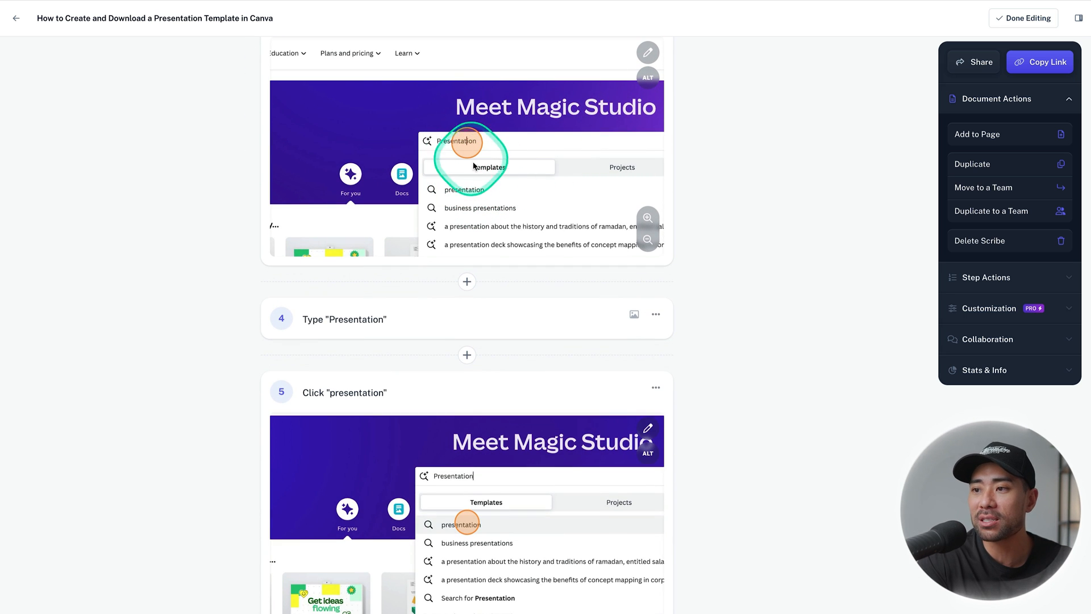
{"action": "scroll", "scroll_direction": "down", "scroll_amount": 3}
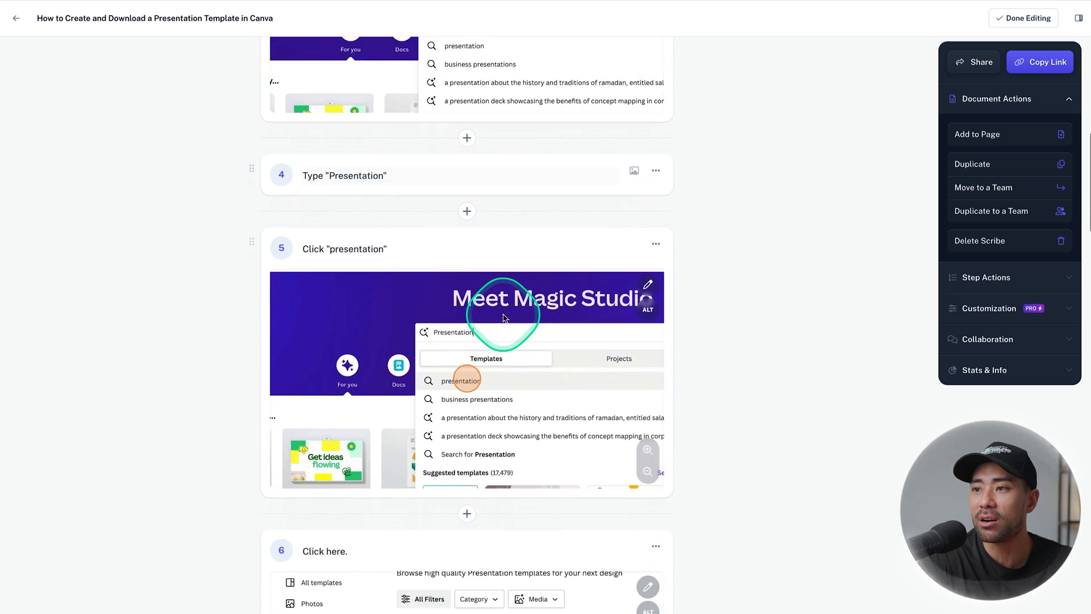
{"action": "scroll", "scroll_direction": "down", "scroll_amount": 3}
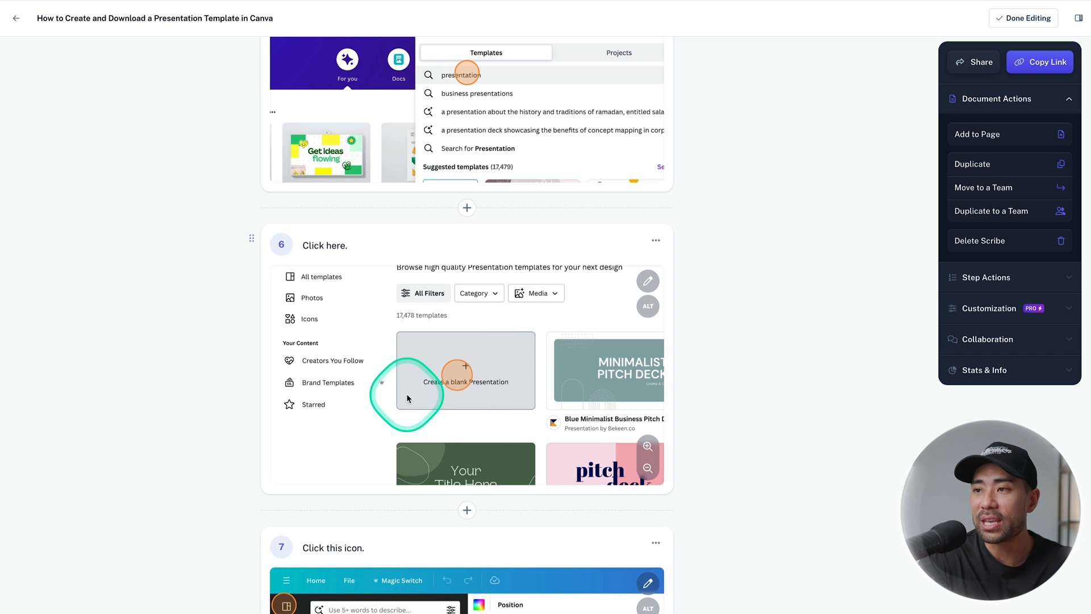
{"action": "mouse_move", "coordinate": [488, 381]}
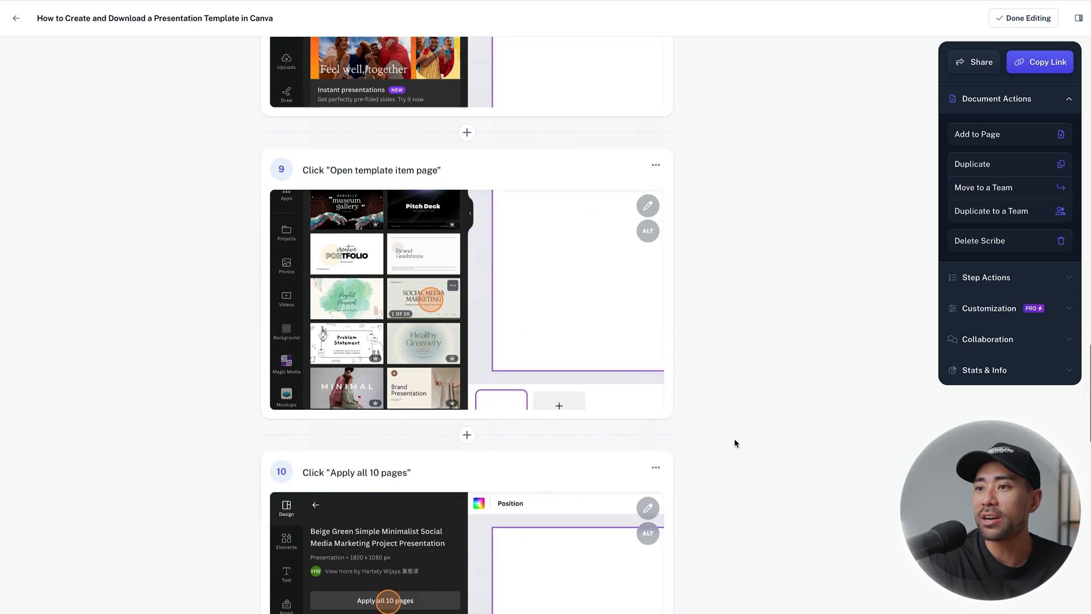
{"action": "scroll", "scroll_direction": "down", "scroll_amount": 3}
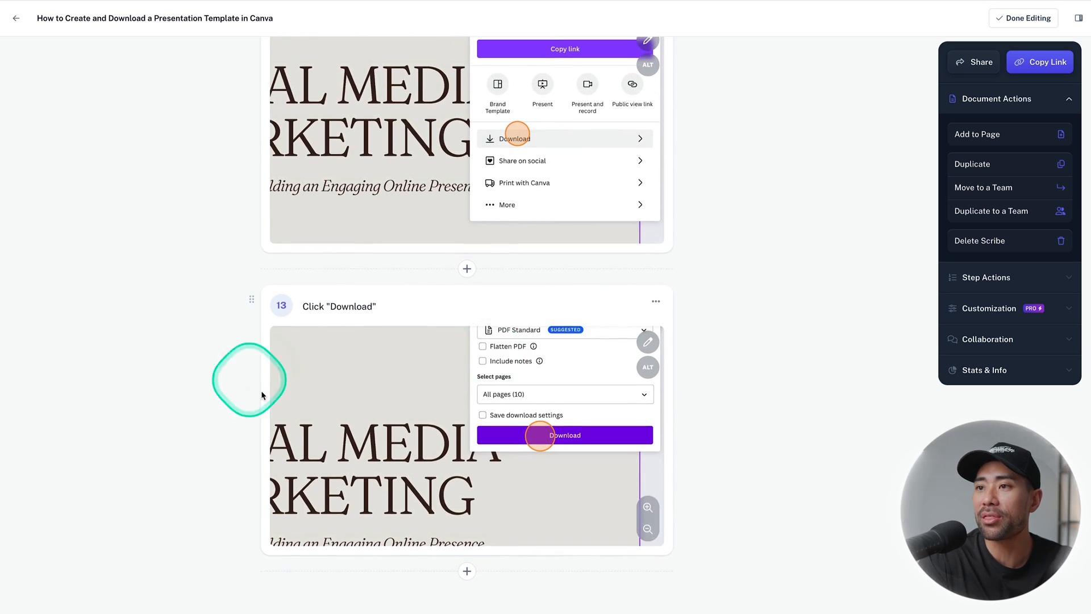
{"action": "scroll", "scroll_direction": "up", "scroll_amount": 3}
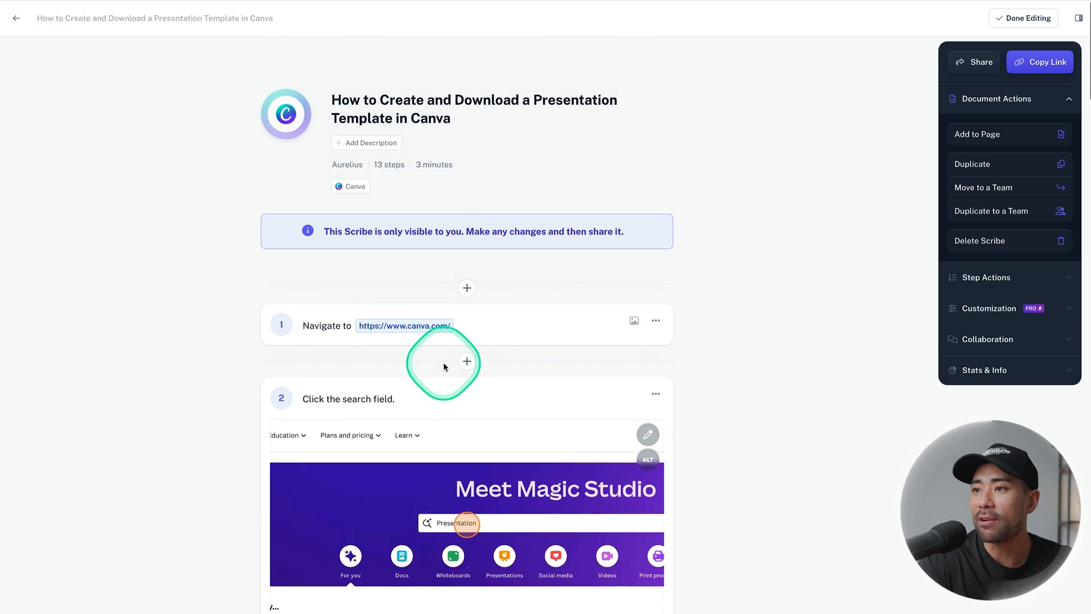
{"action": "scroll", "scroll_direction": "up", "scroll_amount": 3}
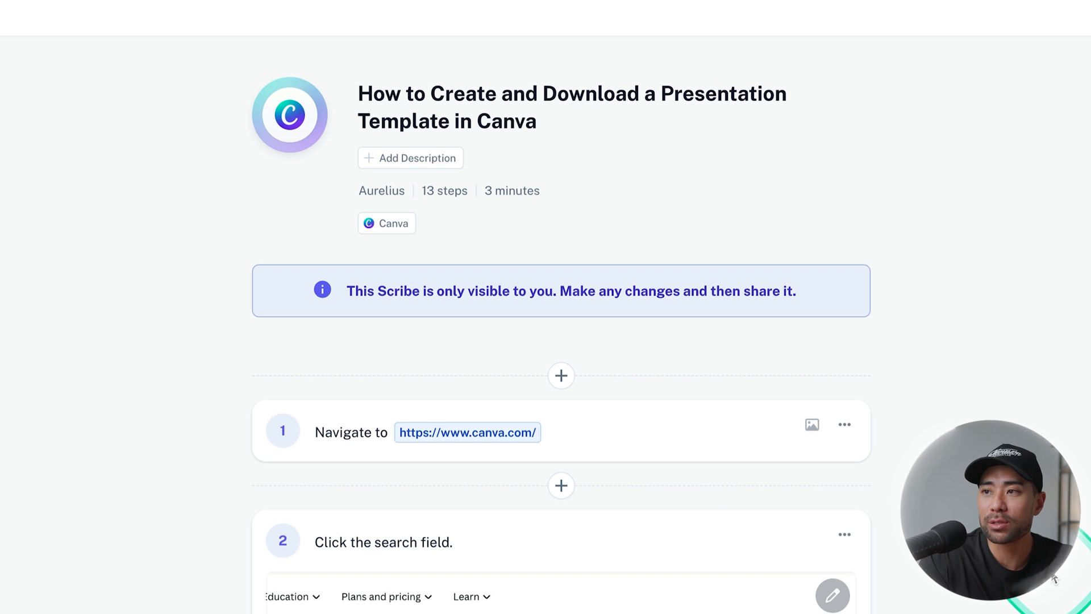
{"action": "mouse_move", "coordinate": [362, 432]}
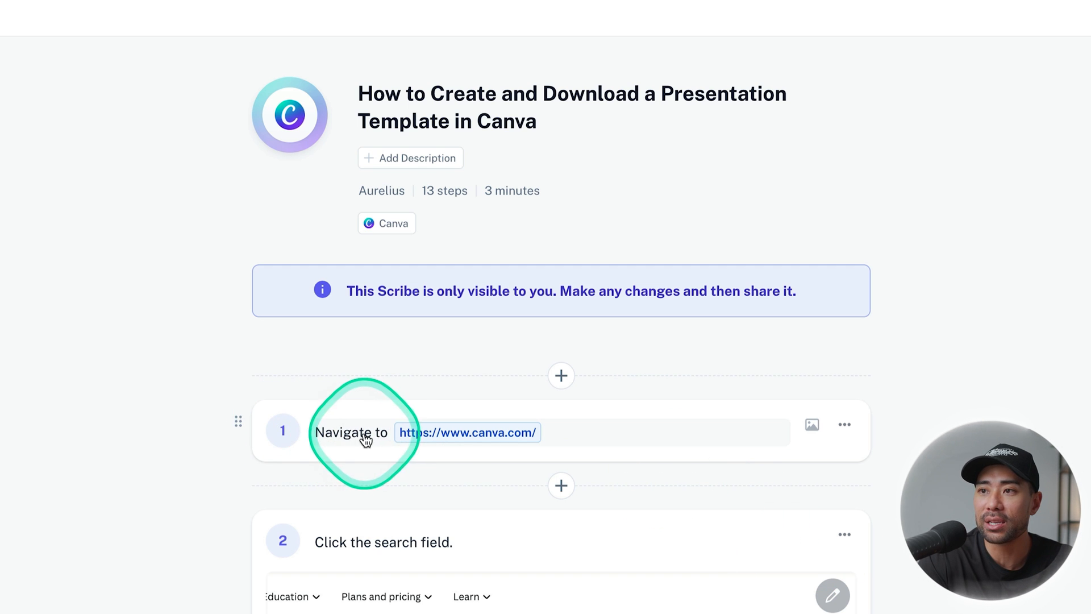
{"action": "mouse_move", "coordinate": [708, 456]}
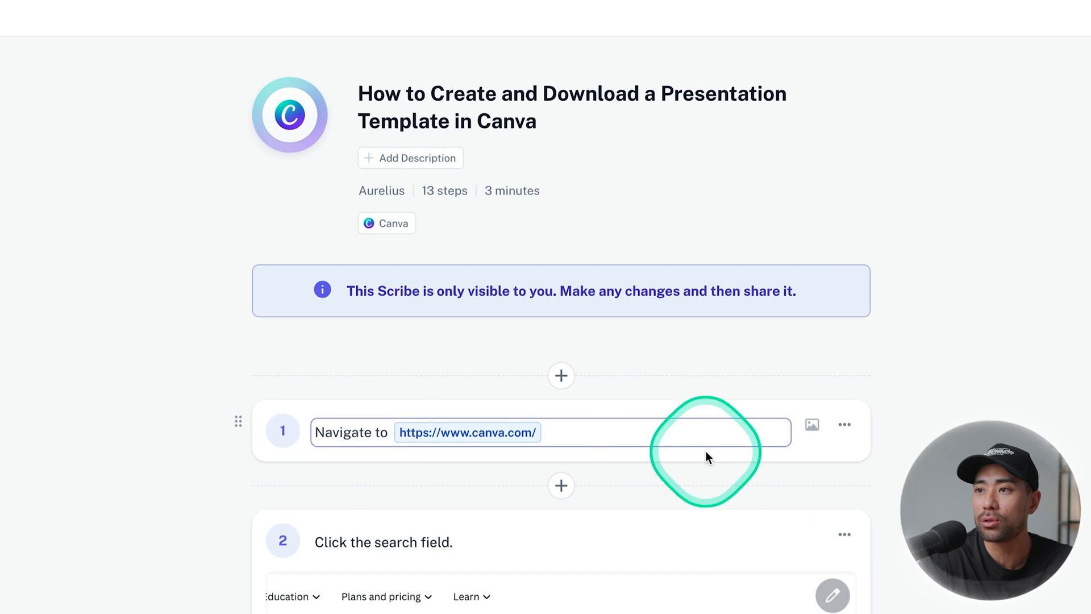
{"action": "mouse_move", "coordinate": [782, 541]}
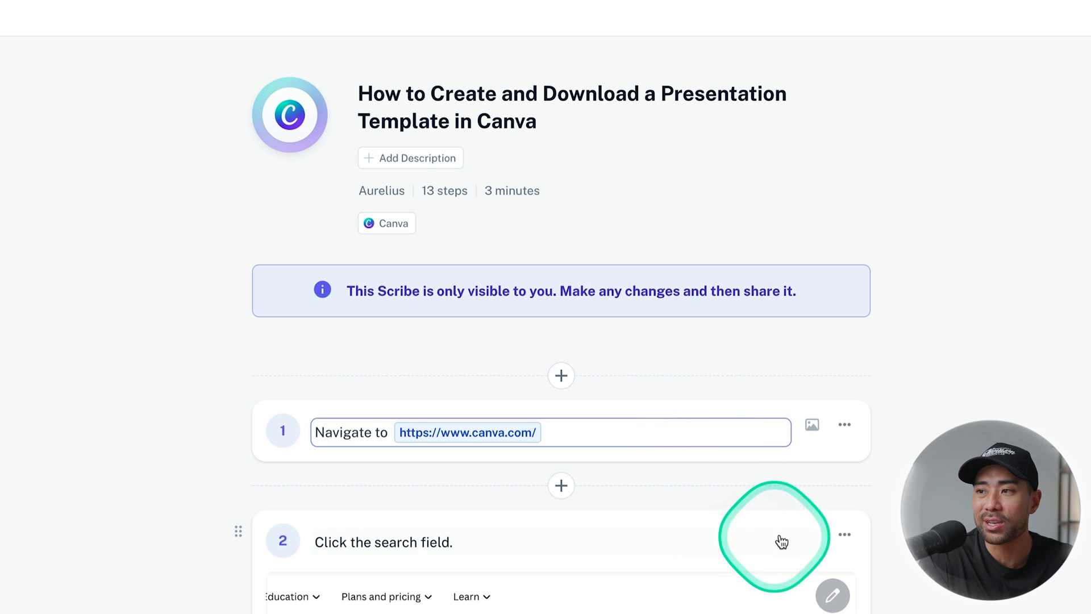
{"action": "mouse_move", "coordinate": [722, 446]}
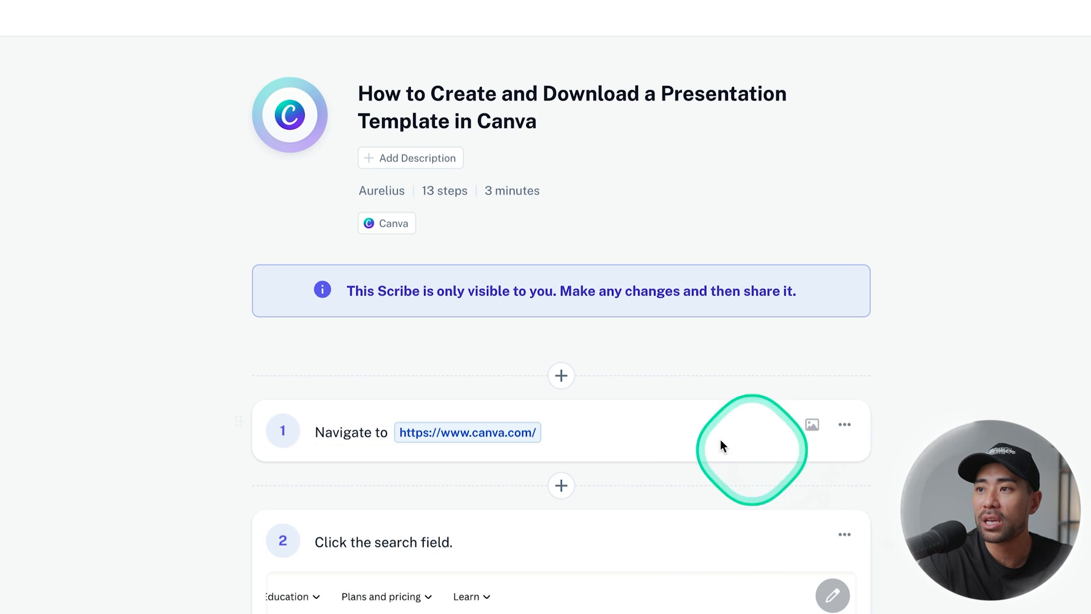
{"action": "left_click", "coordinate": [466, 432]}
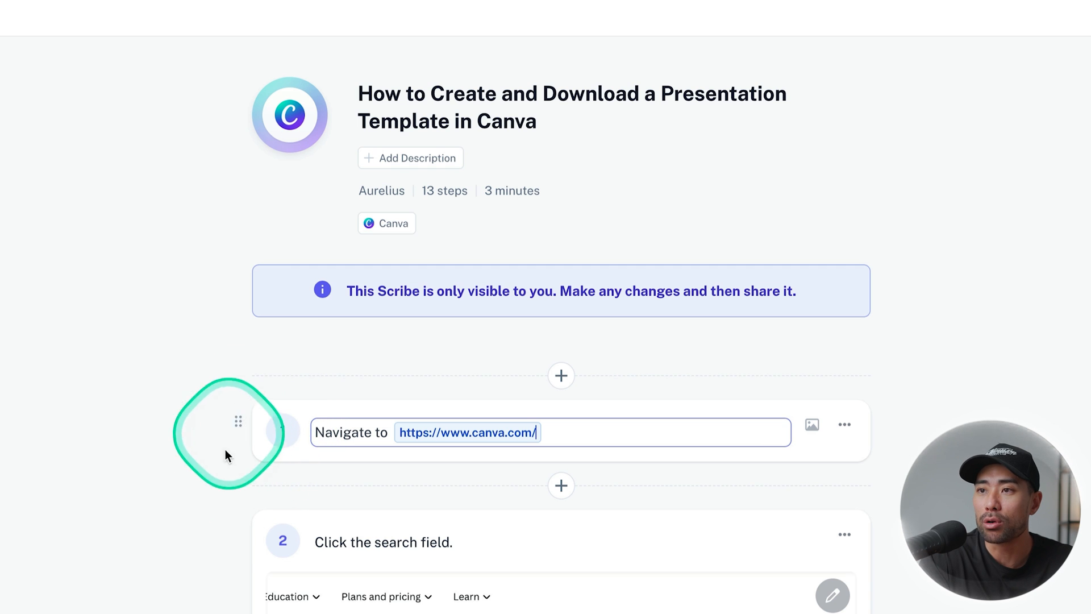
{"action": "scroll", "scroll_direction": "down", "scroll_amount": 3}
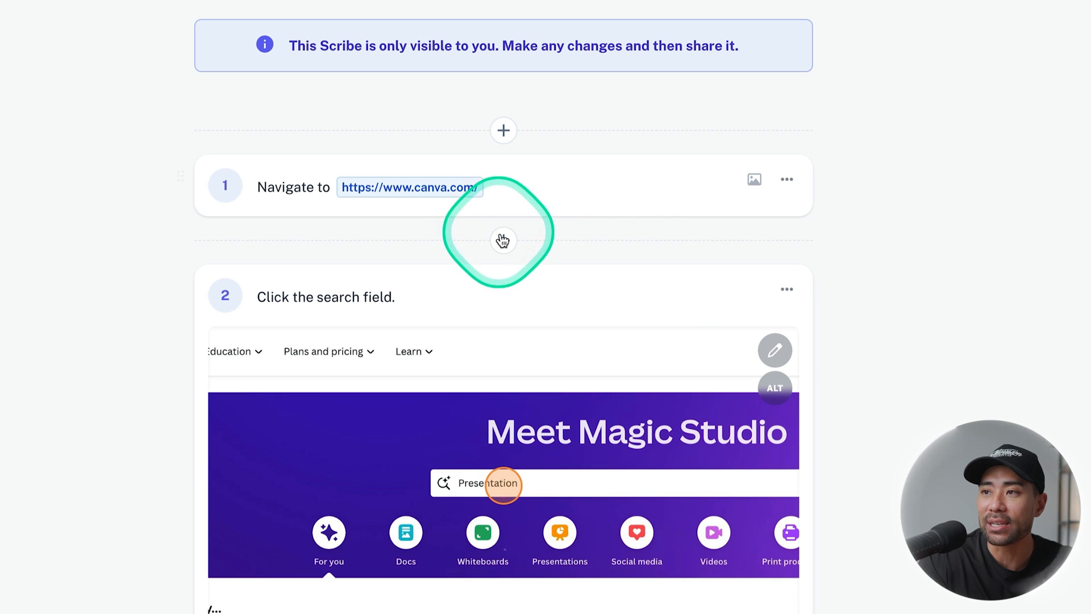
{"action": "scroll", "scroll_direction": "down", "scroll_amount": 3}
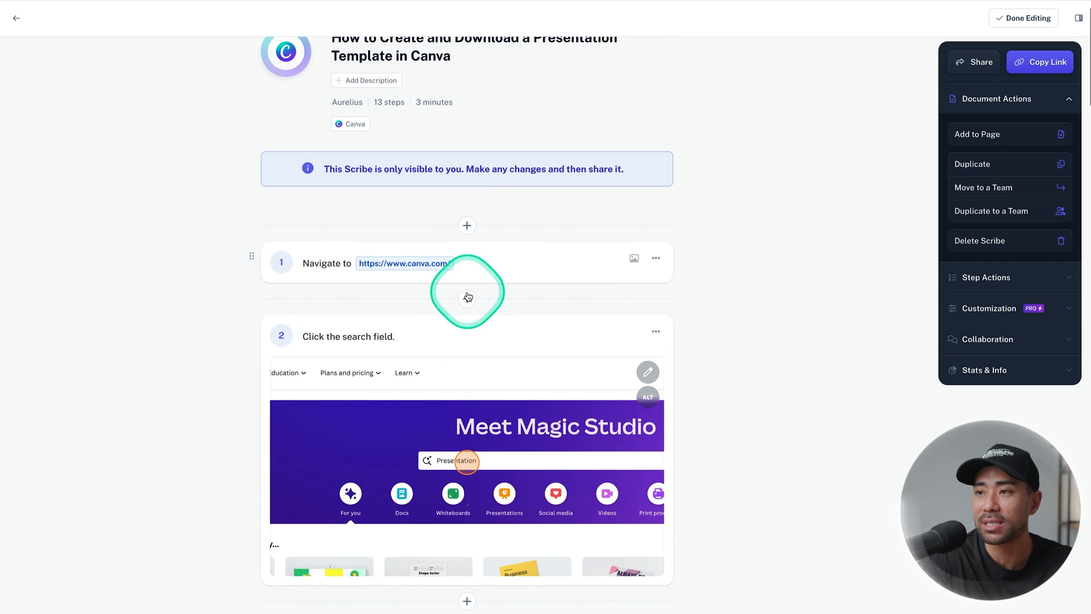
- Insert a tip 'Make sure to do this ____' between steps 1 and 2
{"action": "left_click", "coordinate": [466, 225]}
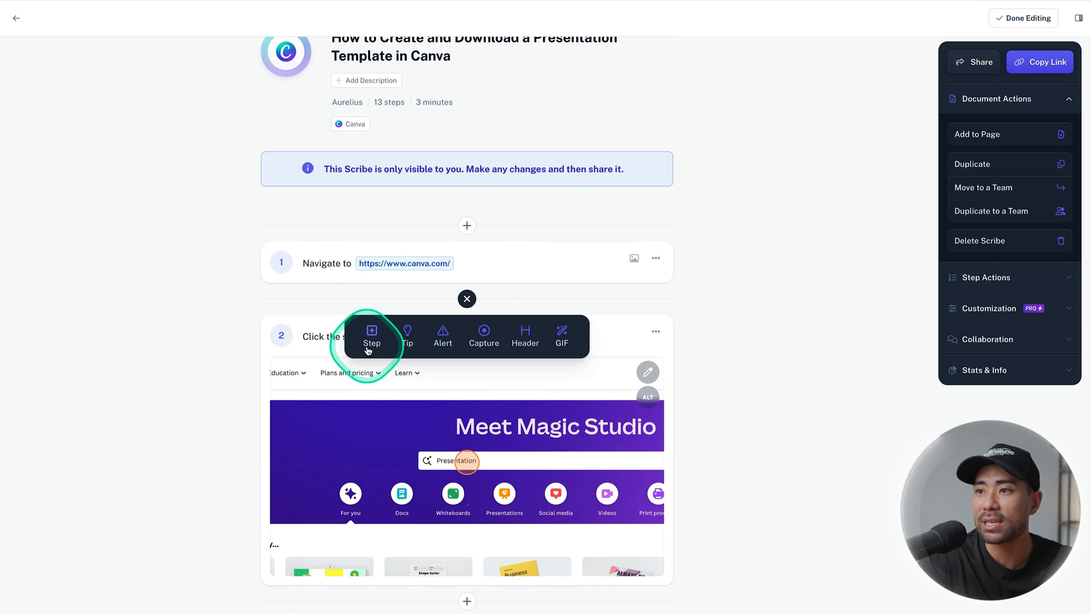
{"action": "left_click", "coordinate": [407, 338]}
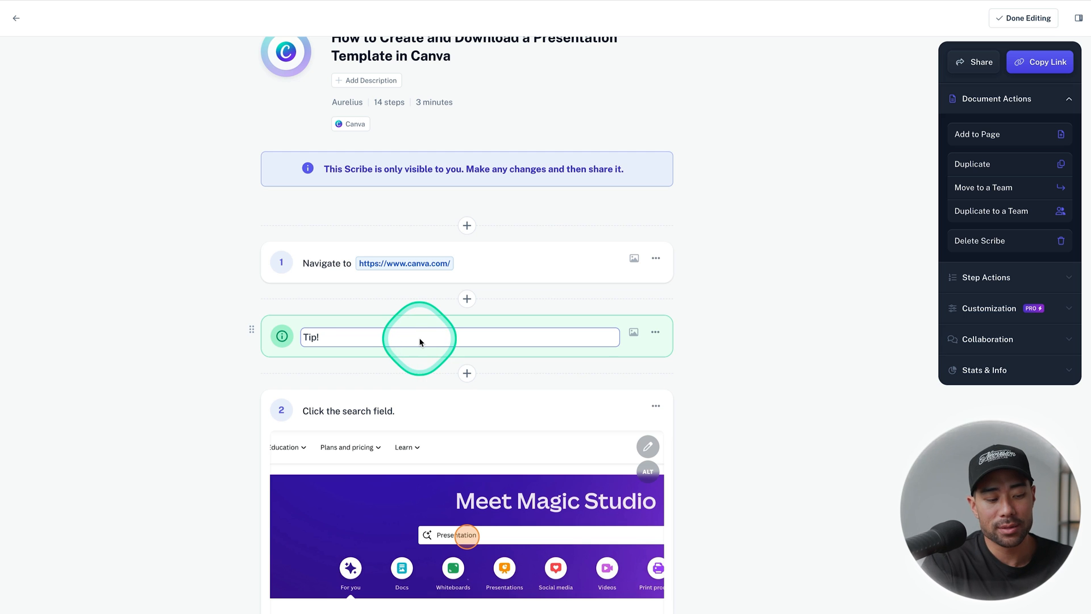
{"action": "type", "text": "Make sure to"}
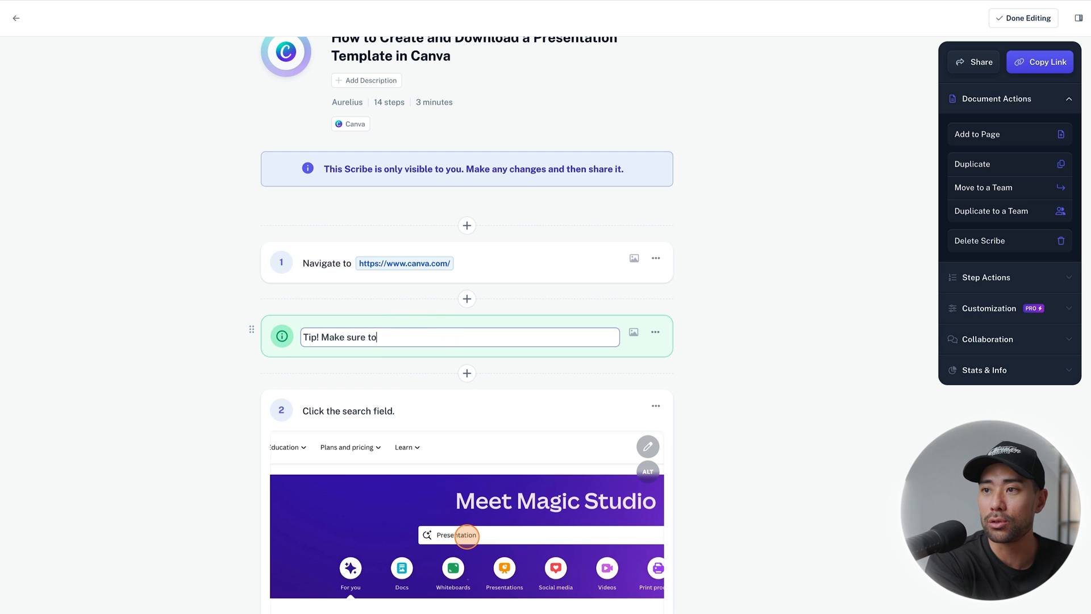
{"action": "type", "text": "do this ____"}
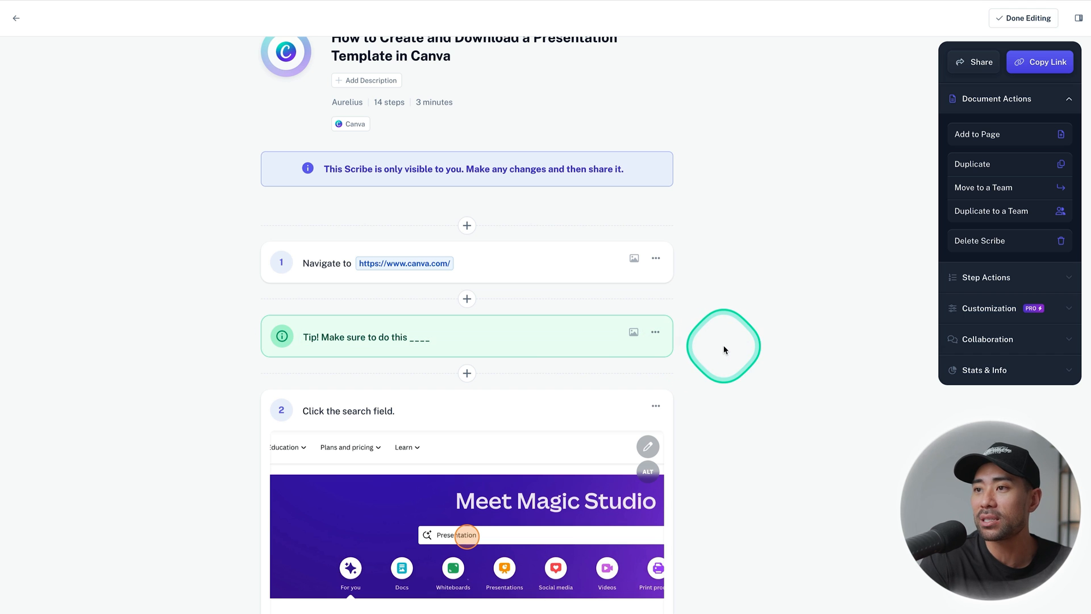
{"action": "scroll", "scroll_direction": "down", "scroll_amount": 3}
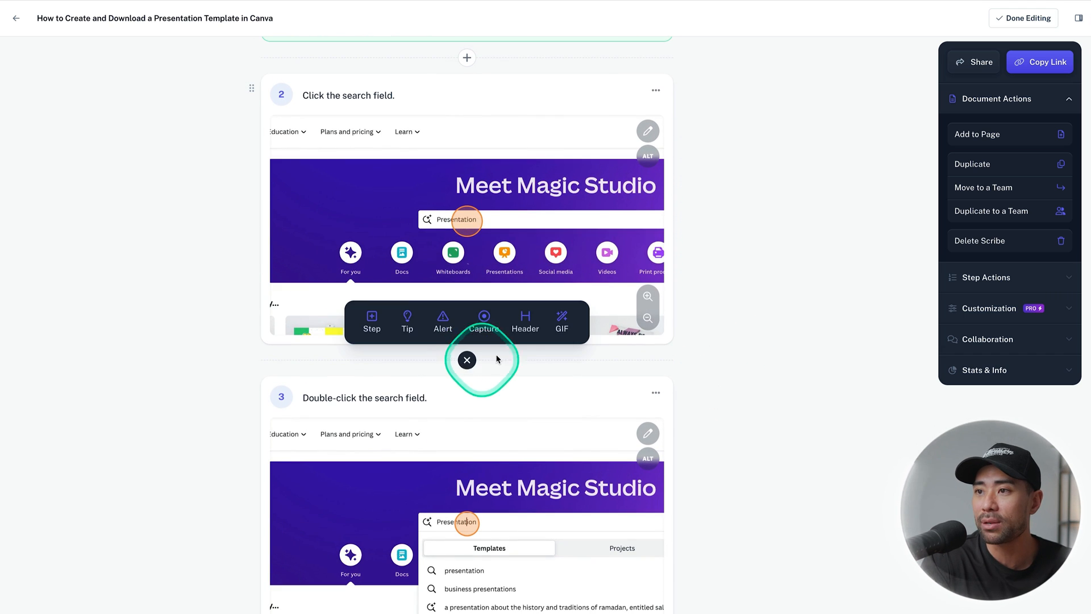
{"action": "mouse_move", "coordinate": [484, 328]}
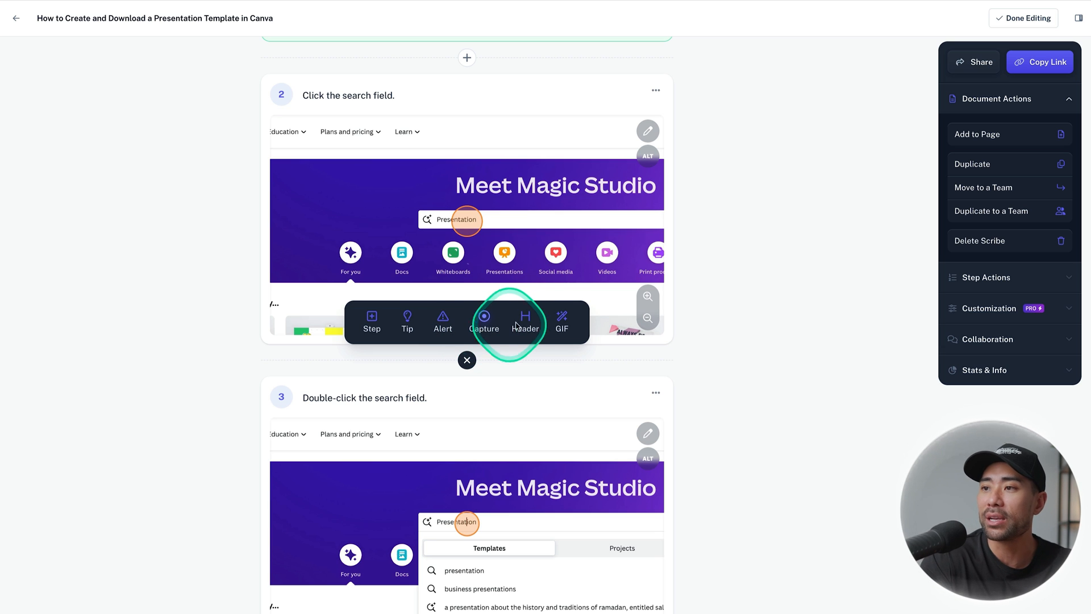
{"action": "mouse_move", "coordinate": [525, 324]}
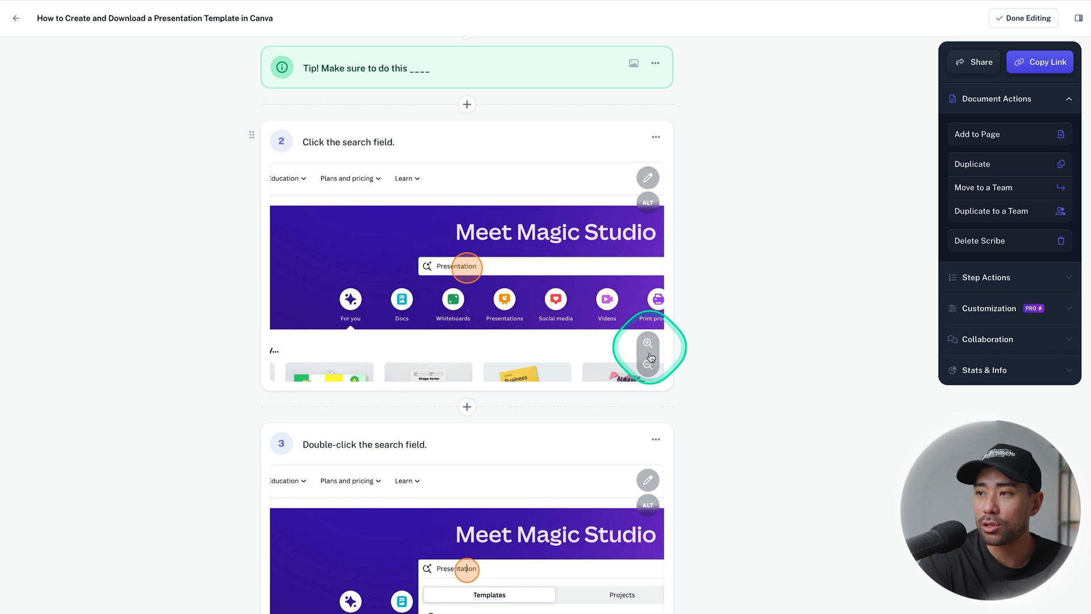
- Zoom step 2's screenshot in closer around the Presentation search field
{"action": "left_click", "coordinate": [647, 346]}
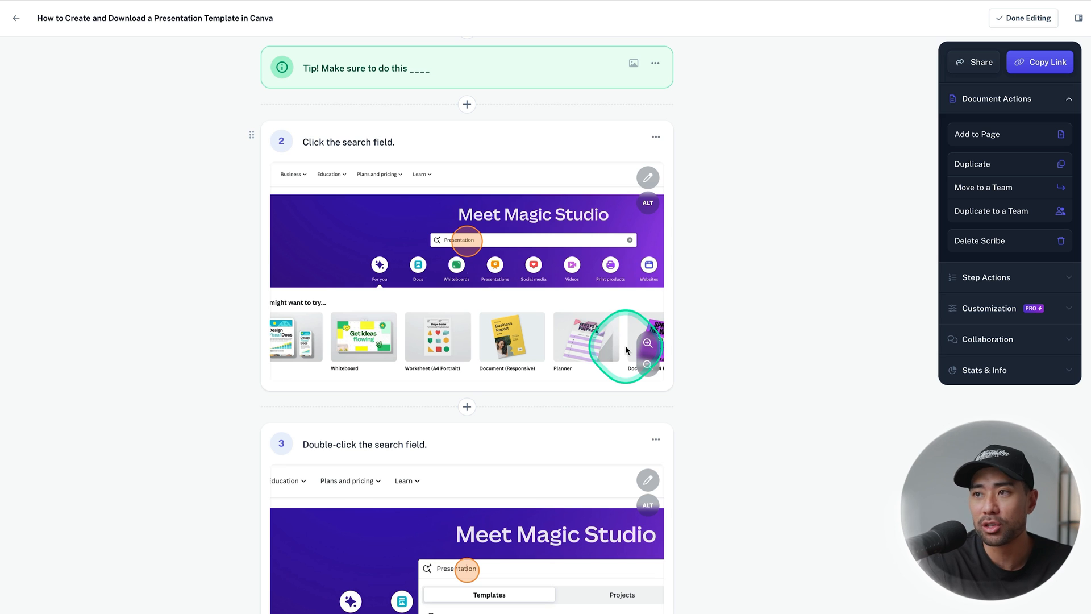
{"action": "left_click", "coordinate": [647, 342]}
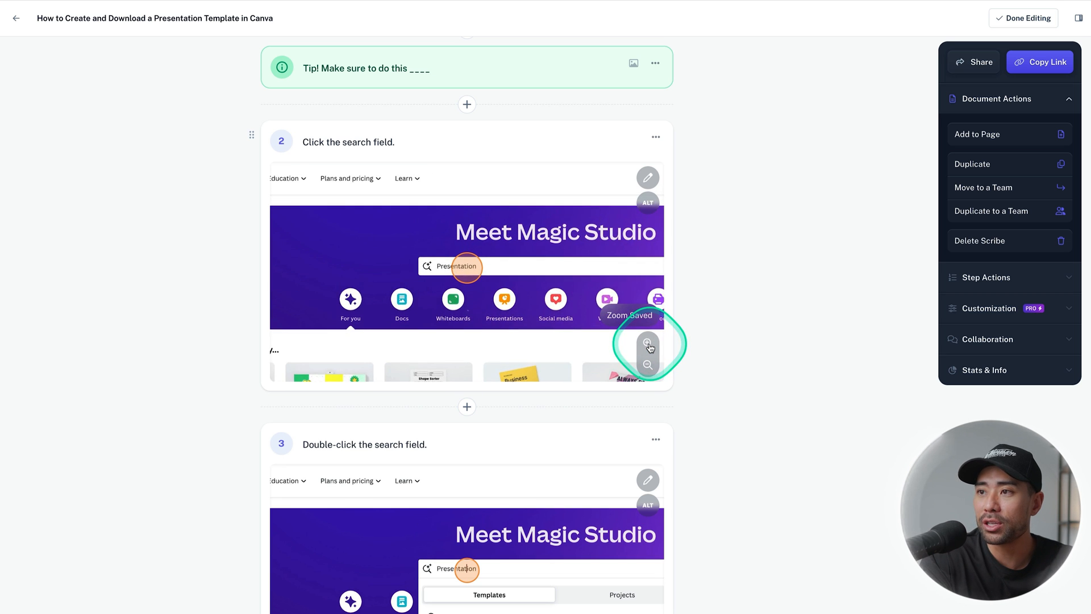
{"action": "left_click", "coordinate": [646, 343]}
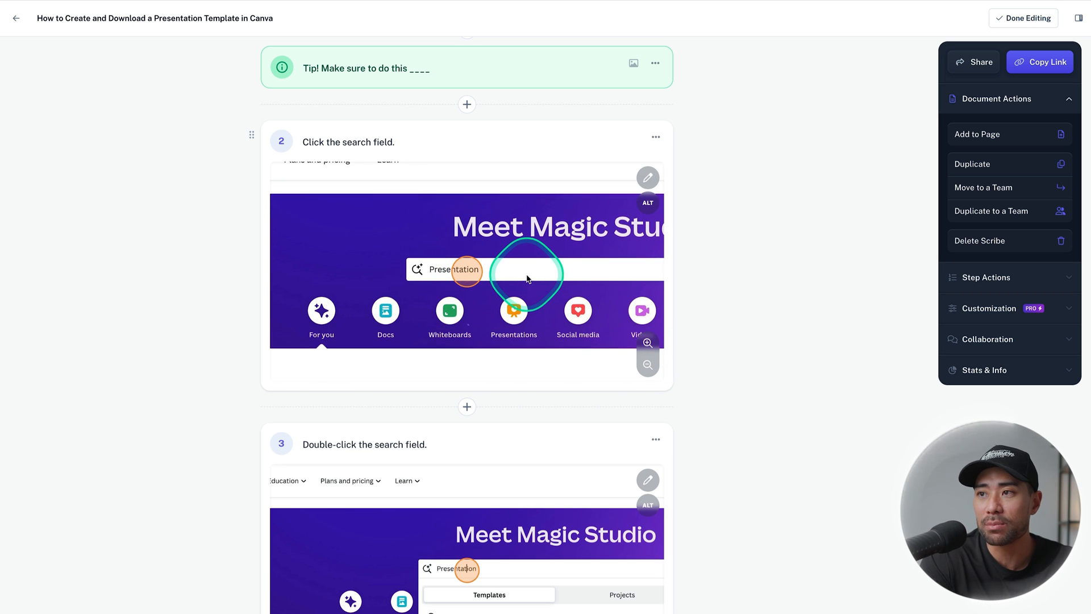
{"action": "scroll", "scroll_direction": "up", "scroll_amount": 3}
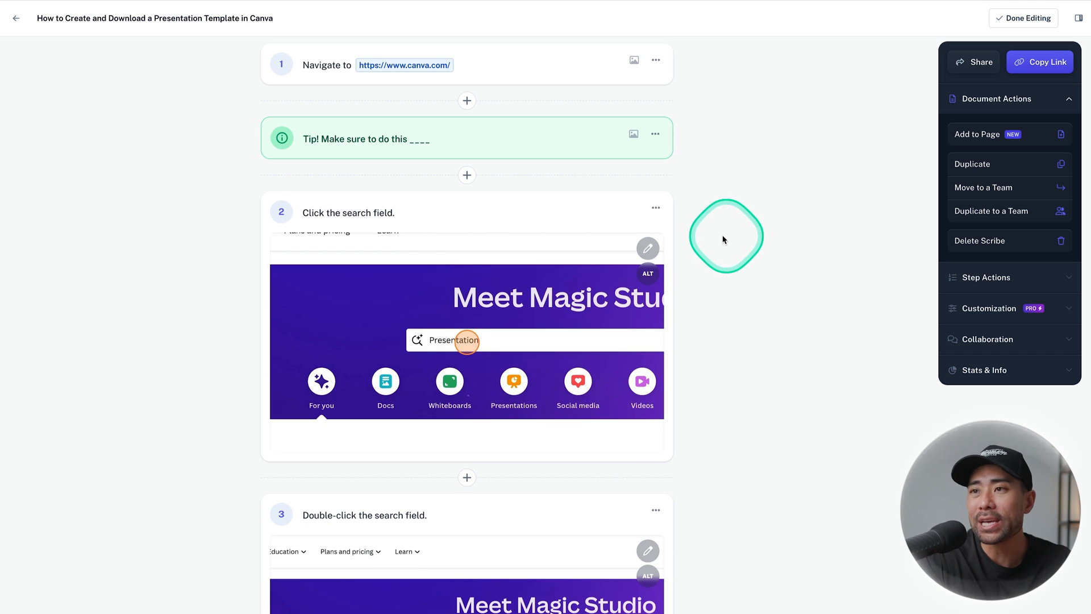
- Show step 2's options menu with Delete Step and Copy Link to Step
{"action": "left_click", "coordinate": [655, 208]}
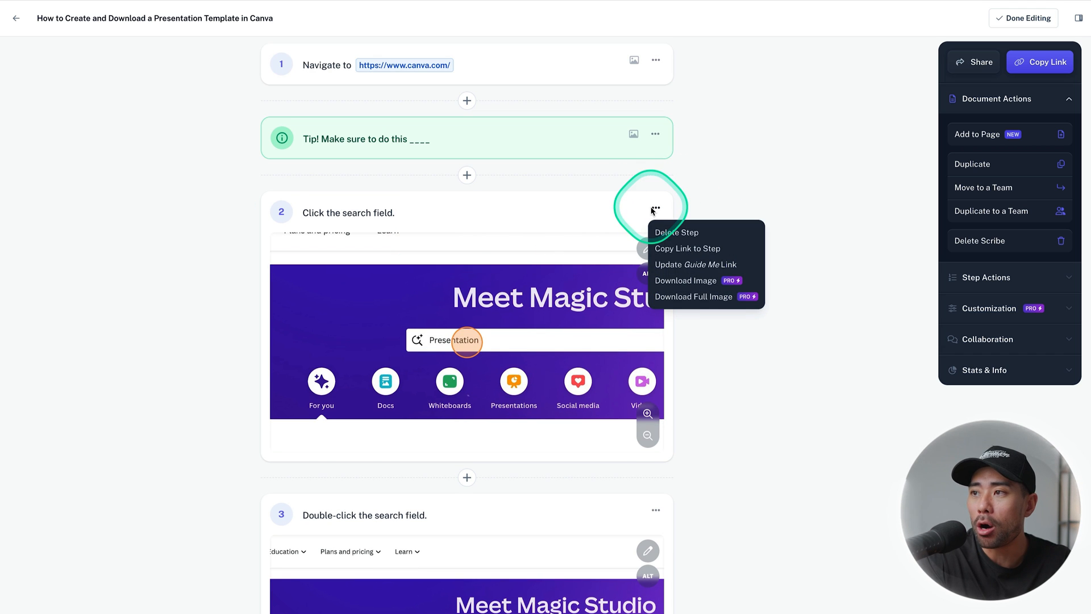
{"action": "mouse_move", "coordinate": [687, 249]}
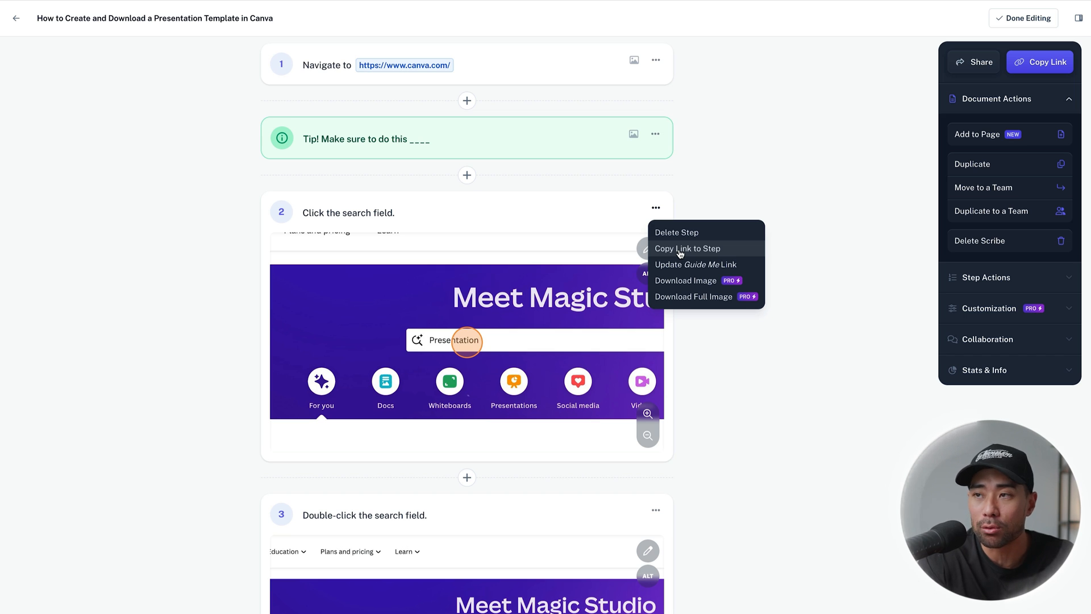
{"action": "mouse_move", "coordinate": [546, 377]}
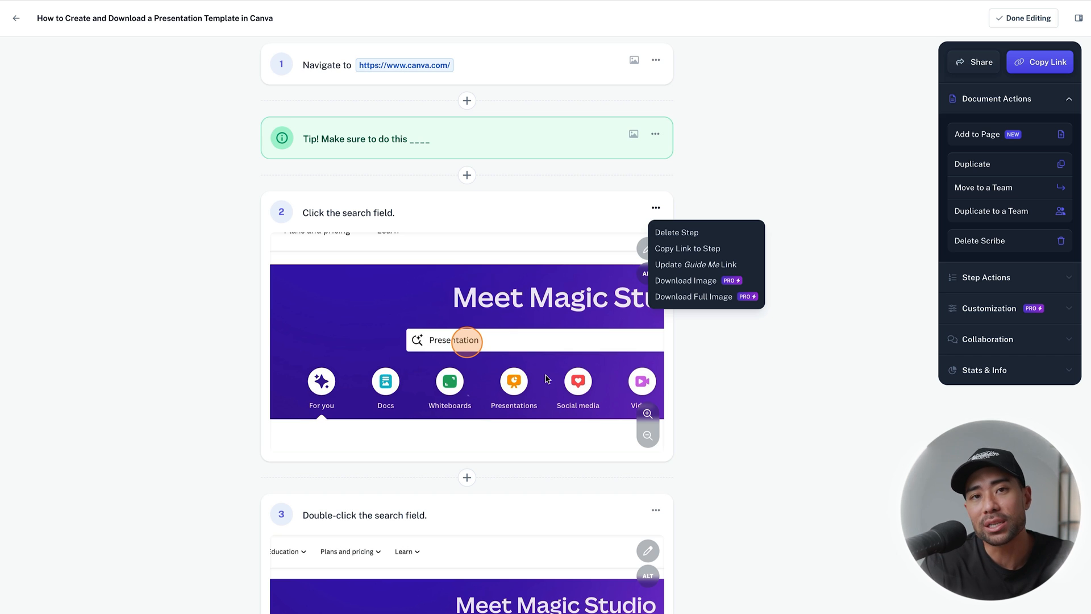
{"action": "mouse_move", "coordinate": [556, 383]}
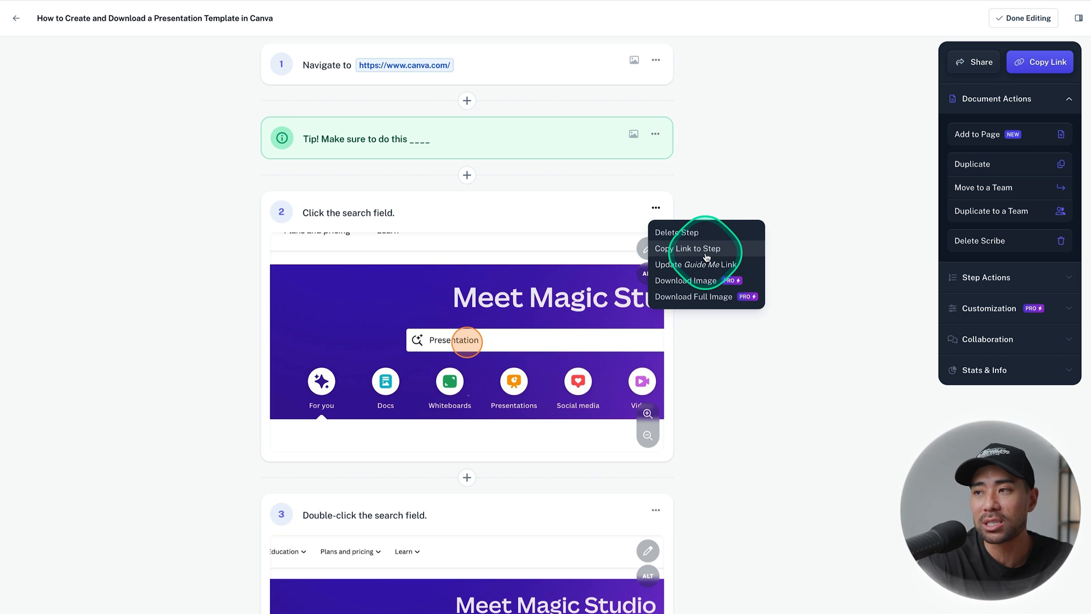
{"action": "scroll", "scroll_direction": "down", "scroll_amount": 3}
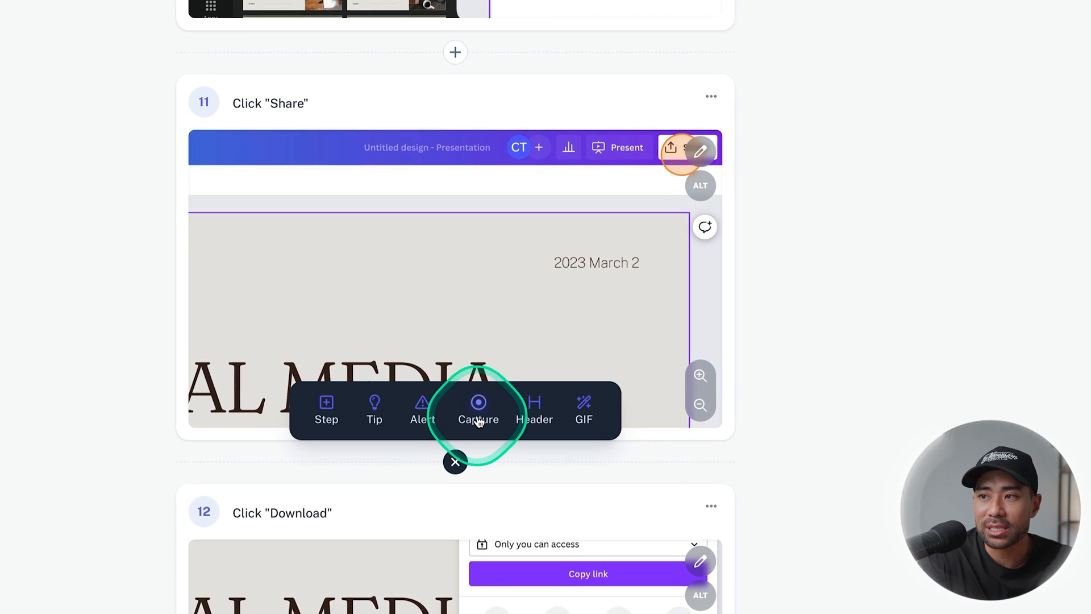
- Start capturing more browser steps to insert after step 11 in the guide
{"action": "scroll", "scroll_direction": "up", "scroll_amount": 3}
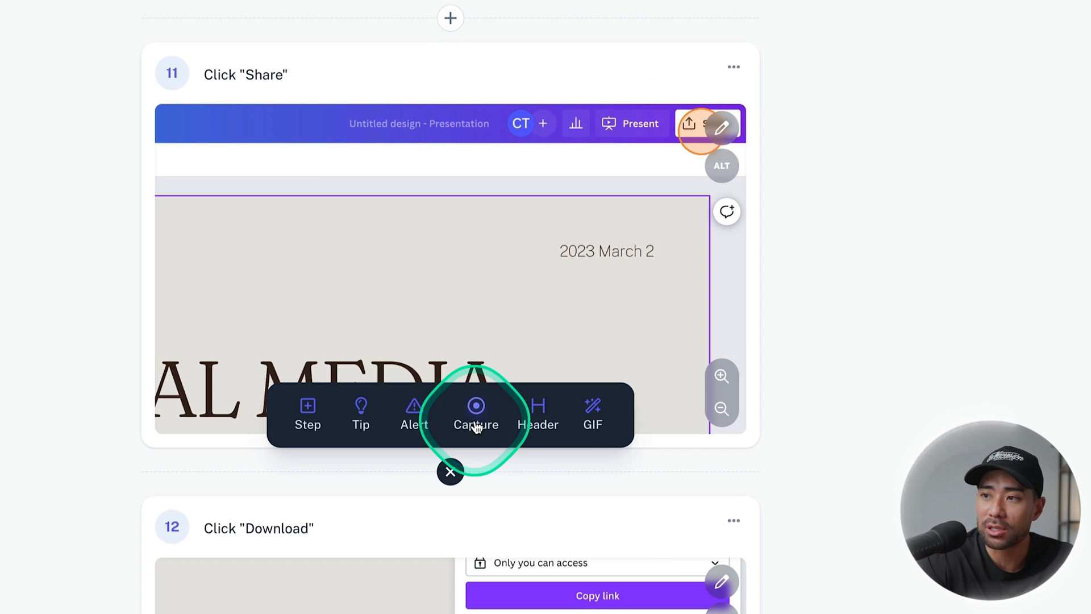
{"action": "left_click", "coordinate": [450, 472]}
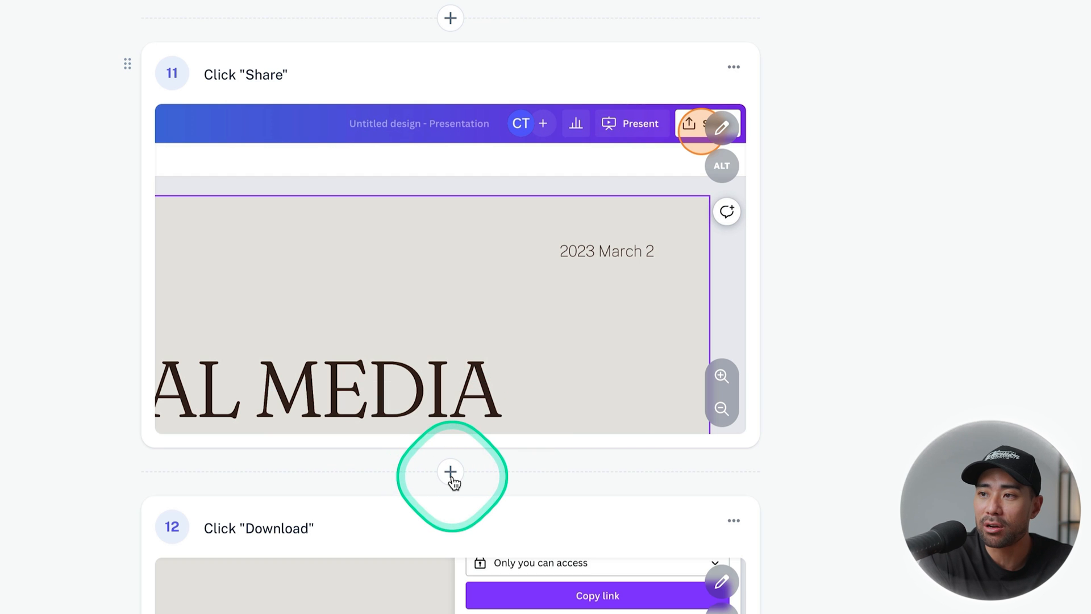
{"action": "mouse_move", "coordinate": [498, 521]}
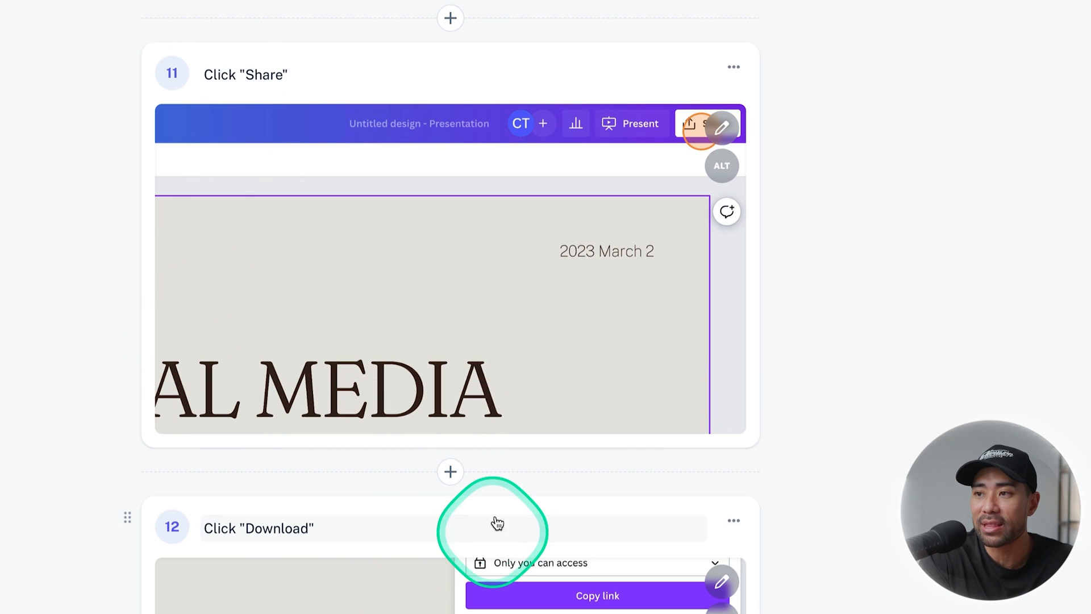
{"action": "left_click", "coordinate": [450, 470]}
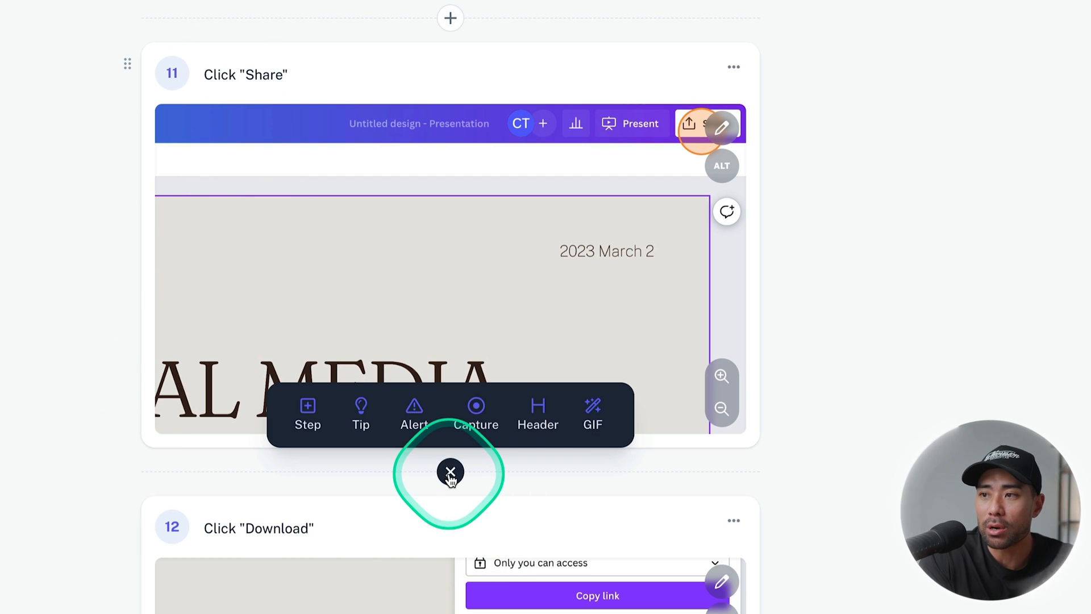
{"action": "left_click", "coordinate": [476, 414]}
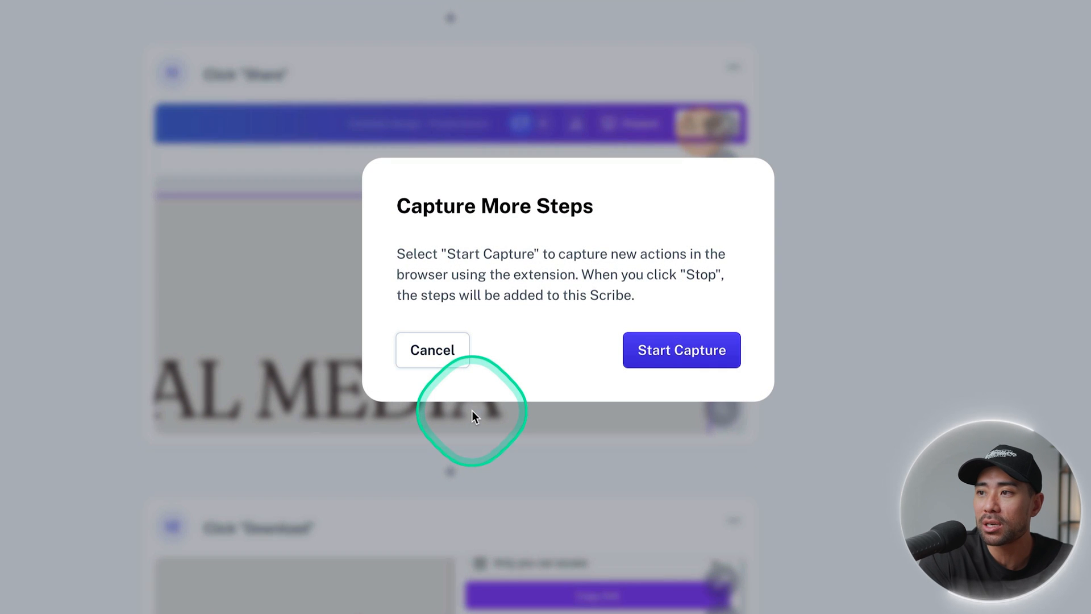
{"action": "mouse_move", "coordinate": [560, 226]}
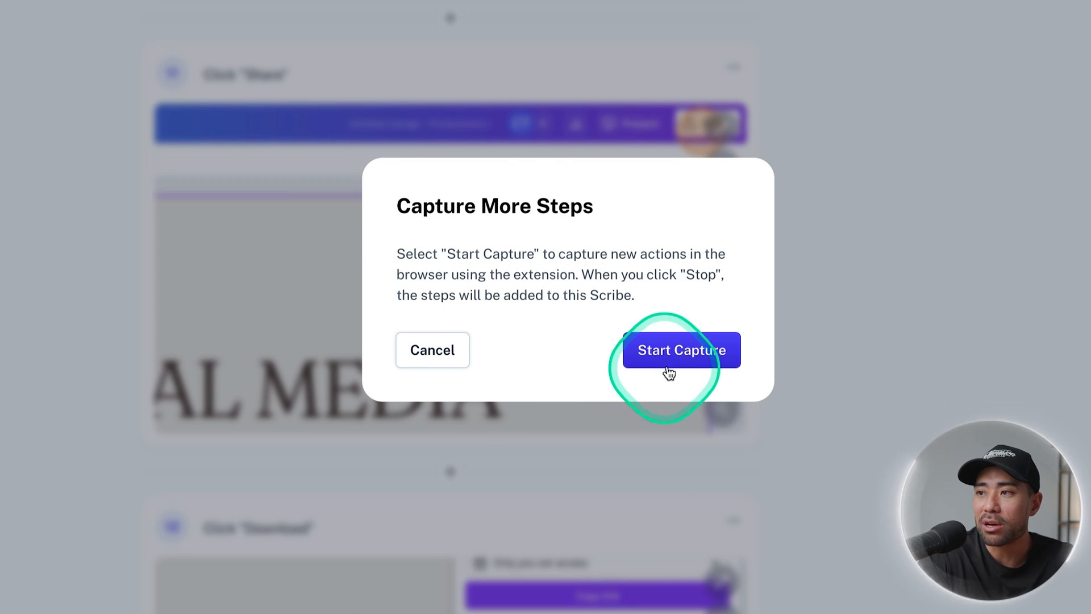
{"action": "left_click", "coordinate": [681, 350]}
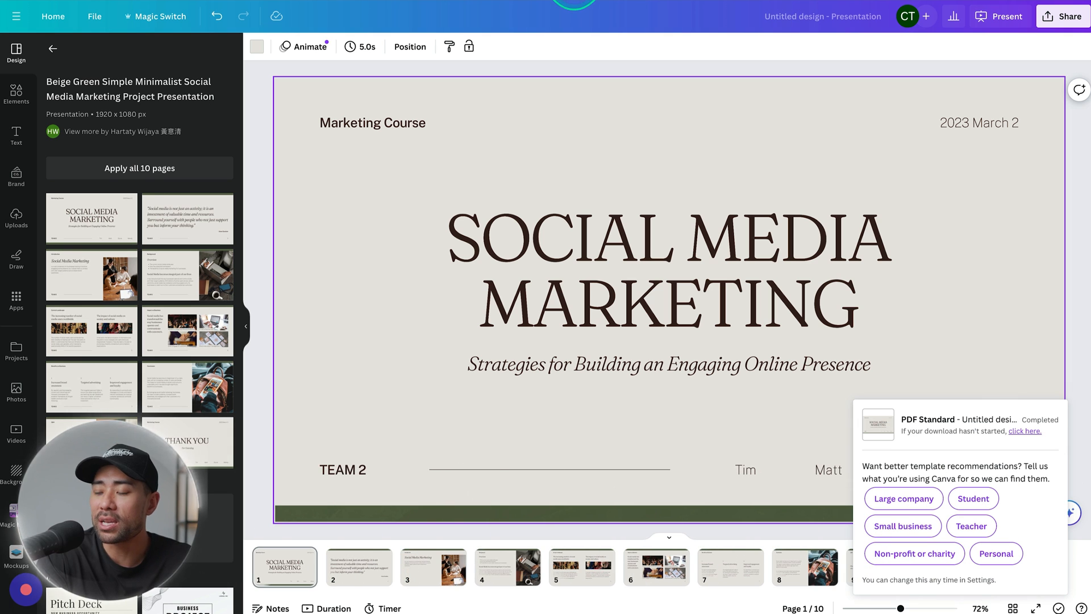
- Append 101 to the cover slide title so it reads SOCIAL MEDIA MARKETING 101
{"action": "left_click", "coordinate": [550, 250]}
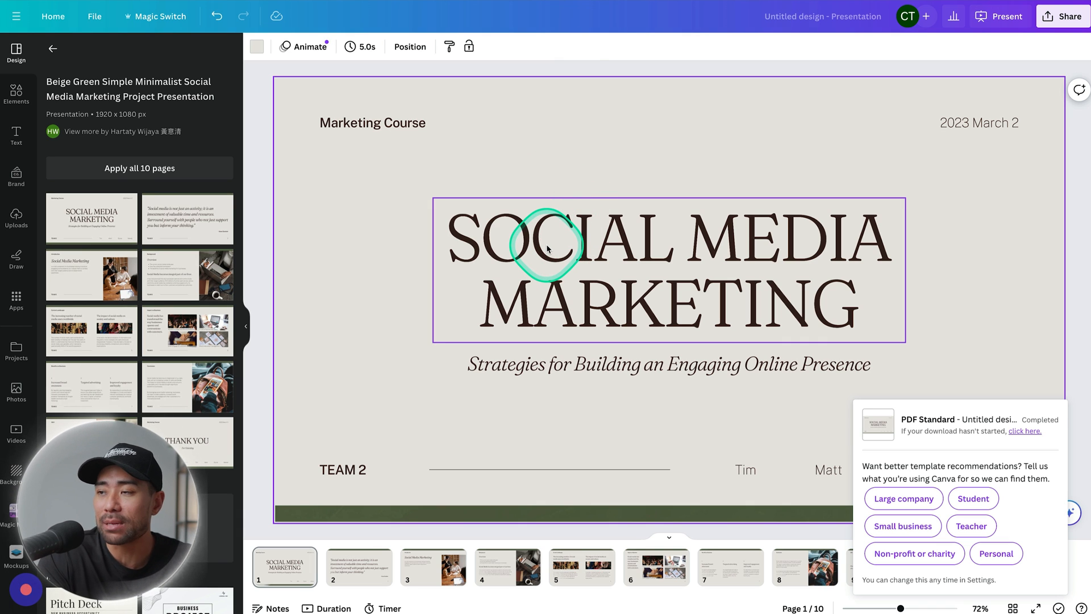
{"action": "left_click", "coordinate": [546, 250]}
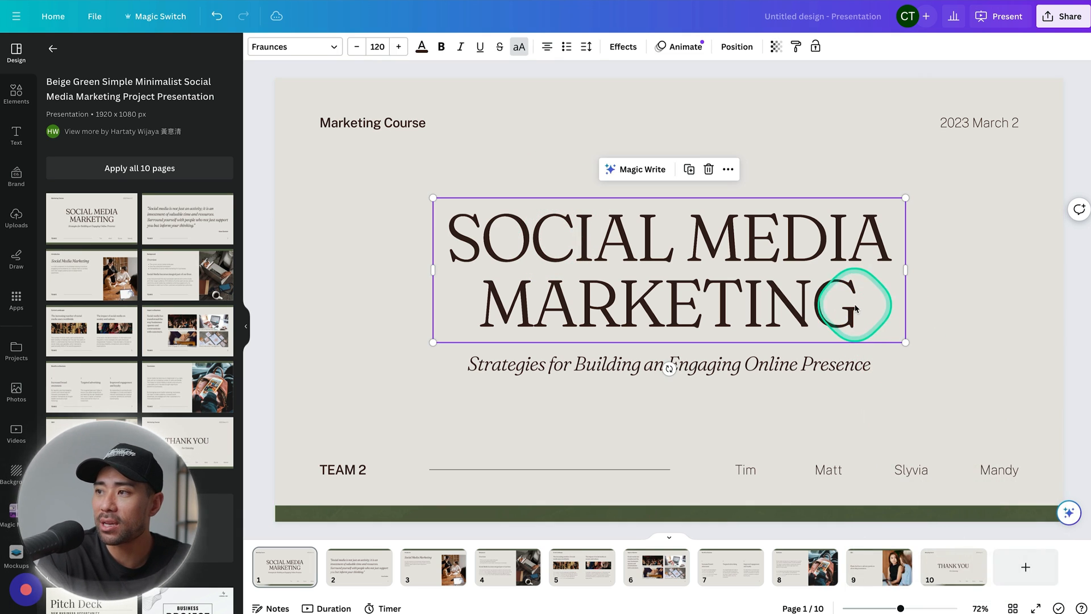
{"action": "type", "text": "101"}
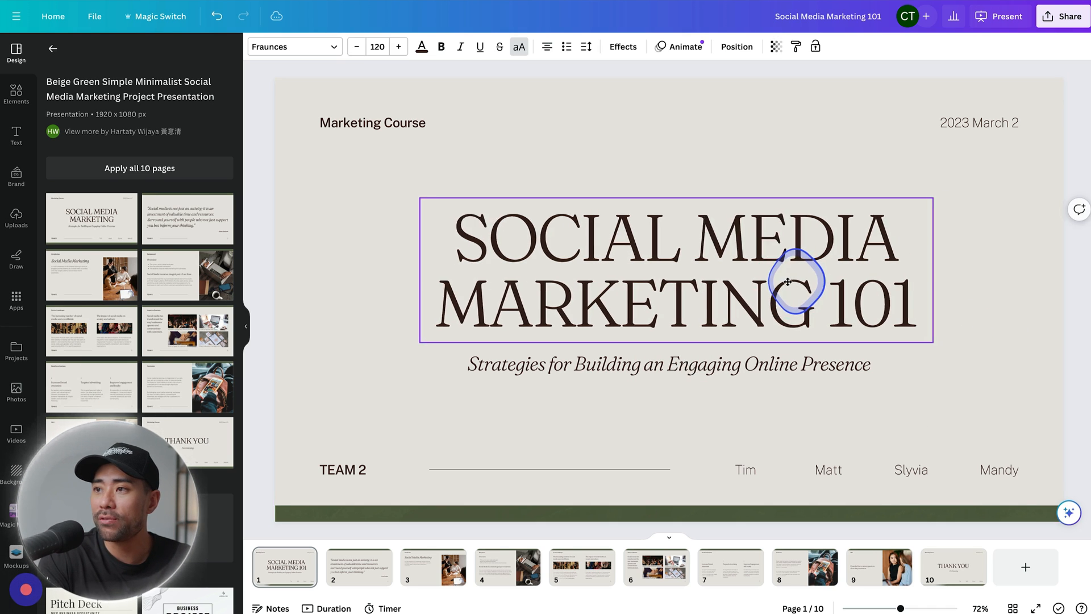
{"action": "left_click", "coordinate": [787, 282]}
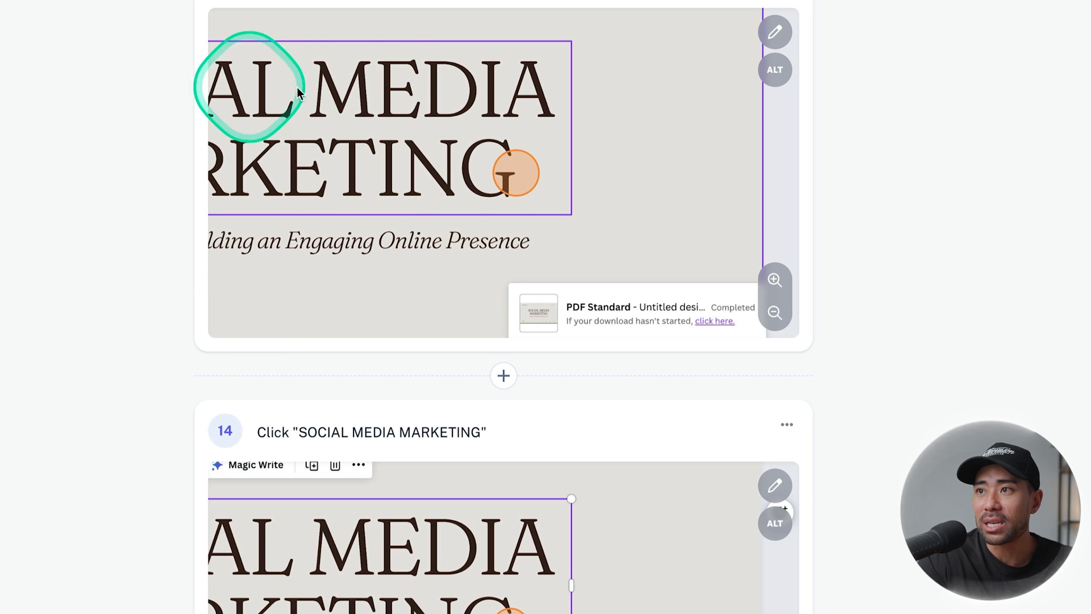
{"action": "mouse_move", "coordinate": [587, 225]}
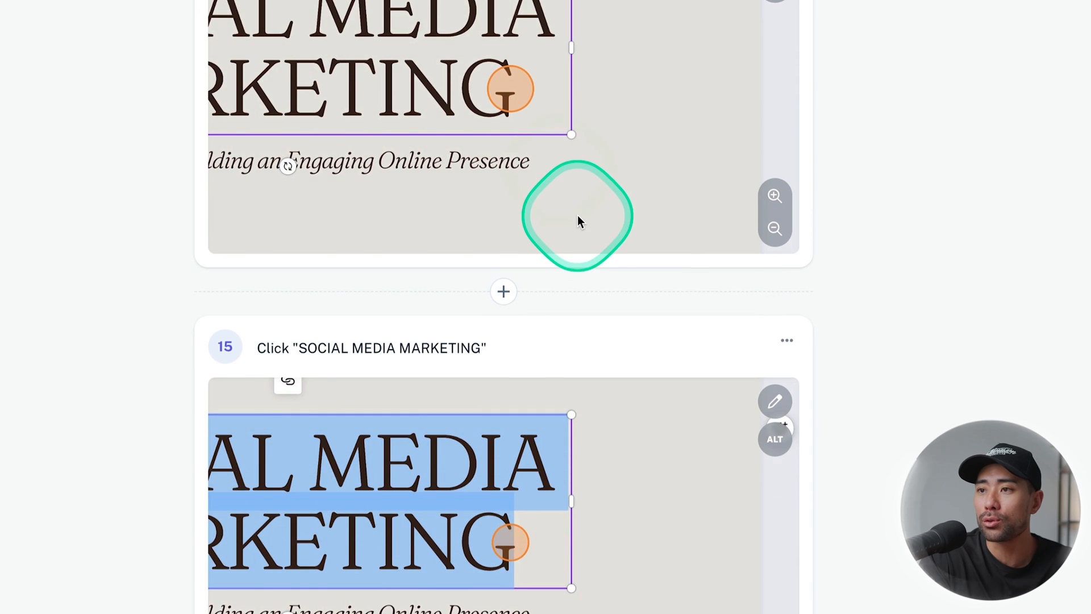
- Scroll down the guide to review the newly captured steps 14 to 18
{"action": "scroll", "scroll_direction": "down", "scroll_amount": 3}
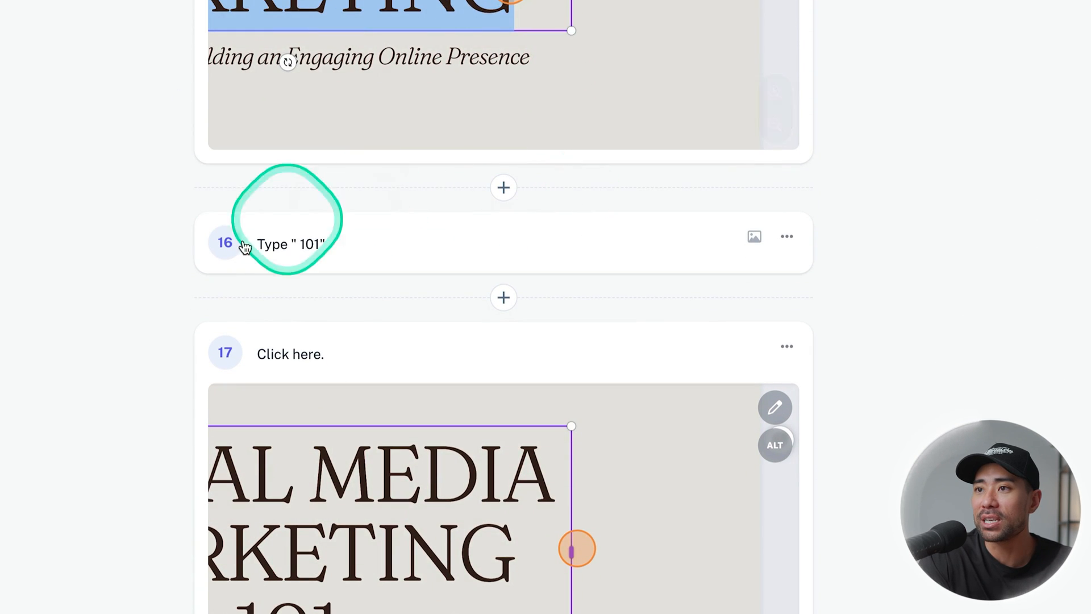
{"action": "scroll", "scroll_direction": "down", "scroll_amount": 3}
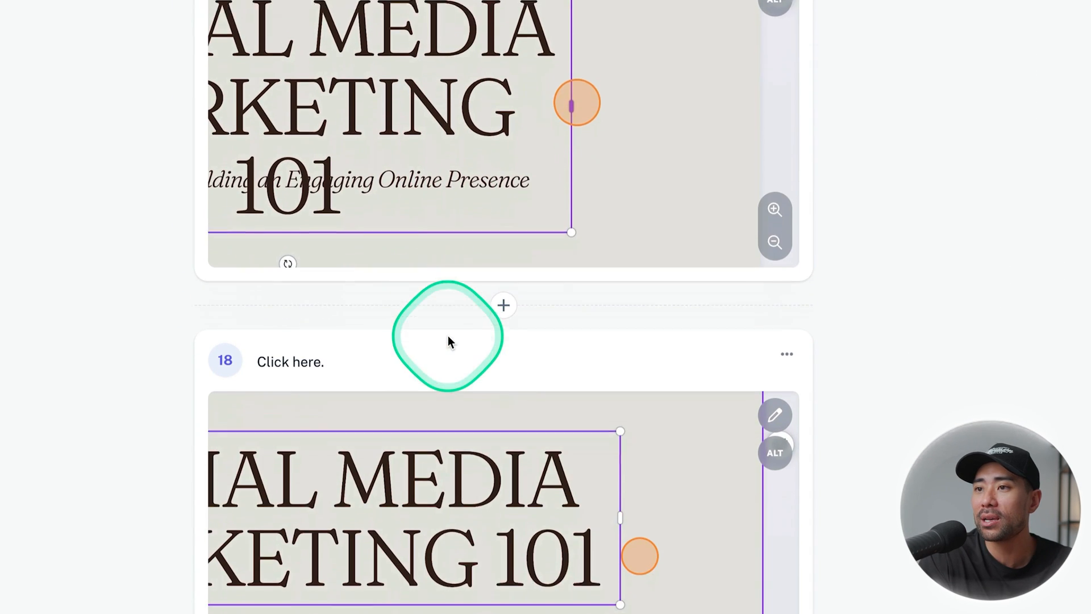
{"action": "scroll", "scroll_direction": "down", "scroll_amount": 3}
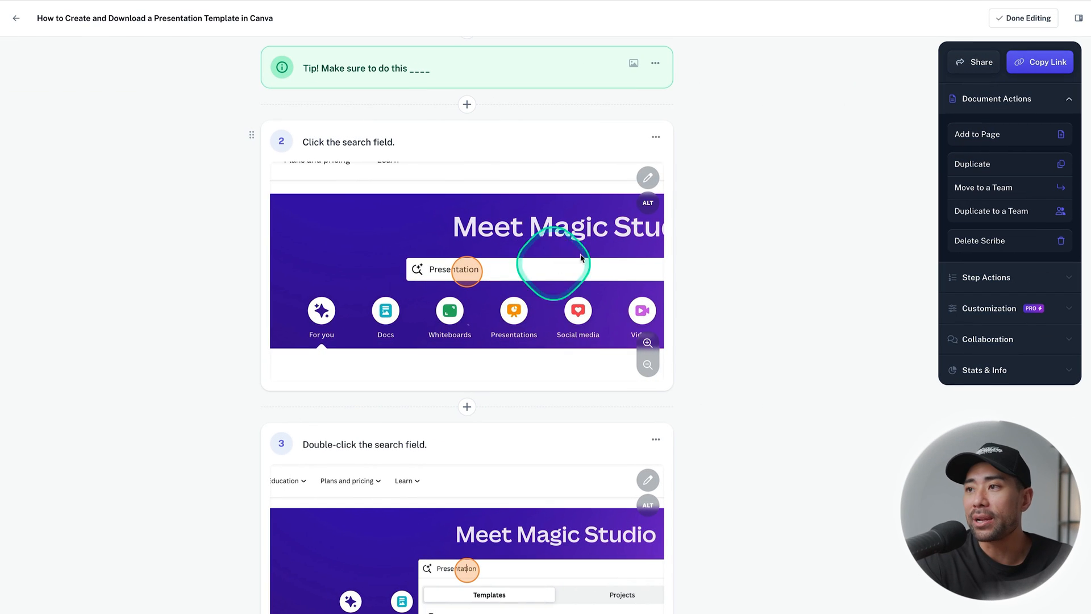
{"action": "left_click", "coordinate": [647, 177]}
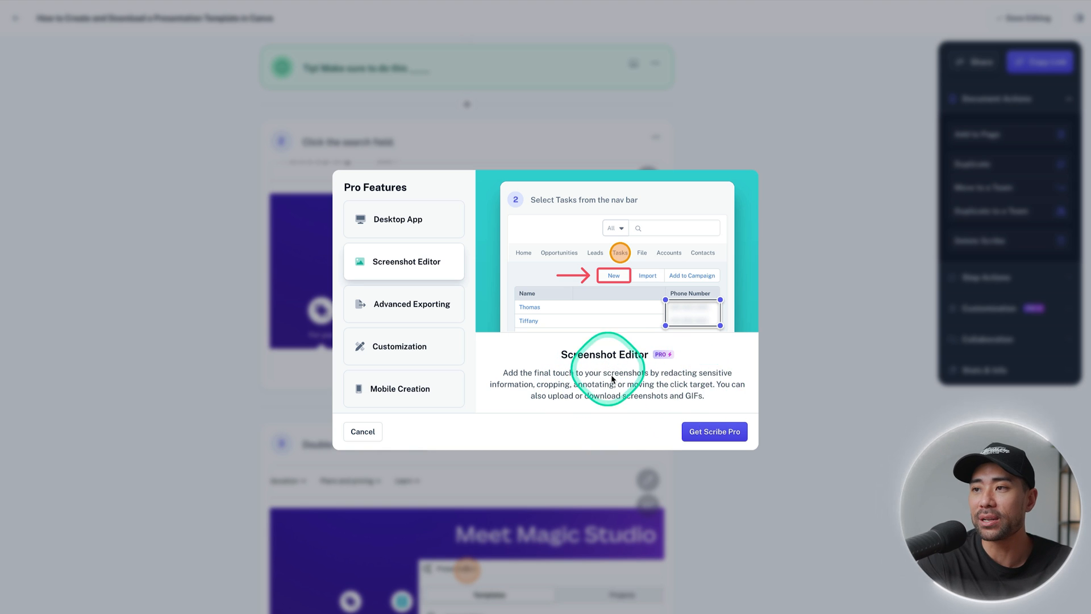
{"action": "left_click", "coordinate": [361, 430]}
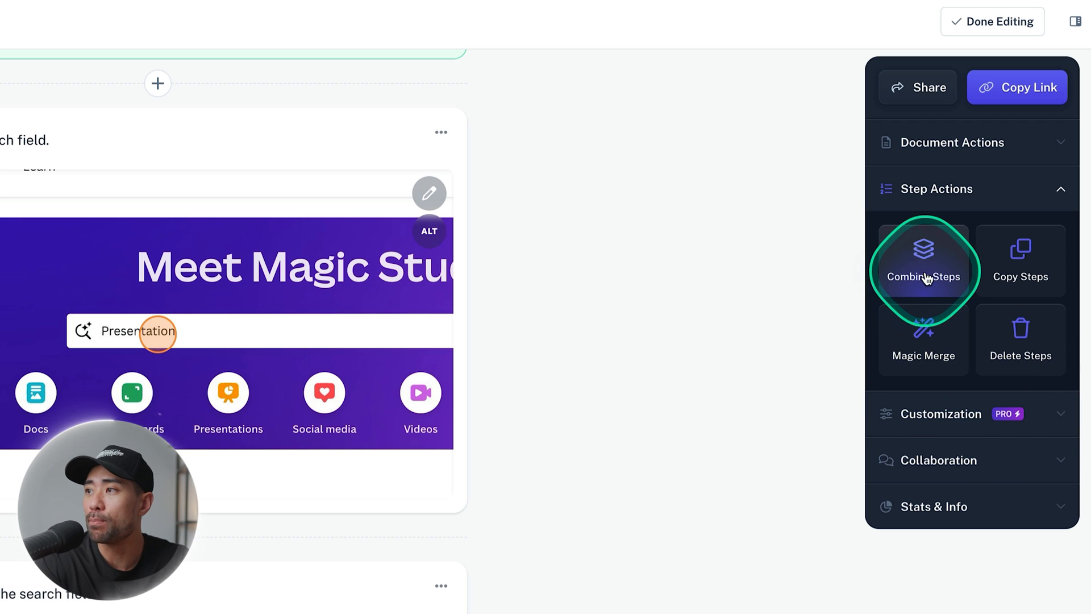
{"action": "mouse_move", "coordinate": [1021, 276]}
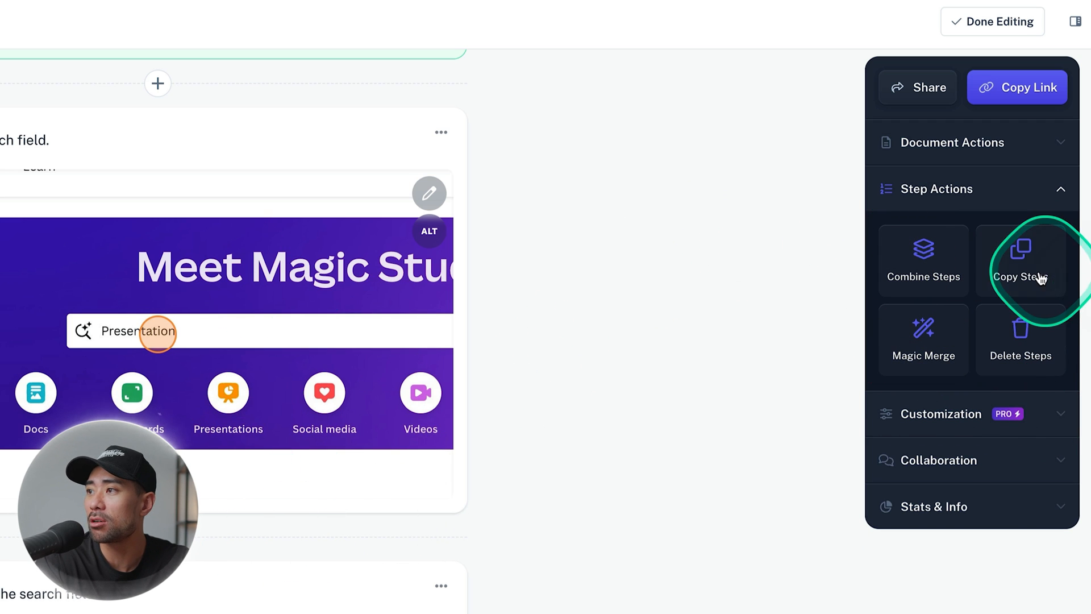
{"action": "mouse_move", "coordinate": [923, 377]}
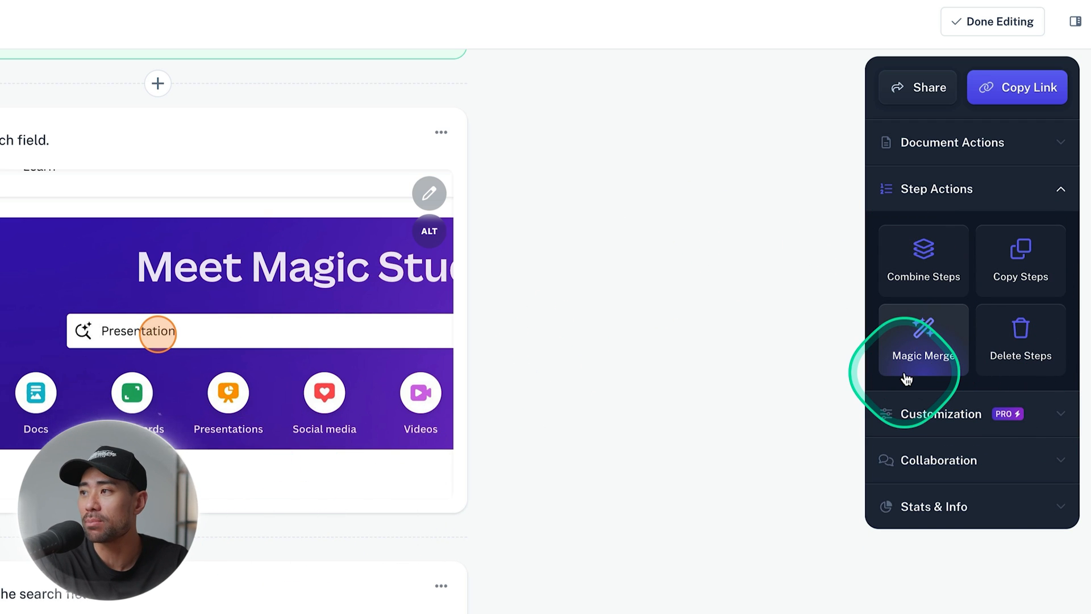
{"action": "mouse_move", "coordinate": [1020, 421]}
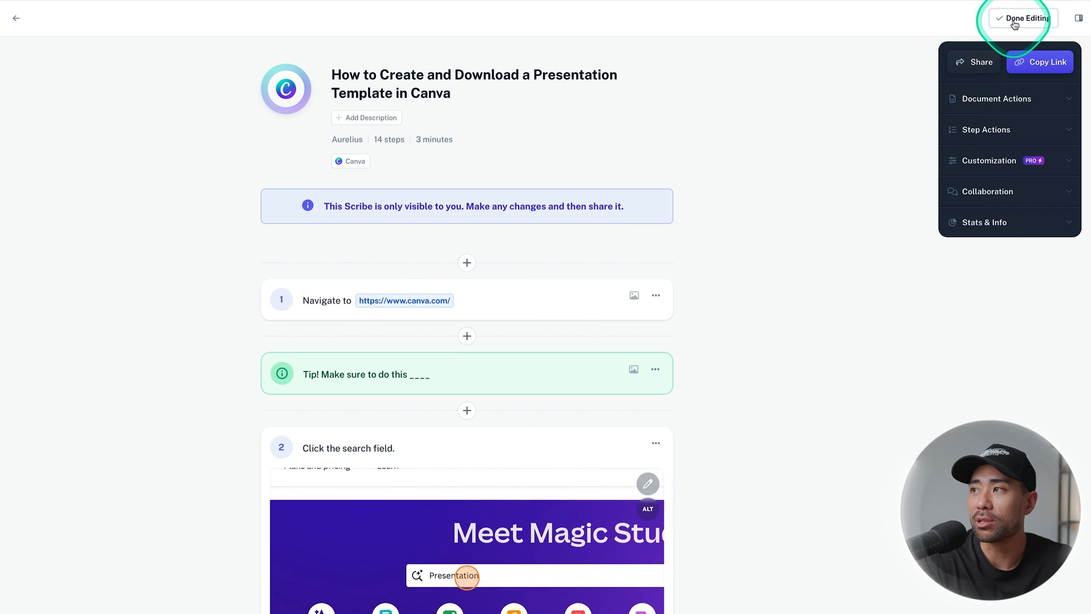
{"action": "left_click", "coordinate": [1022, 17]}
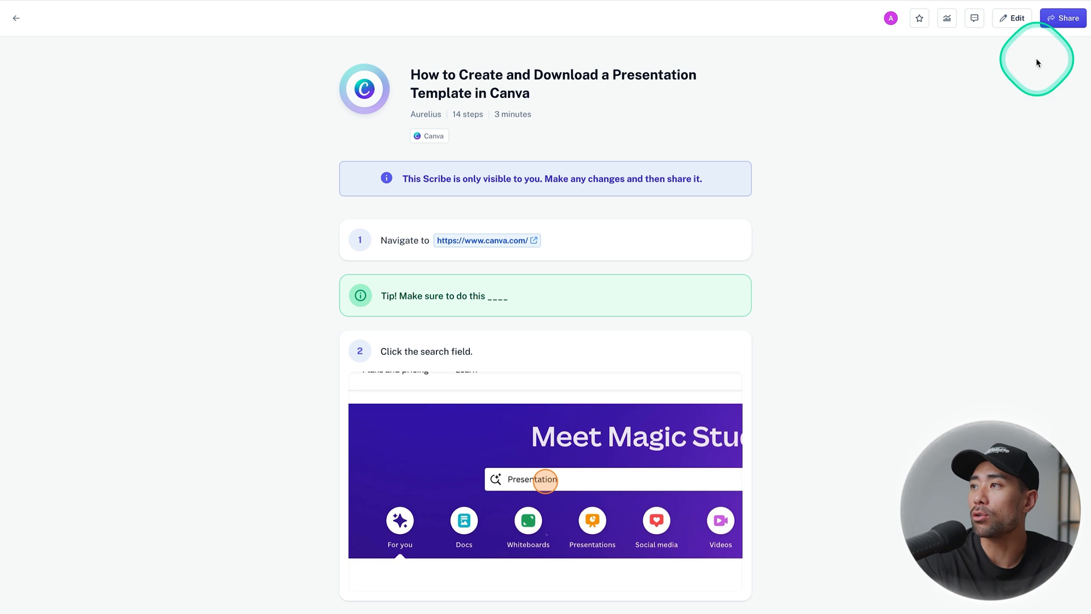
{"action": "left_click", "coordinate": [1062, 17]}
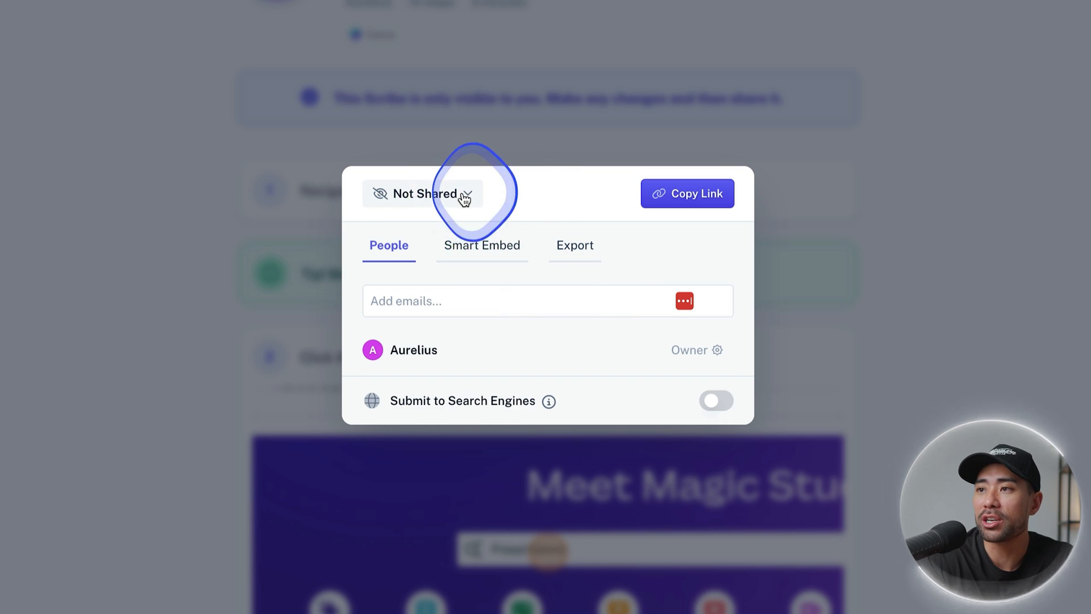
{"action": "left_click", "coordinate": [422, 194]}
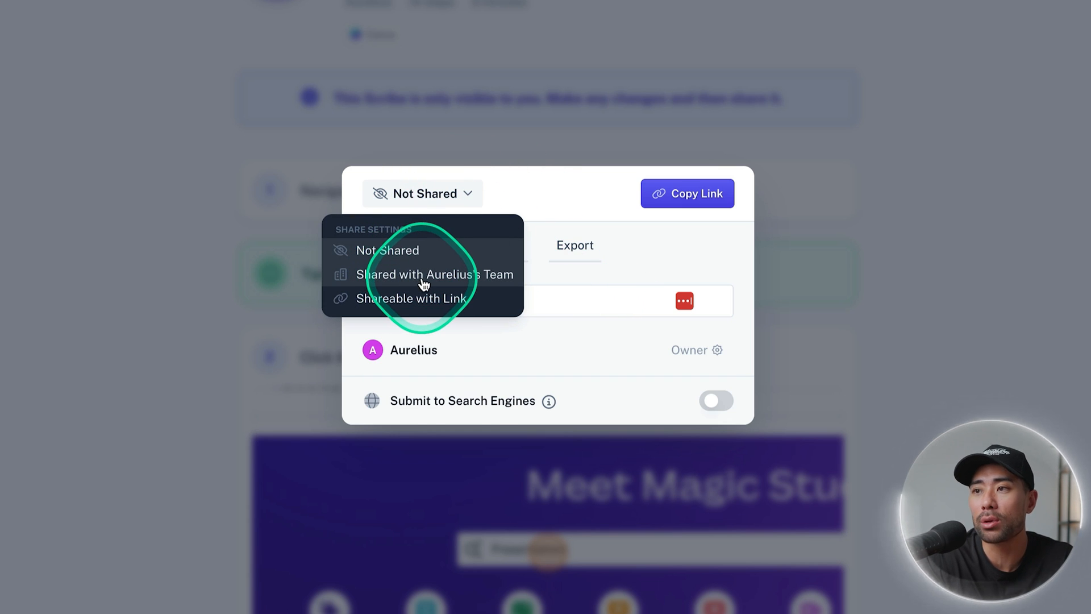
{"action": "mouse_move", "coordinate": [432, 307]}
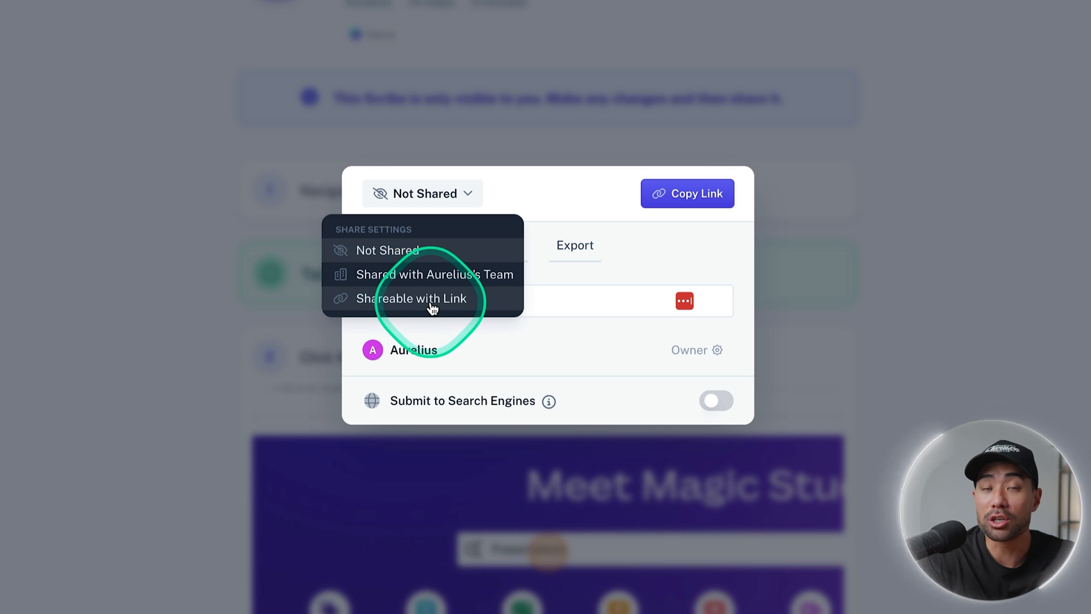
{"action": "left_click", "coordinate": [410, 298]}
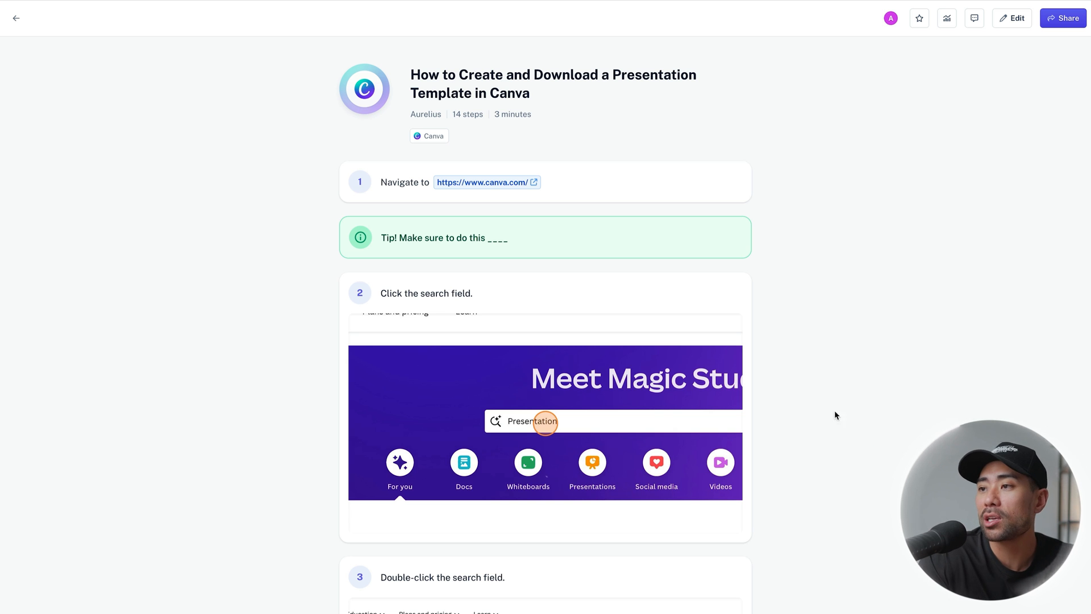
{"action": "scroll", "scroll_direction": "down", "scroll_amount": 3}
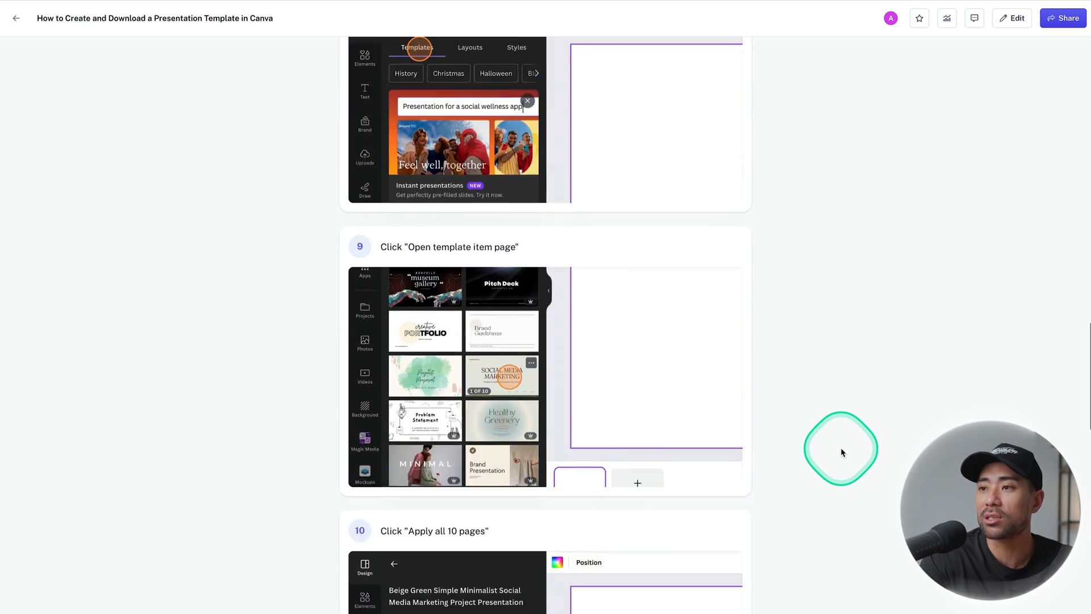
- Show the guide's Share options with its embed snippet and settings
{"action": "left_click", "coordinate": [1062, 17]}
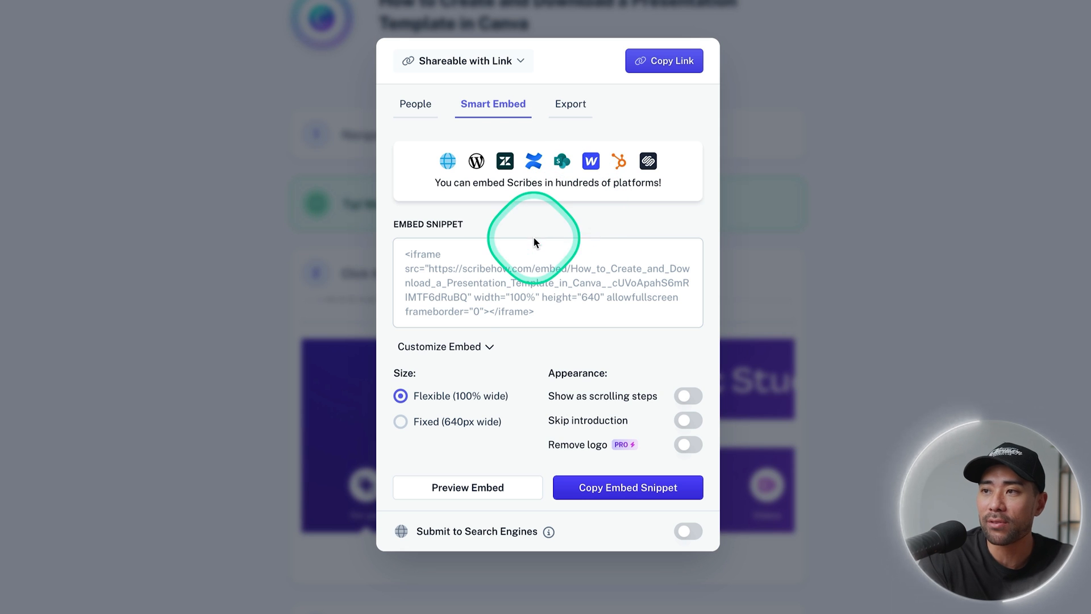
{"action": "mouse_move", "coordinate": [418, 252]}
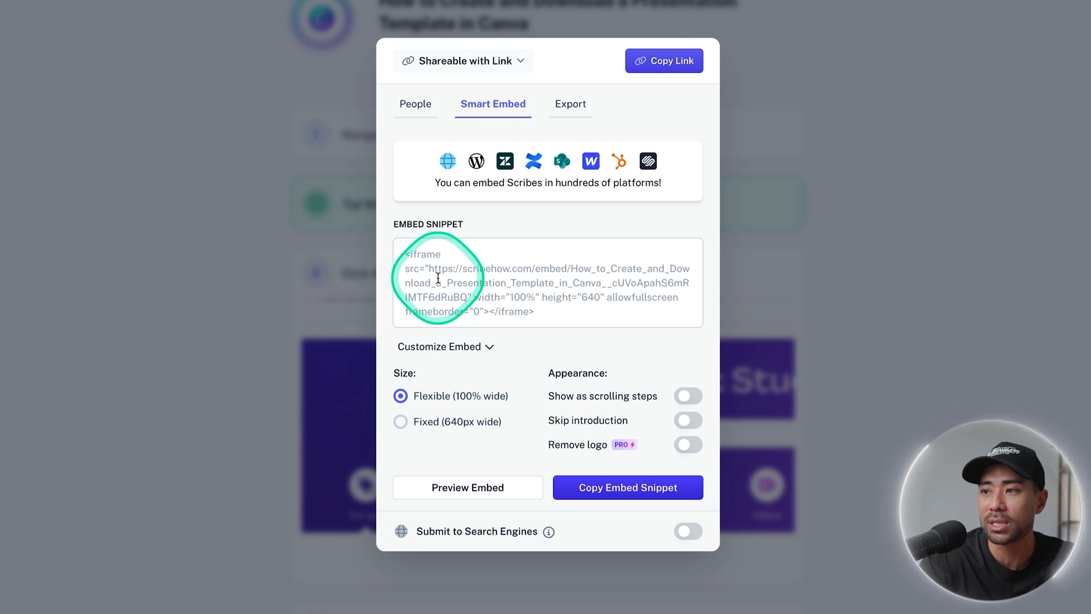
- Export the guide as a PDF from the Export options
{"action": "left_click", "coordinate": [570, 103]}
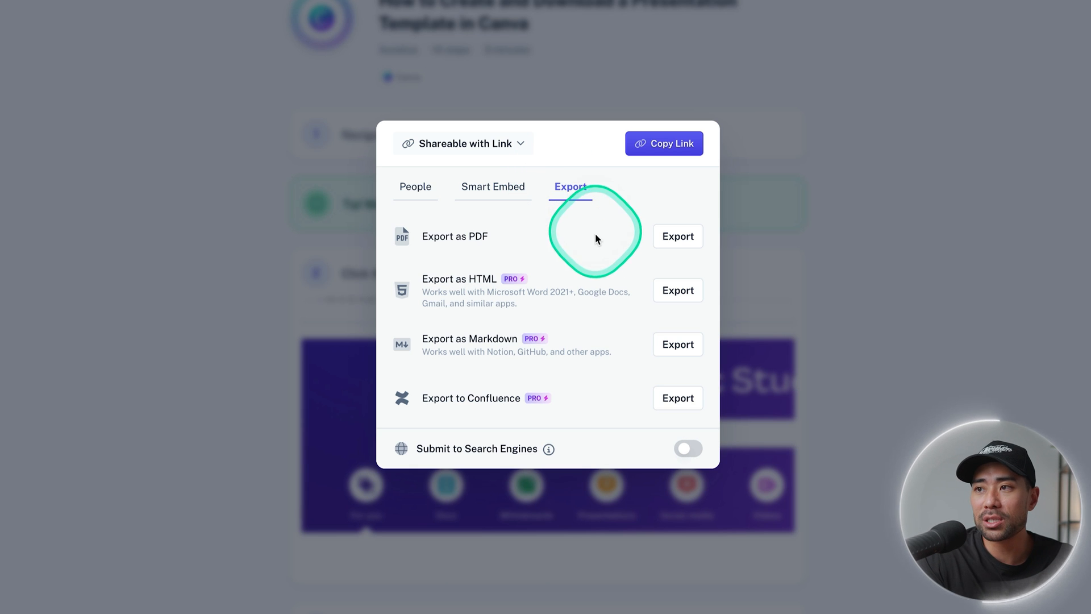
{"action": "mouse_move", "coordinate": [592, 252]}
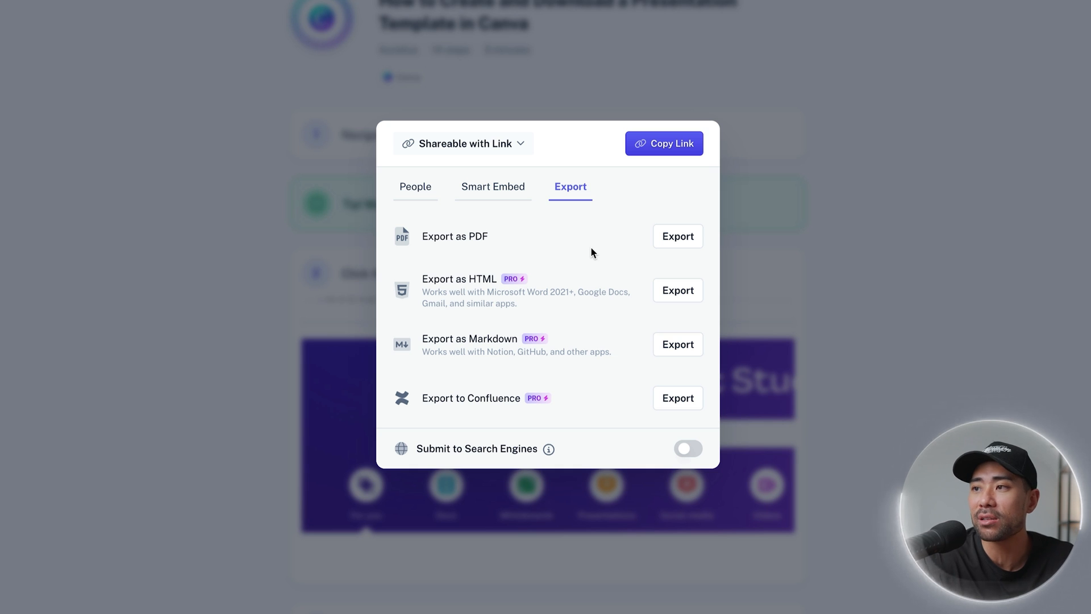
{"action": "left_click", "coordinate": [677, 237]}
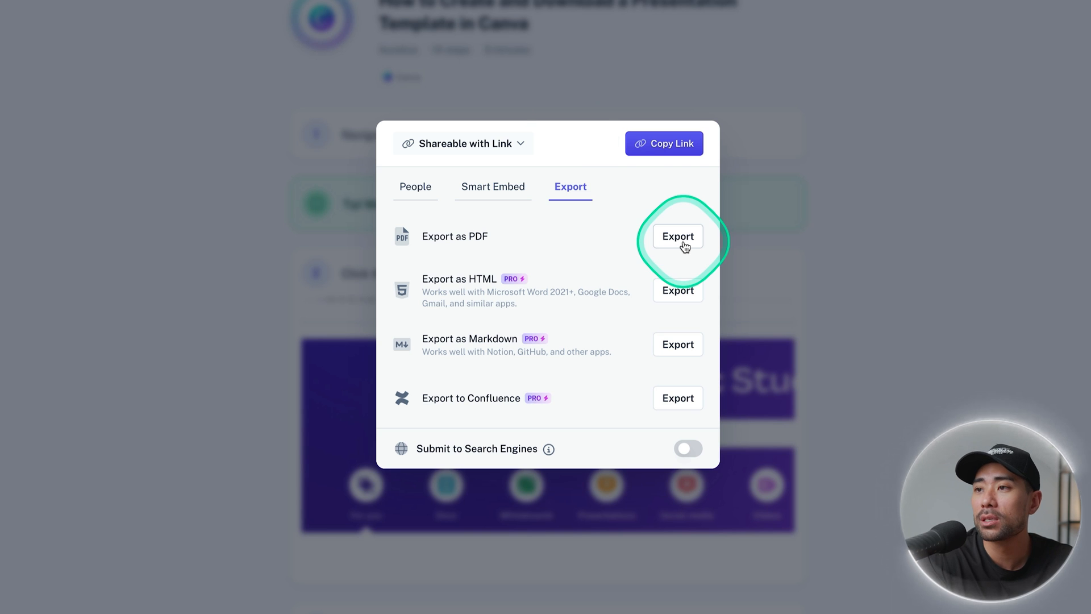
{"action": "left_click", "coordinate": [677, 237]}
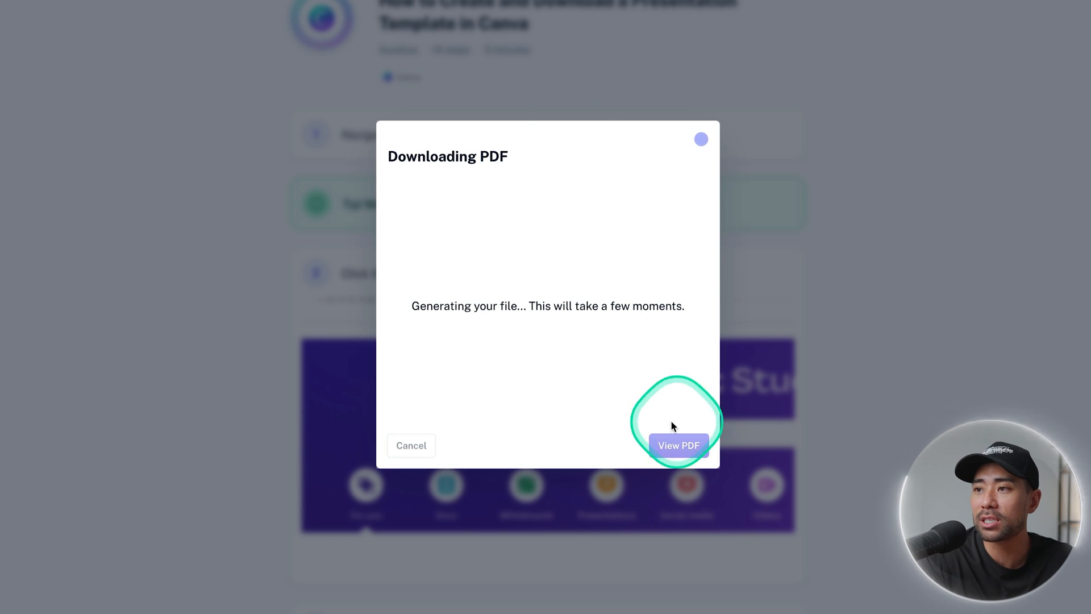
- View the generated seven-page PDF in Chrome and scroll through its pages
{"action": "left_click", "coordinate": [679, 444]}
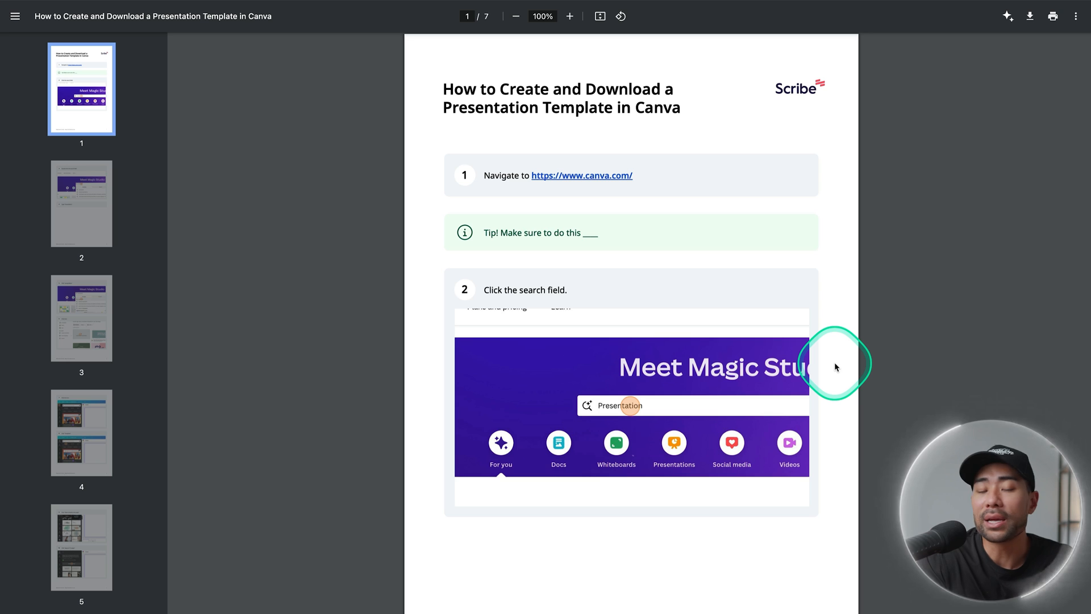
{"action": "mouse_move", "coordinate": [801, 417]}
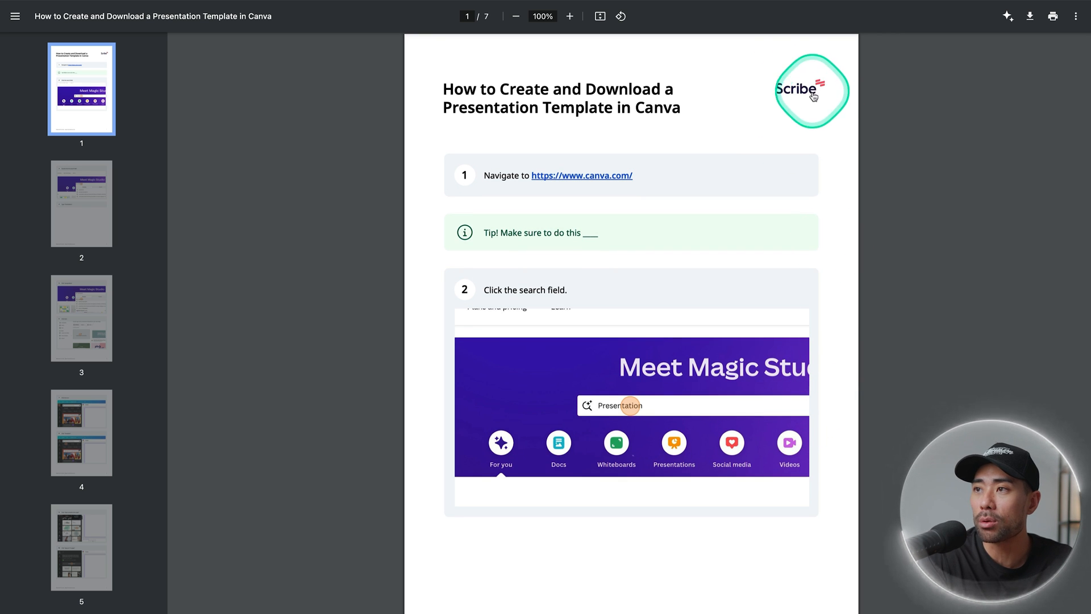
{"action": "scroll", "scroll_direction": "down", "scroll_amount": 3}
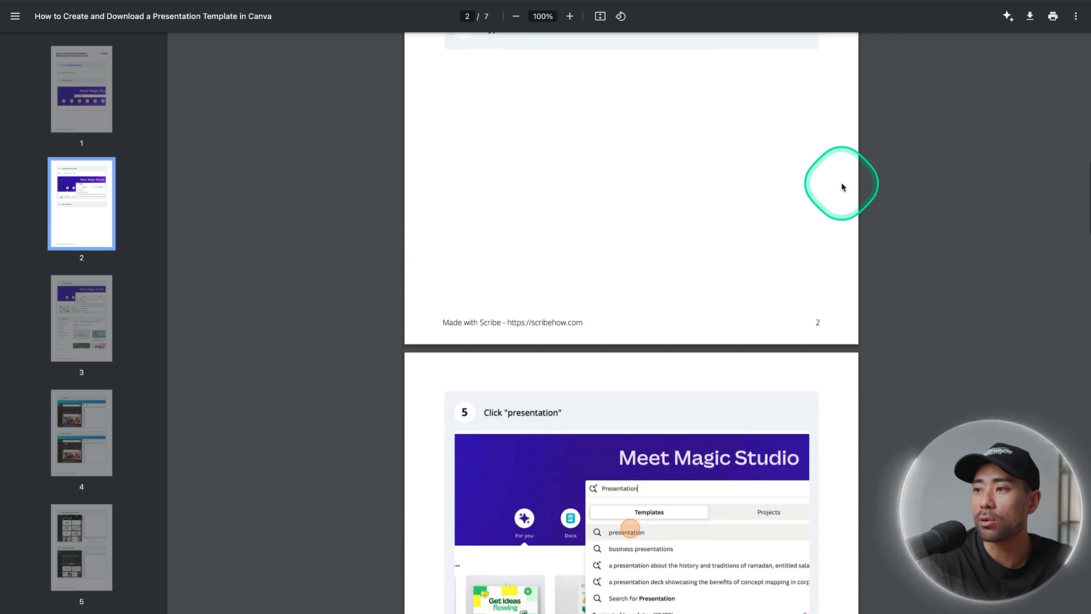
{"action": "scroll", "scroll_direction": "down", "scroll_amount": 3}
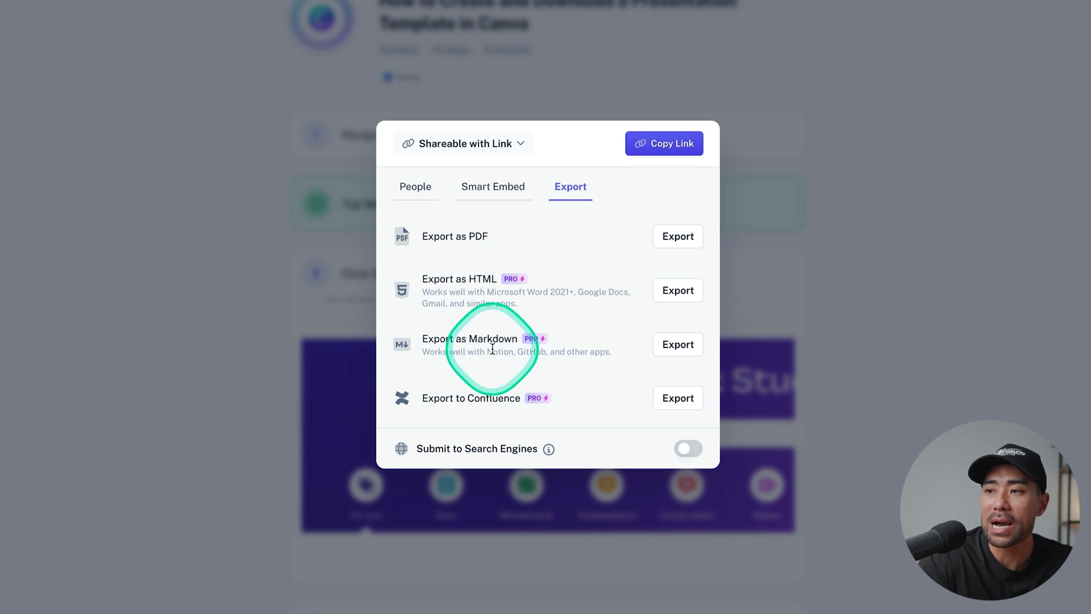
{"action": "mouse_move", "coordinate": [532, 351]}
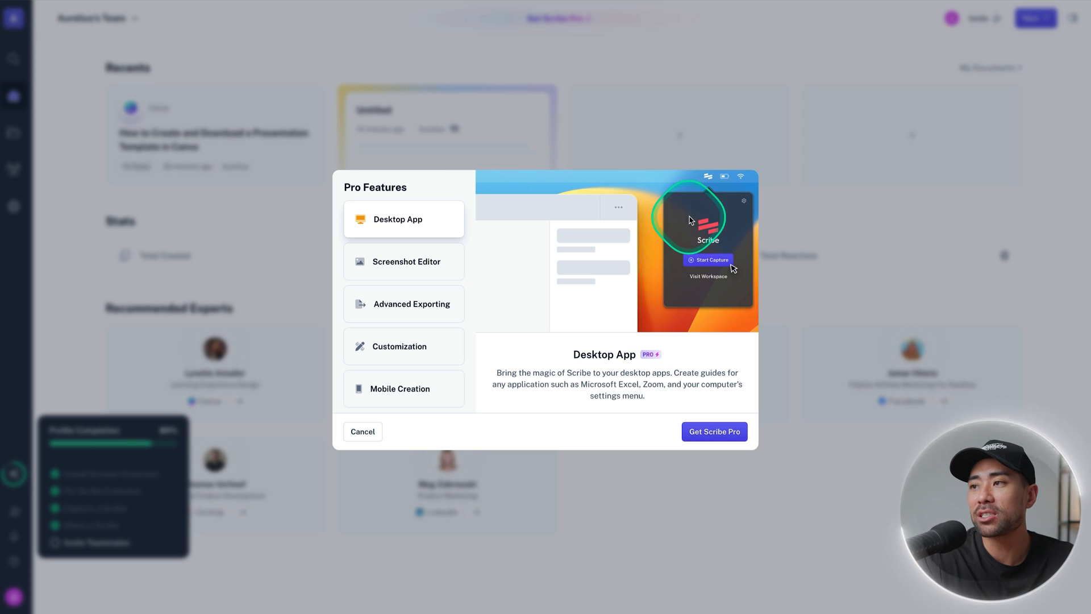
{"action": "mouse_move", "coordinate": [706, 284]}
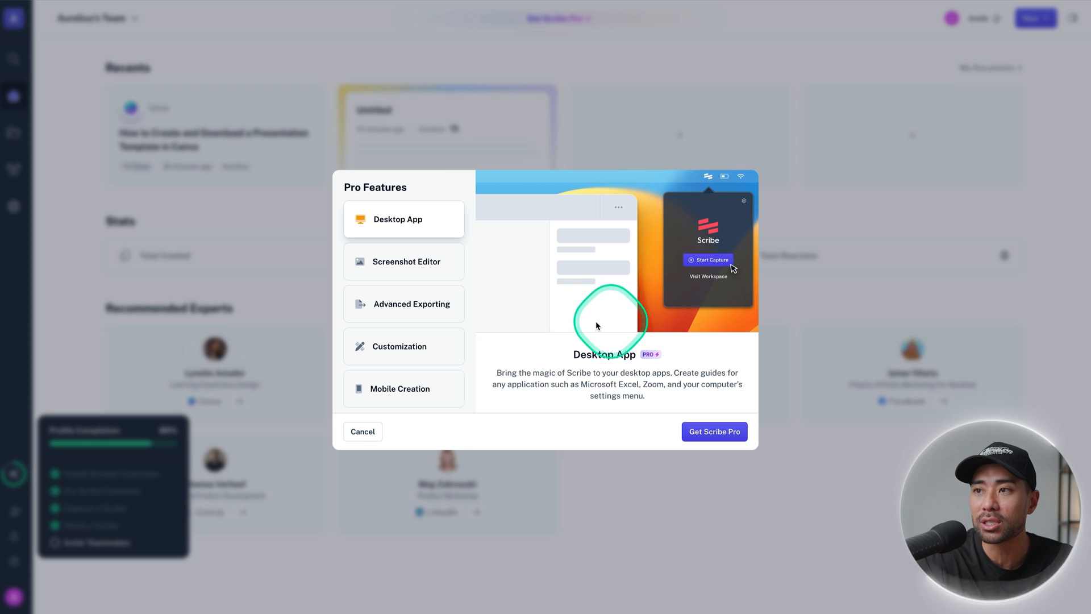
- Review the Screenshot Editor, Advanced Exporting, Customization and Mobile Creation Pro features, then show Scribe Pro pricing
{"action": "left_click", "coordinate": [404, 262]}
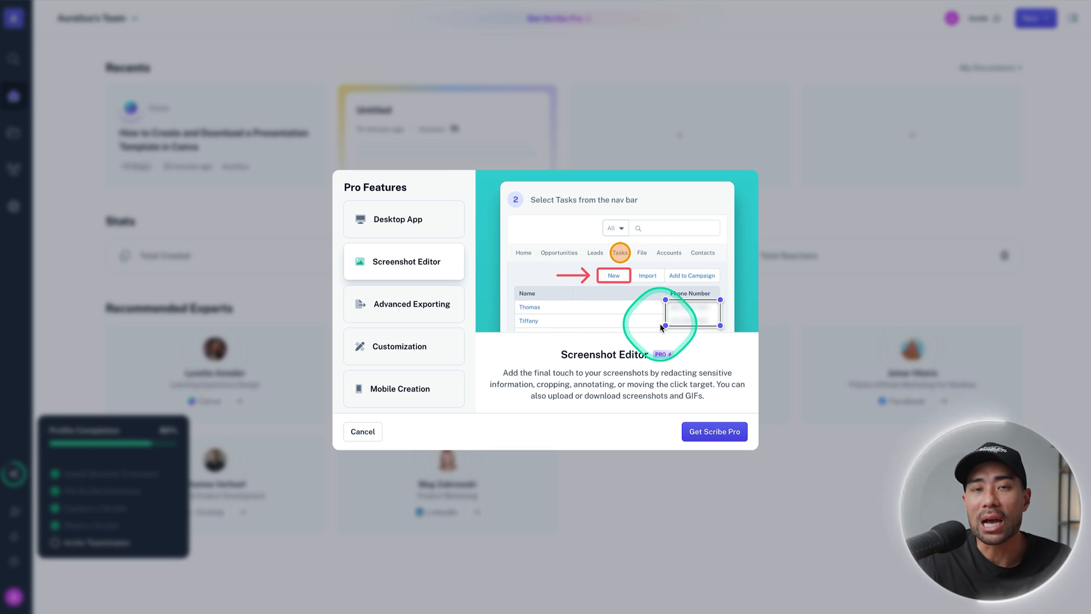
{"action": "mouse_move", "coordinate": [591, 310]}
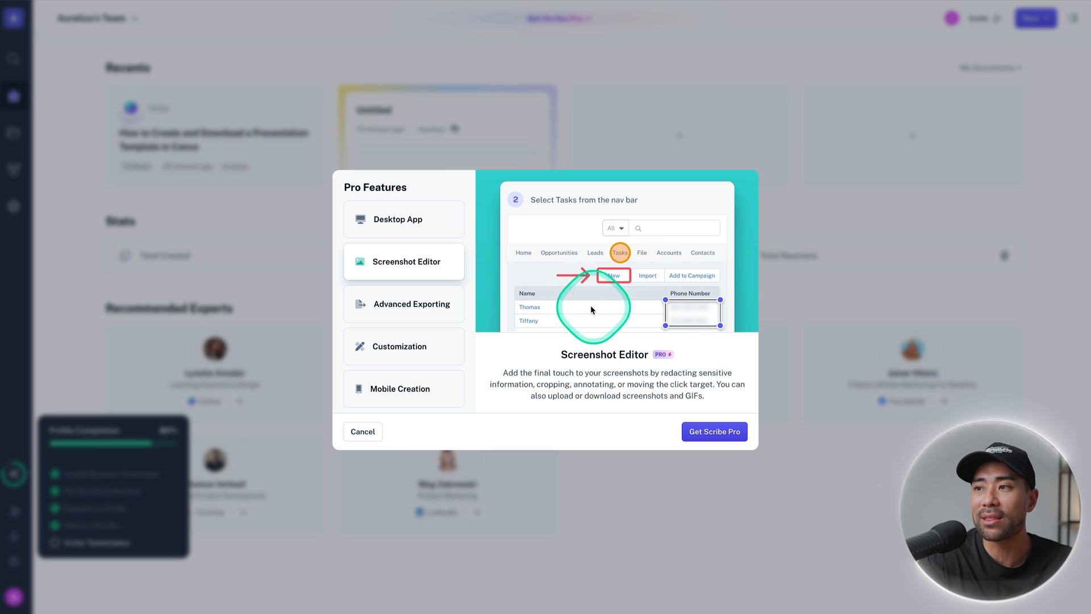
{"action": "mouse_move", "coordinate": [603, 317]}
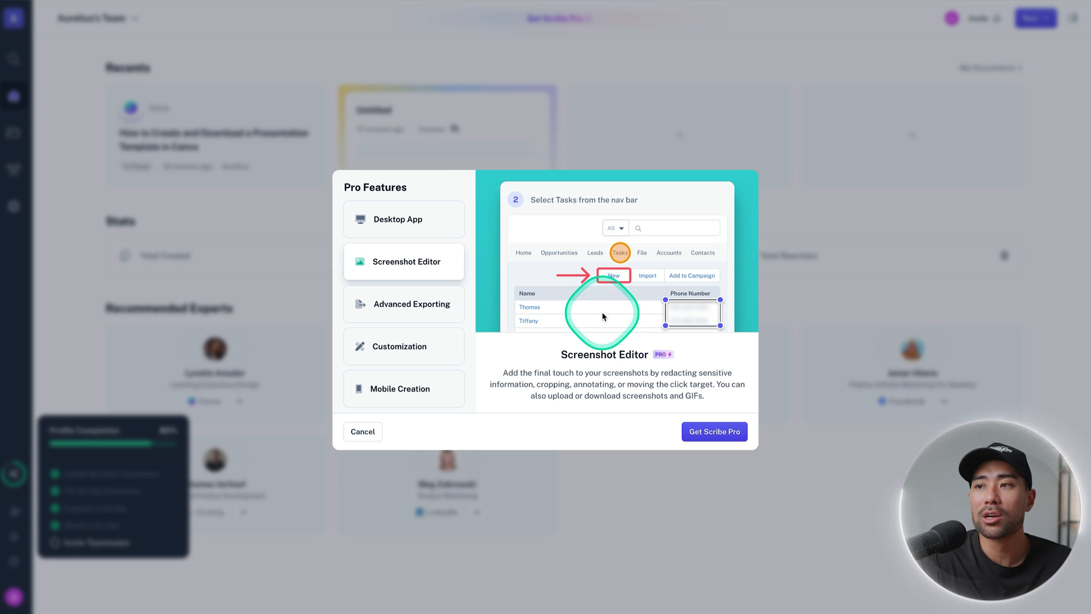
{"action": "mouse_move", "coordinate": [480, 309]}
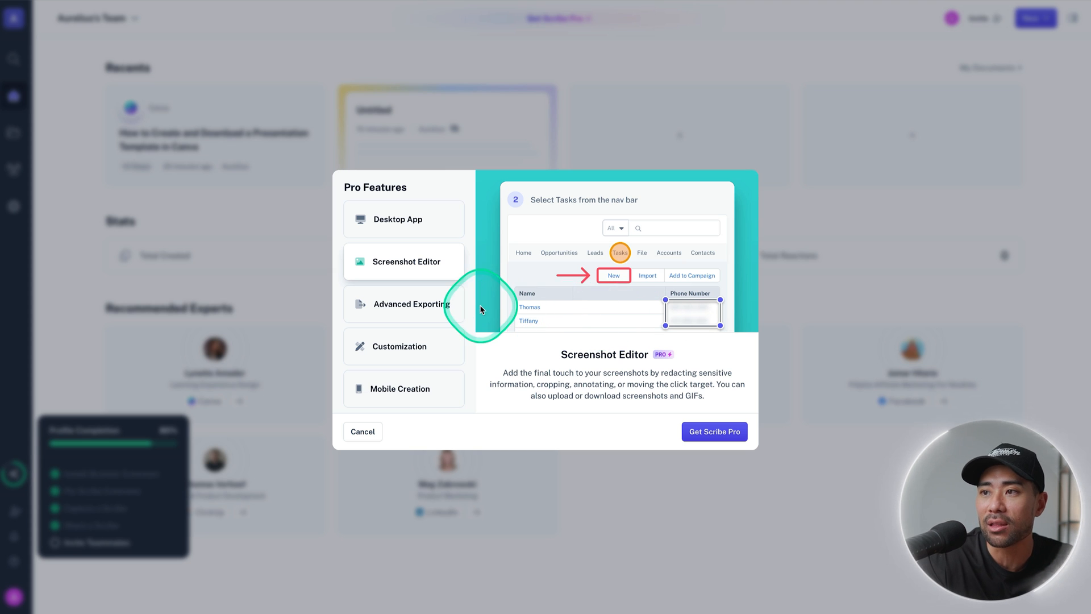
{"action": "left_click", "coordinate": [411, 304]}
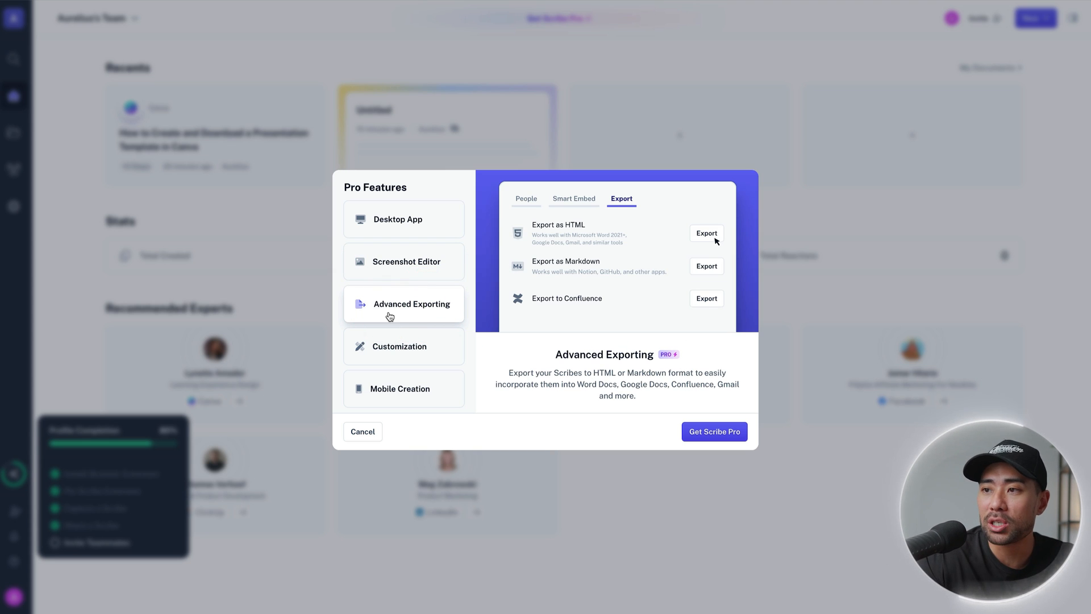
{"action": "left_click", "coordinate": [399, 345]}
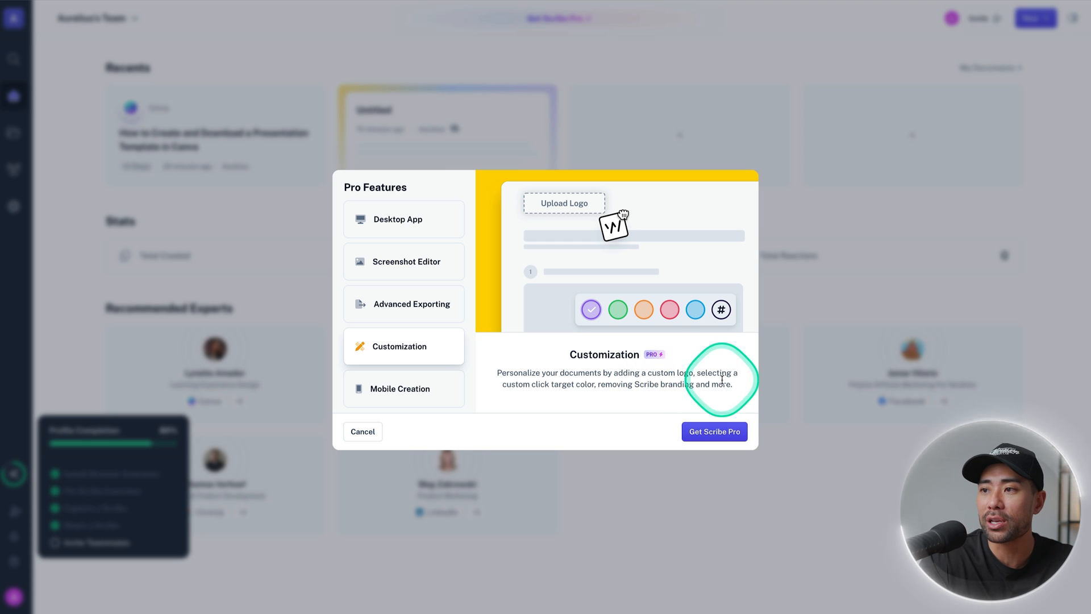
{"action": "mouse_move", "coordinate": [718, 324]}
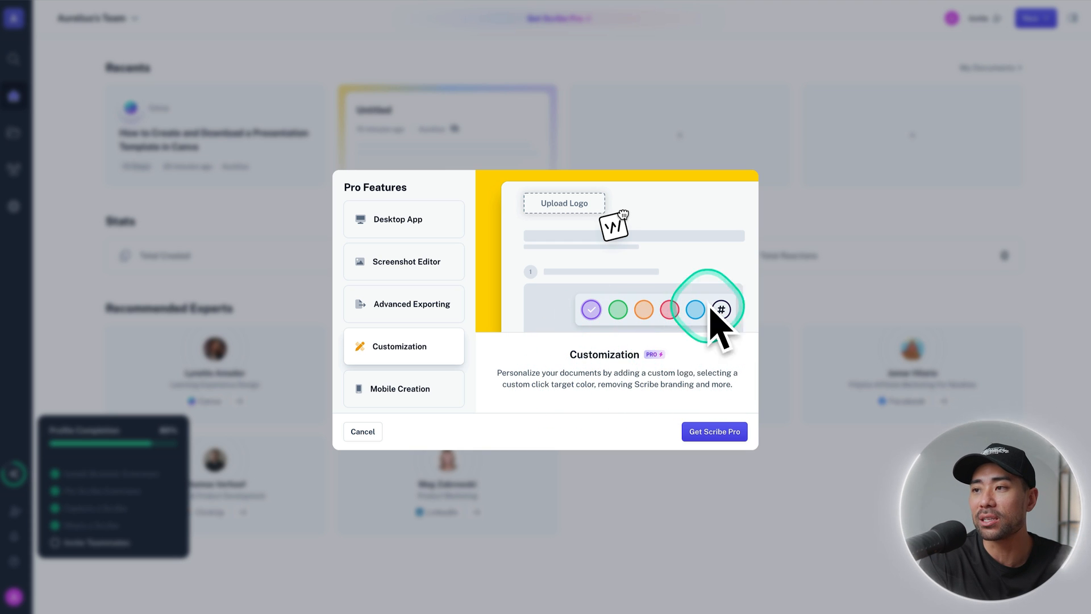
{"action": "mouse_move", "coordinate": [629, 409]}
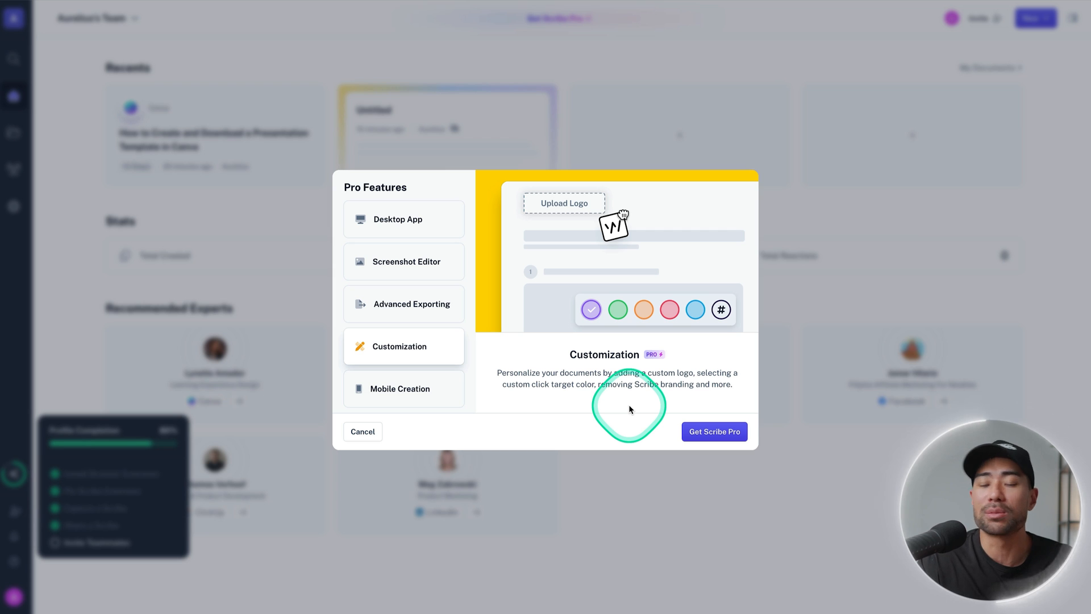
{"action": "mouse_move", "coordinate": [451, 367]}
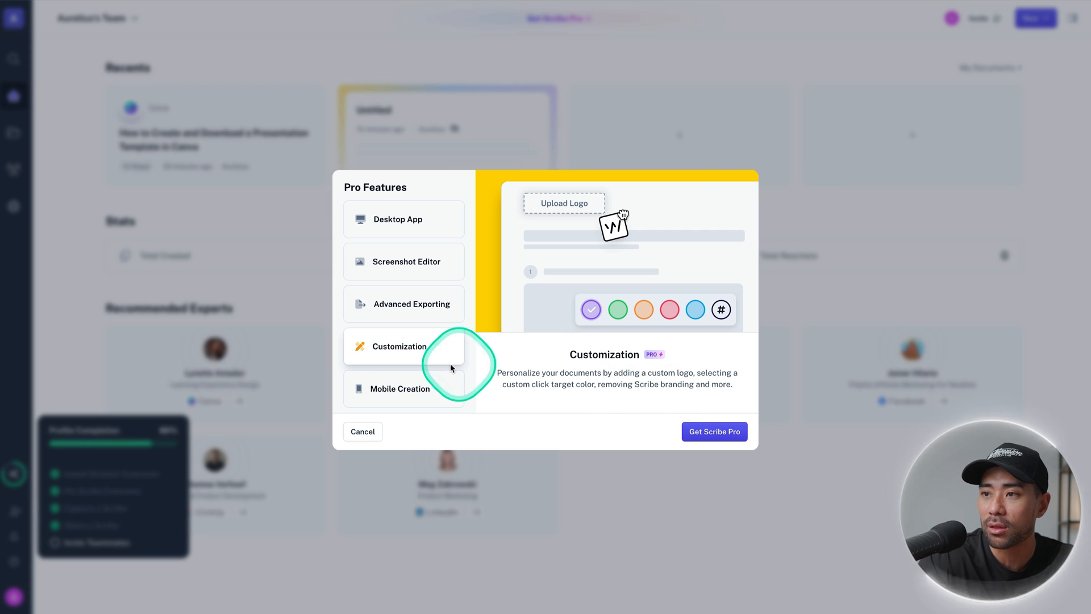
{"action": "left_click", "coordinate": [399, 389]}
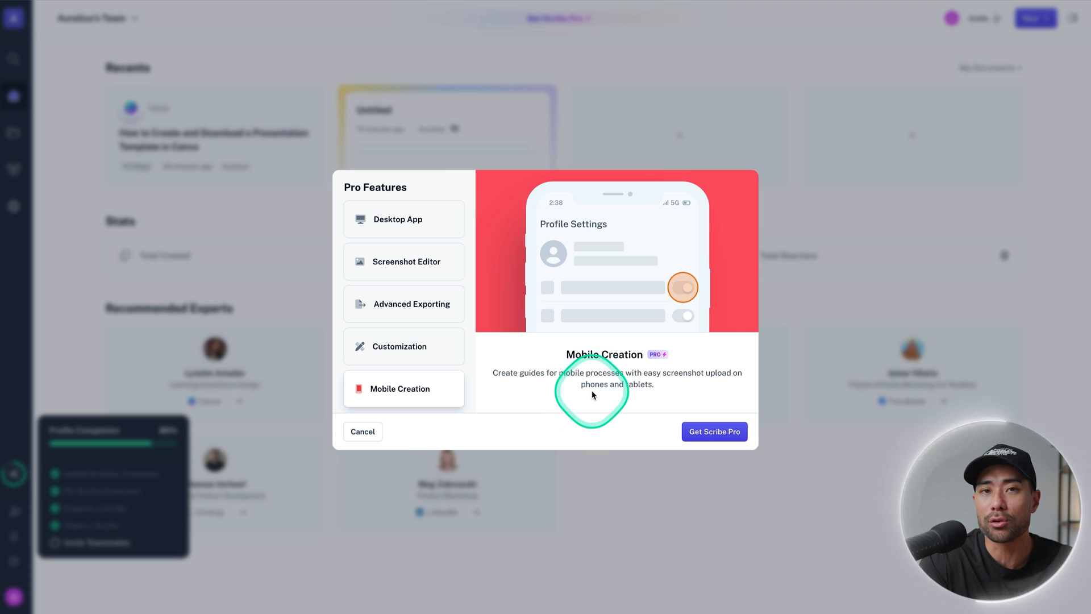
{"action": "left_click", "coordinate": [714, 432]}
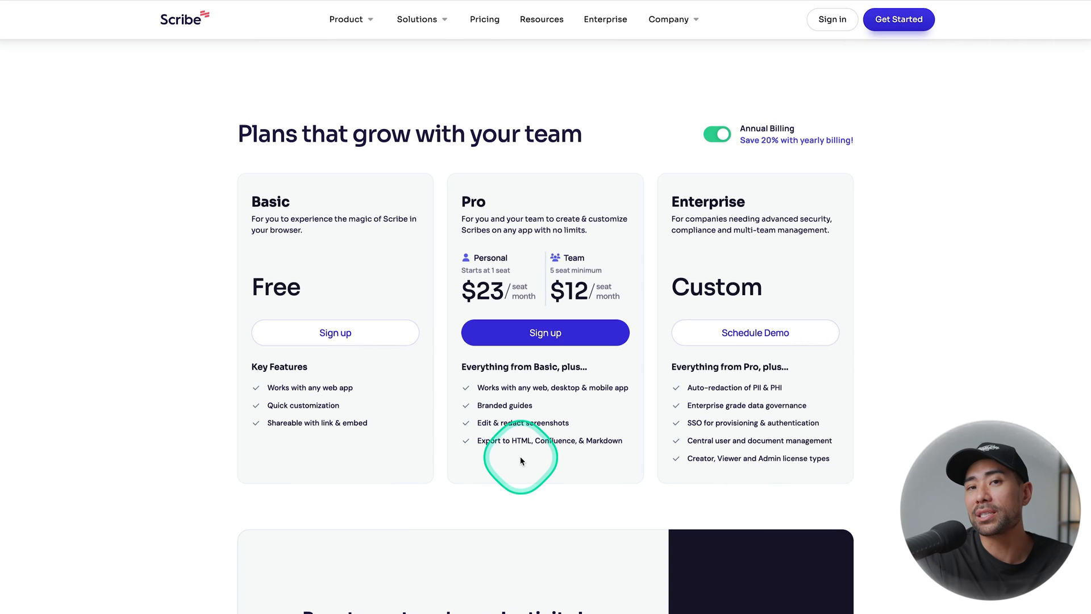
{"action": "mouse_move", "coordinate": [518, 292]}
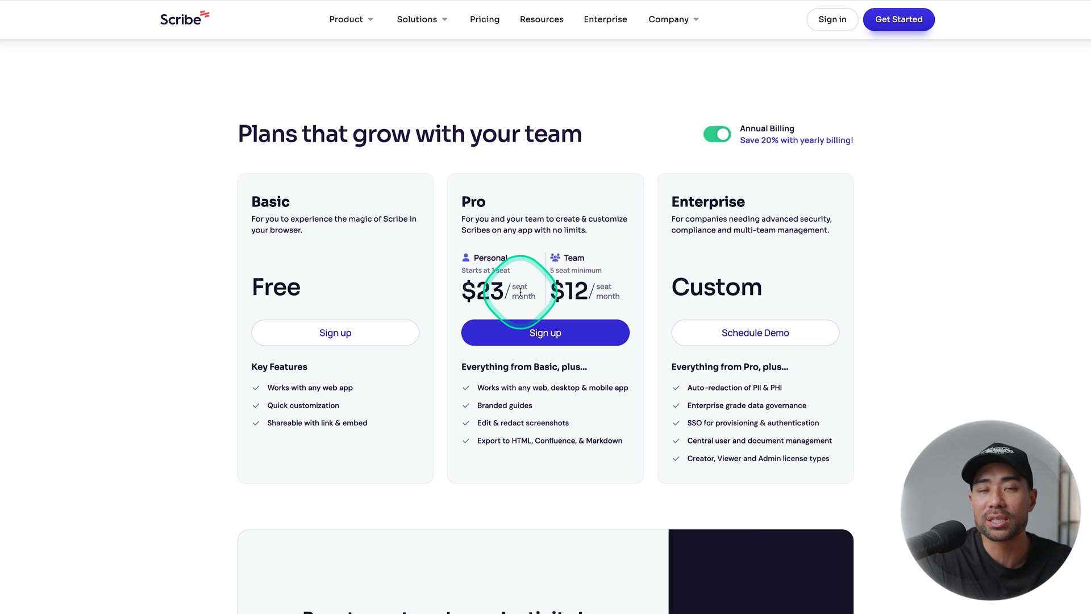
{"action": "mouse_move", "coordinate": [643, 264]}
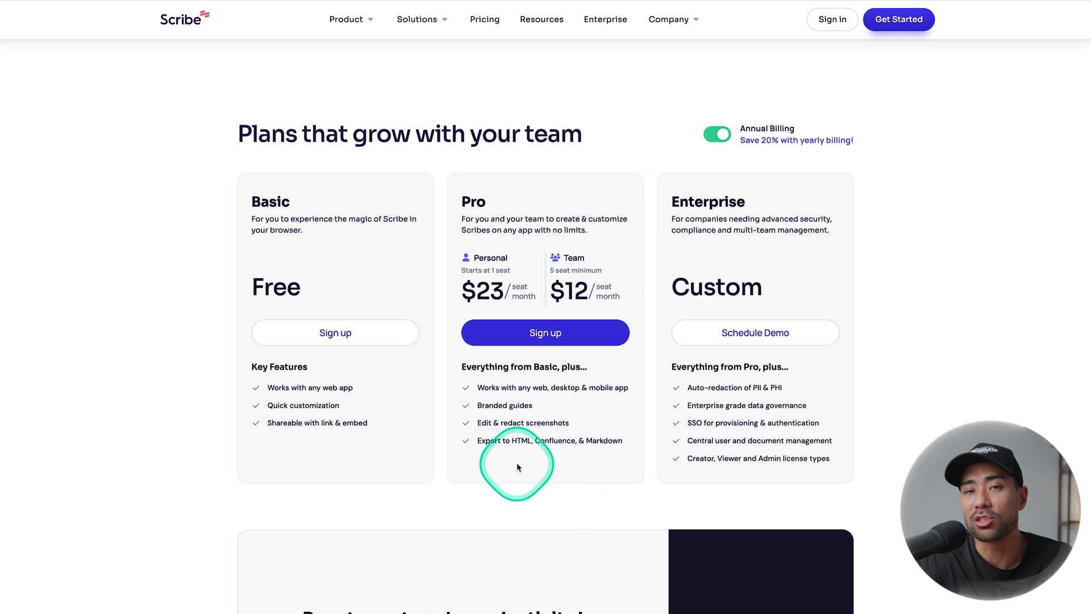
{"action": "scroll", "scroll_direction": "down", "scroll_amount": 3}
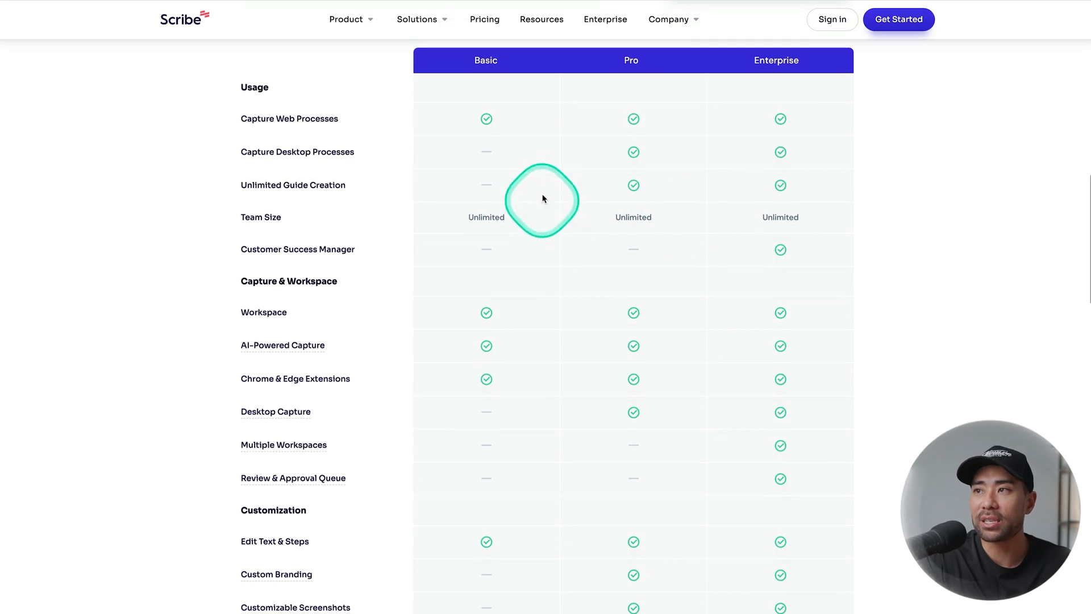
{"action": "mouse_move", "coordinate": [470, 497]}
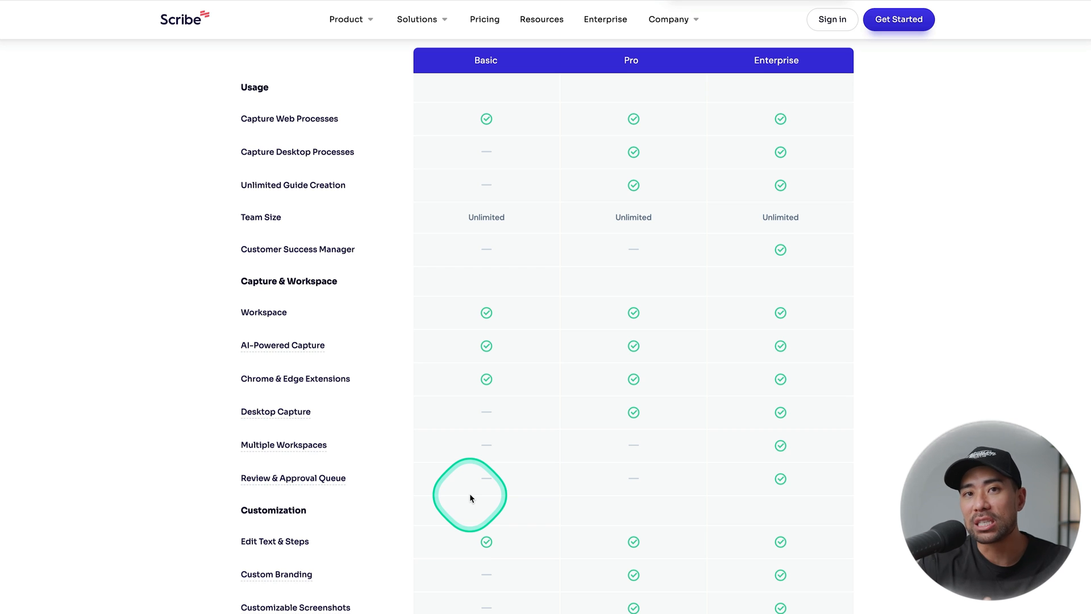
{"action": "mouse_move", "coordinate": [306, 164]}
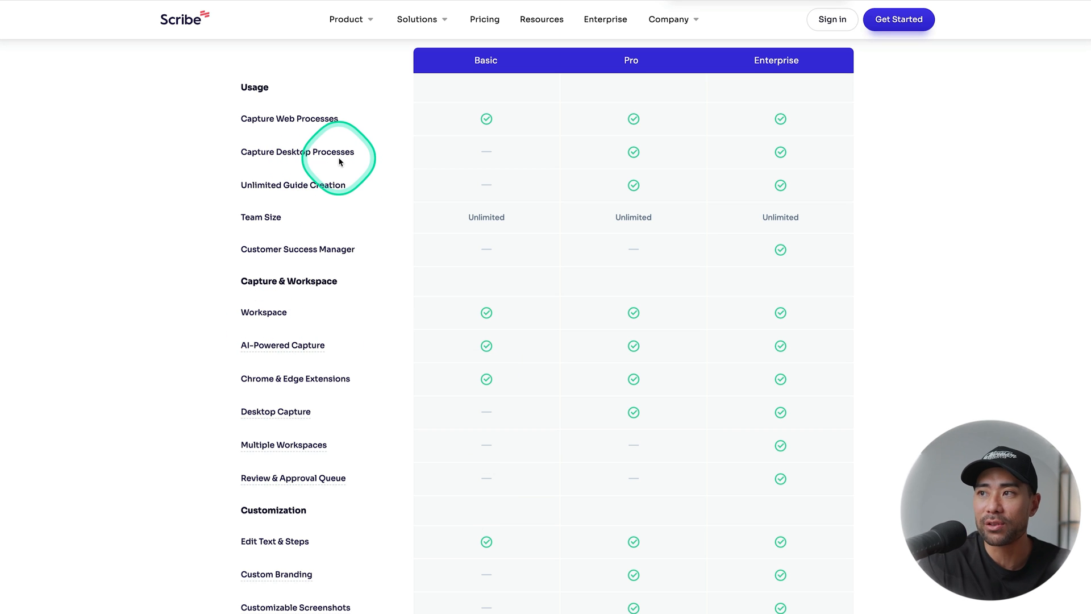
{"action": "mouse_move", "coordinate": [499, 165]}
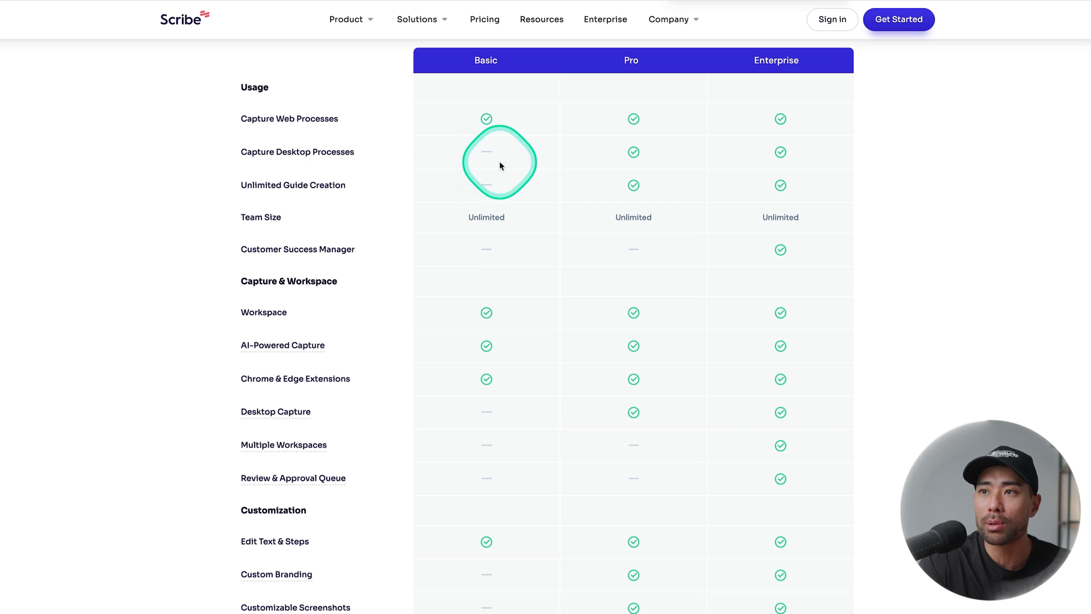